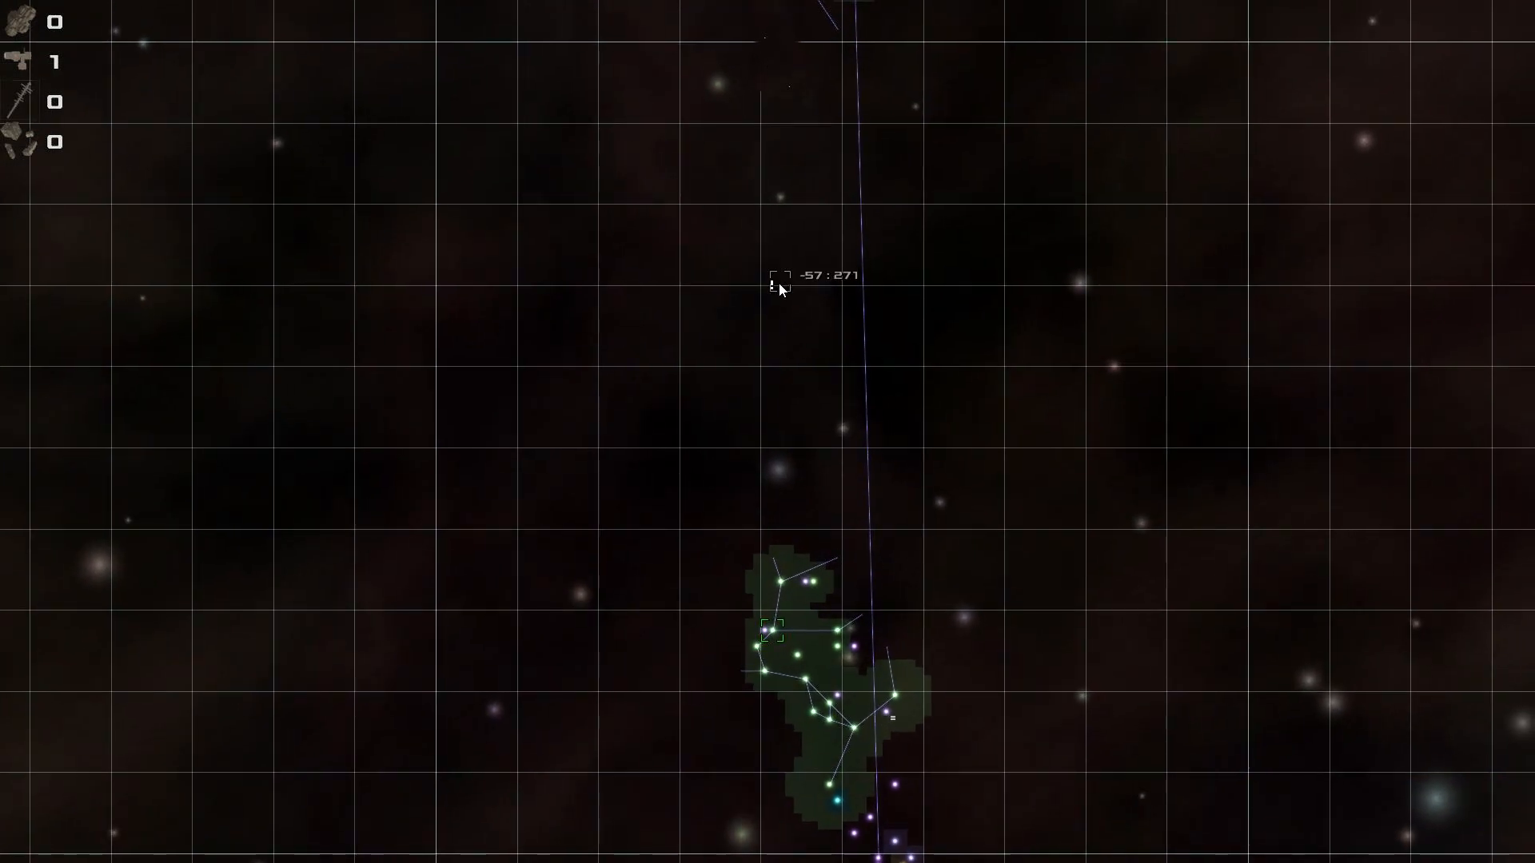
Scroll down on the galaxy map before returning to flight in sector -36:164.
{"action": "scroll", "scroll_direction": "down", "scroll_amount": 3}
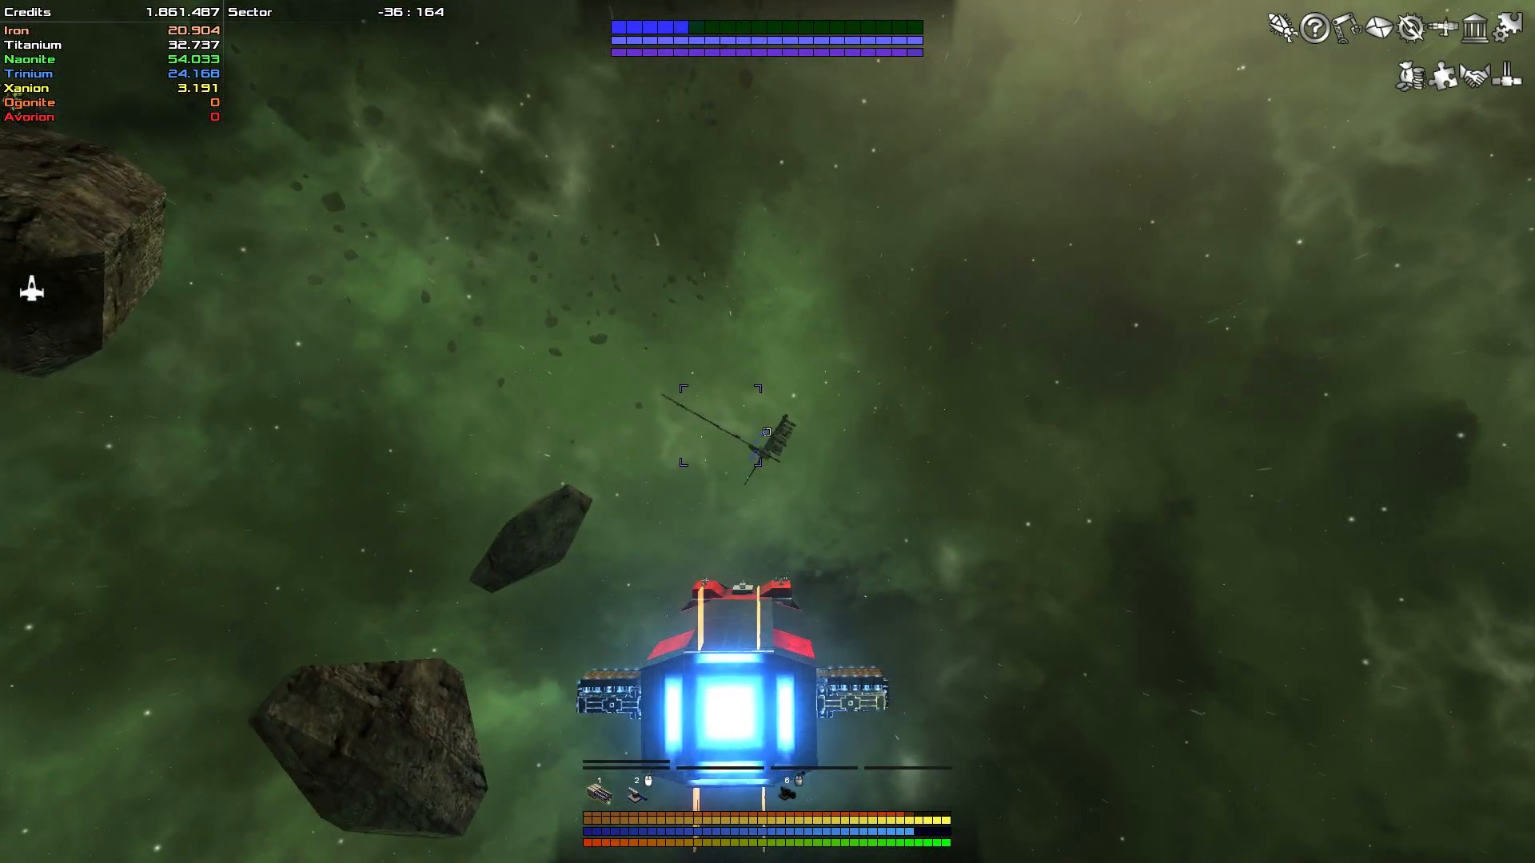
Target the Energy Research Satellite and fly forward alongside it.
{"action": "left_click", "coordinate": [767, 433]}
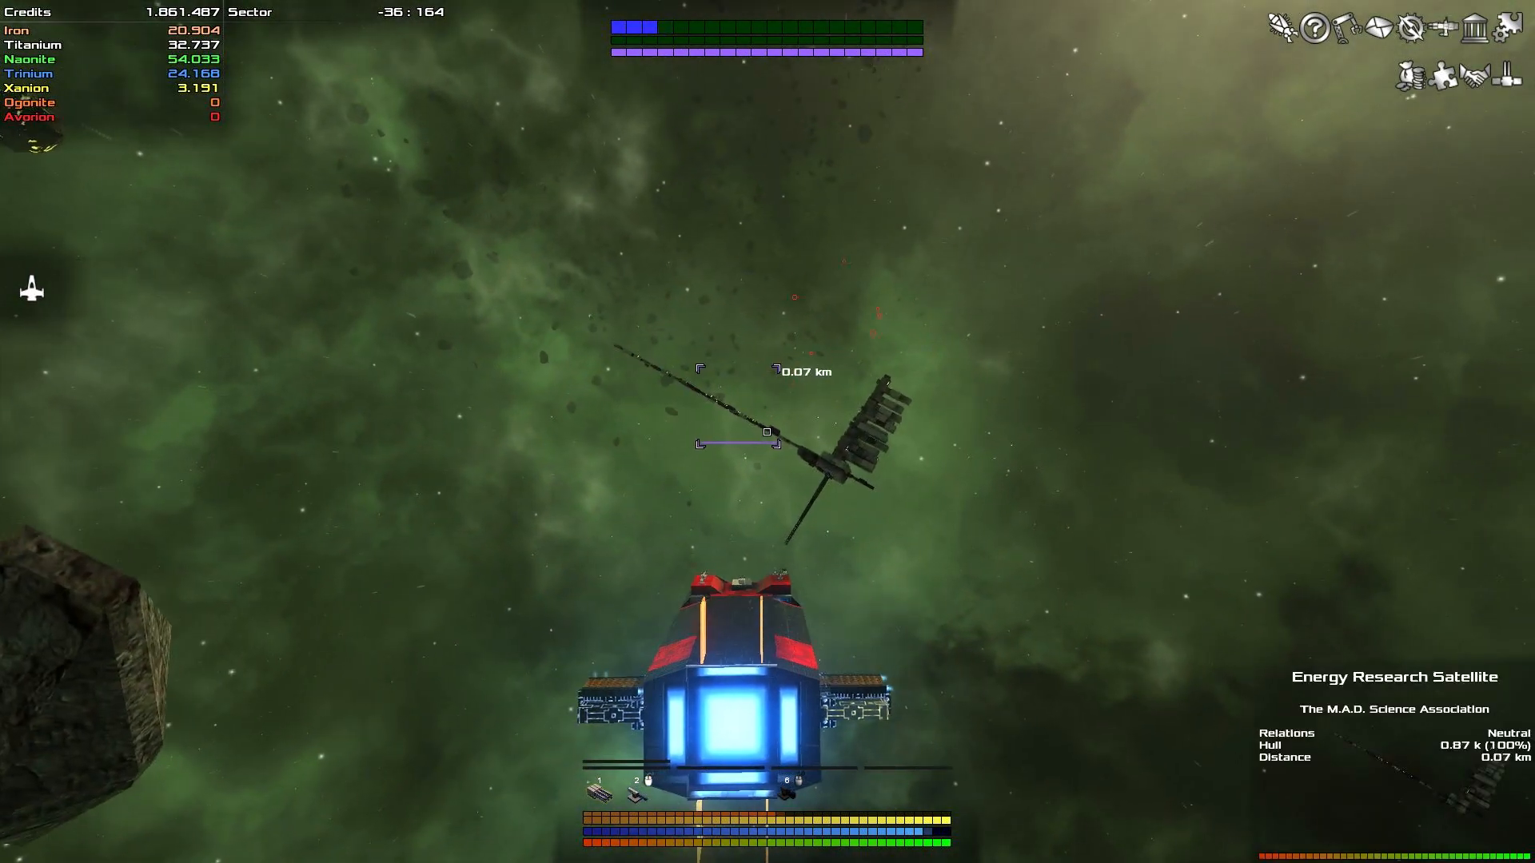
{"action": "key", "text": "w"}
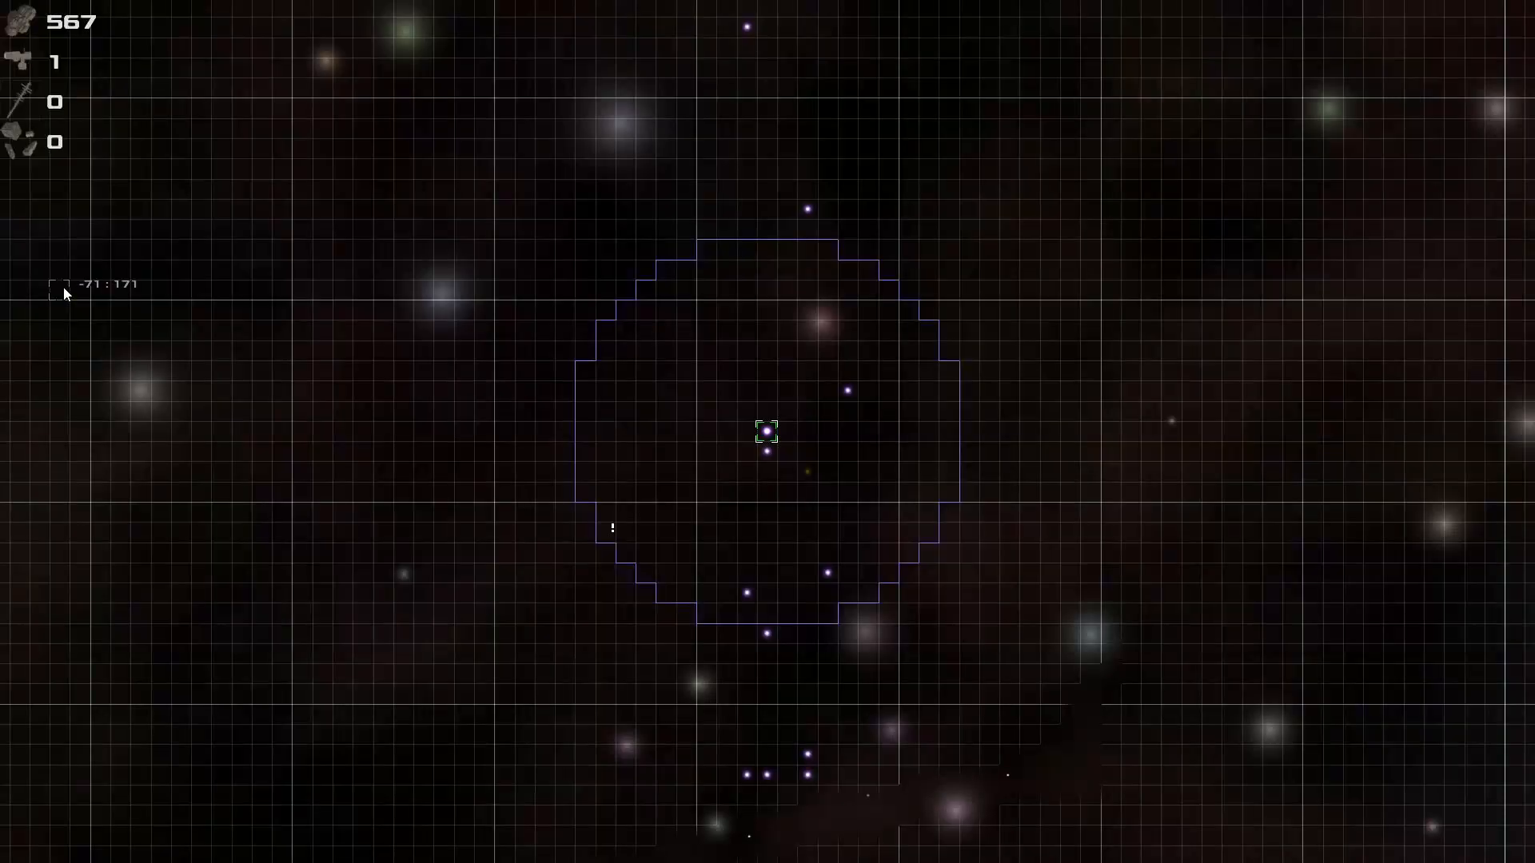
{"action": "mouse_move", "coordinate": [817, 359]}
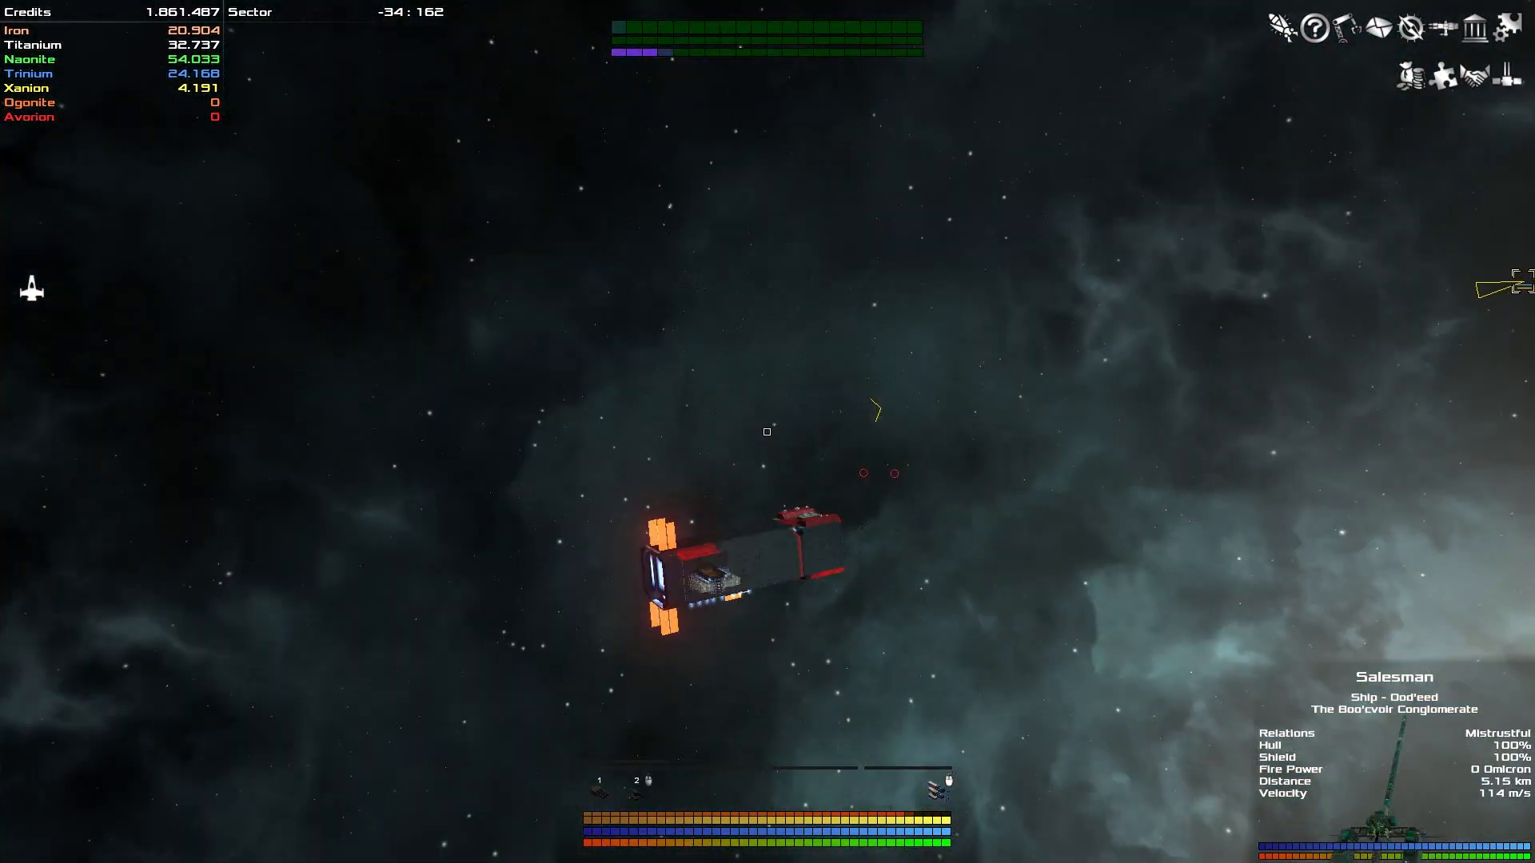
Hail the Salesman, demand its cargo, threaten destruction, then promise to spare the crew.
{"action": "key", "text": "f"}
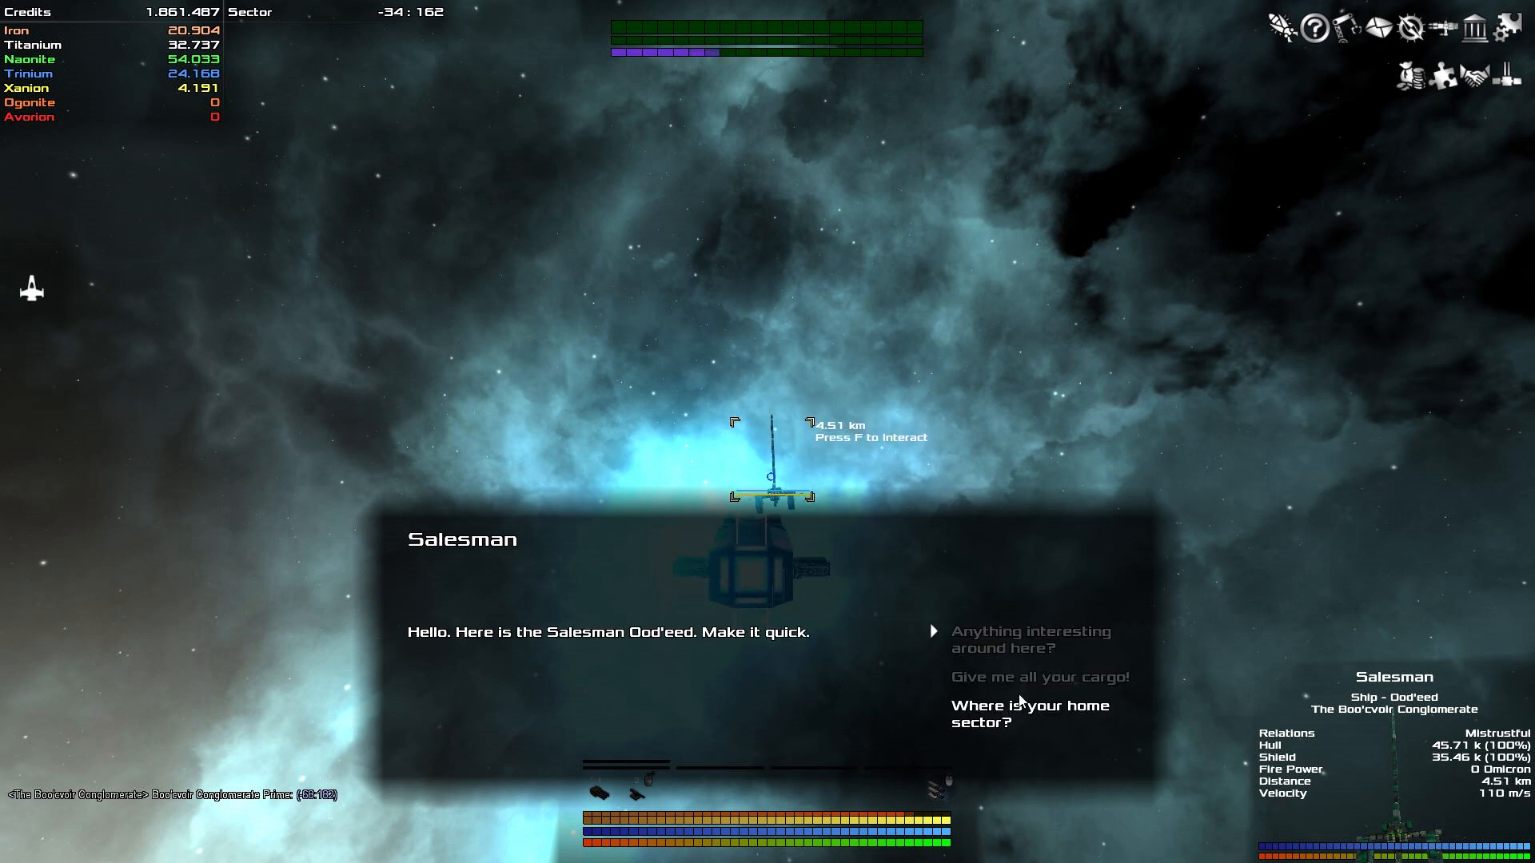
{"action": "left_click", "coordinate": [1026, 676]}
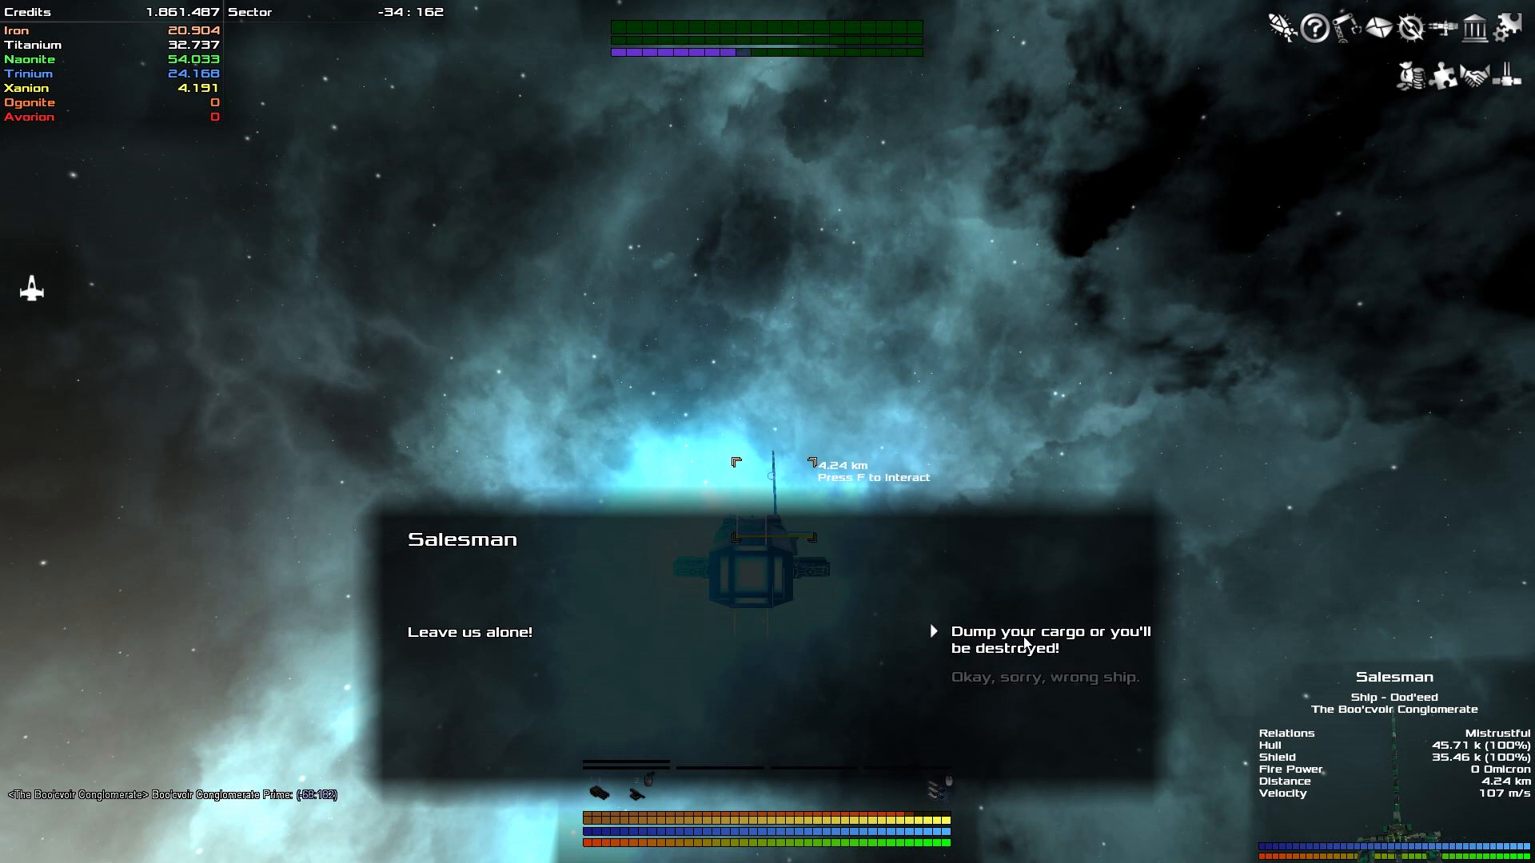
{"action": "left_click", "coordinate": [1041, 638]}
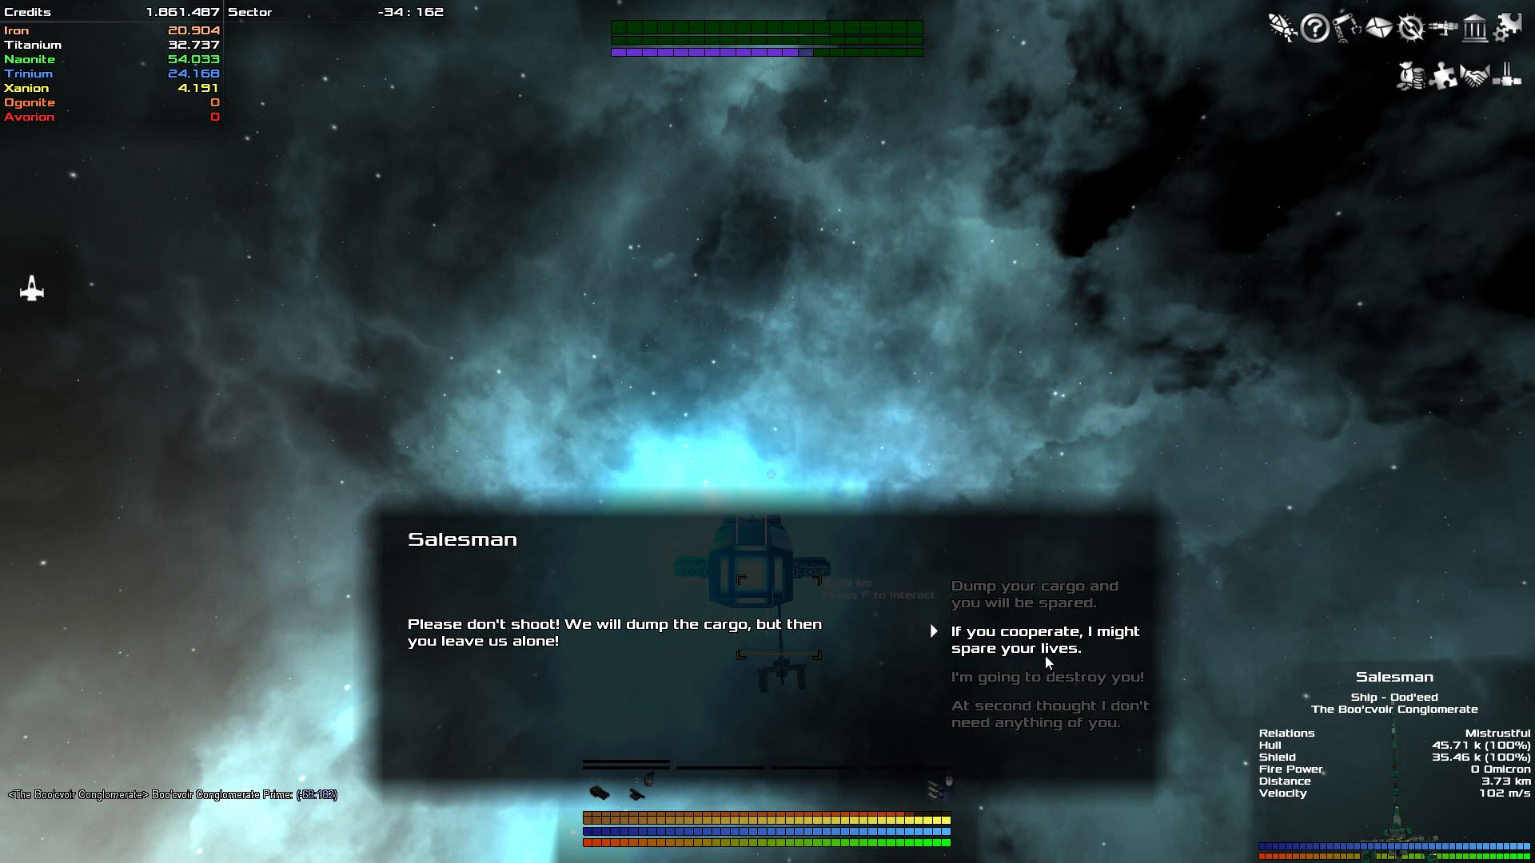
{"action": "left_click", "coordinate": [1045, 640]}
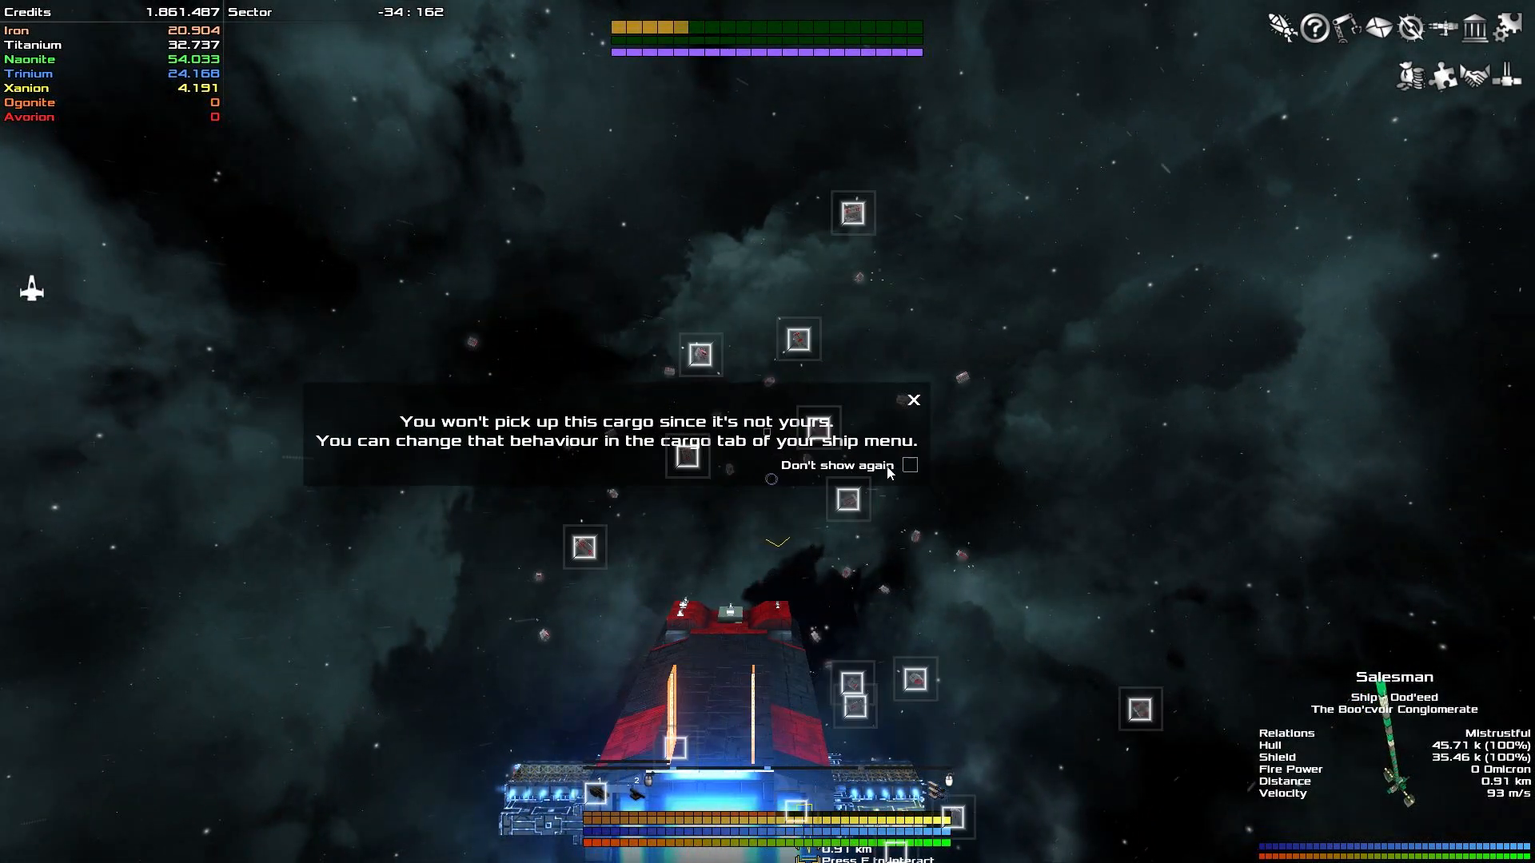
Dismiss the stolen-cargo notice and set Pickup Behaviour to 'Pick up stolen cargo'.
{"action": "left_click", "coordinate": [912, 401]}
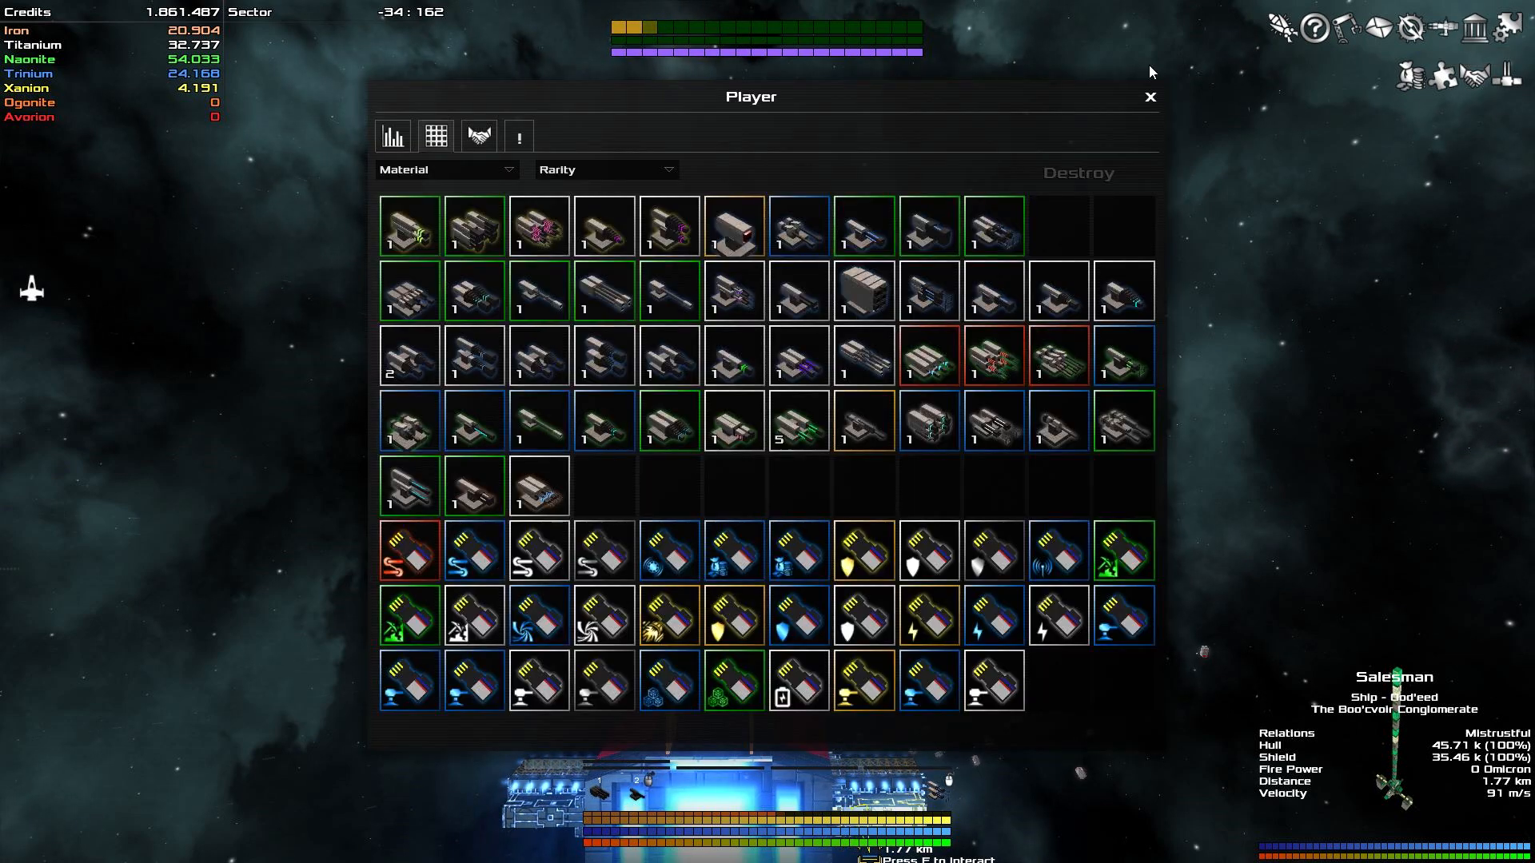
{"action": "left_click", "coordinate": [1150, 95]}
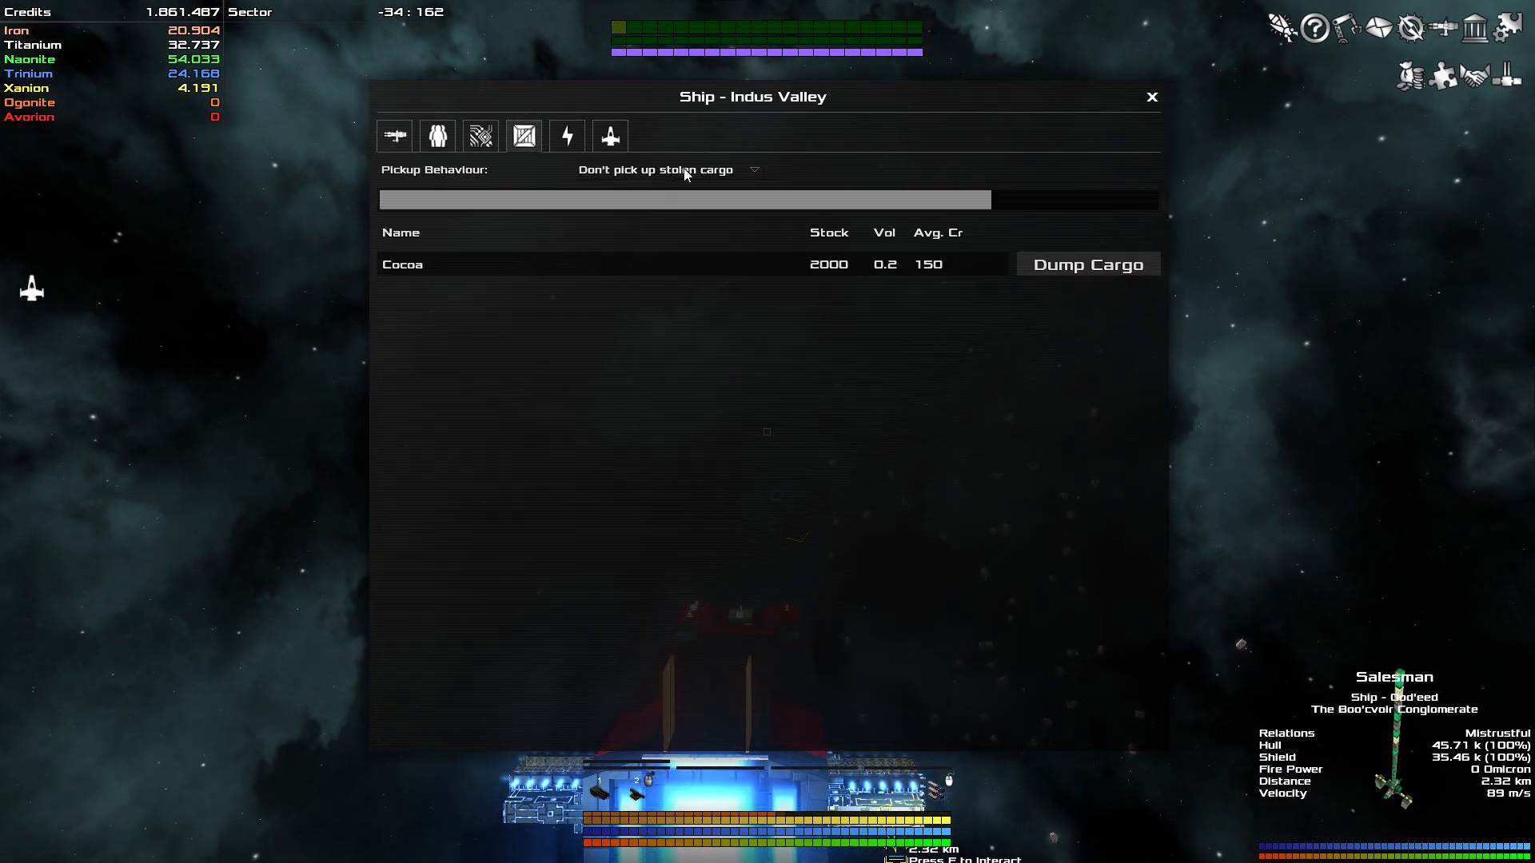
{"action": "left_click", "coordinate": [669, 169]}
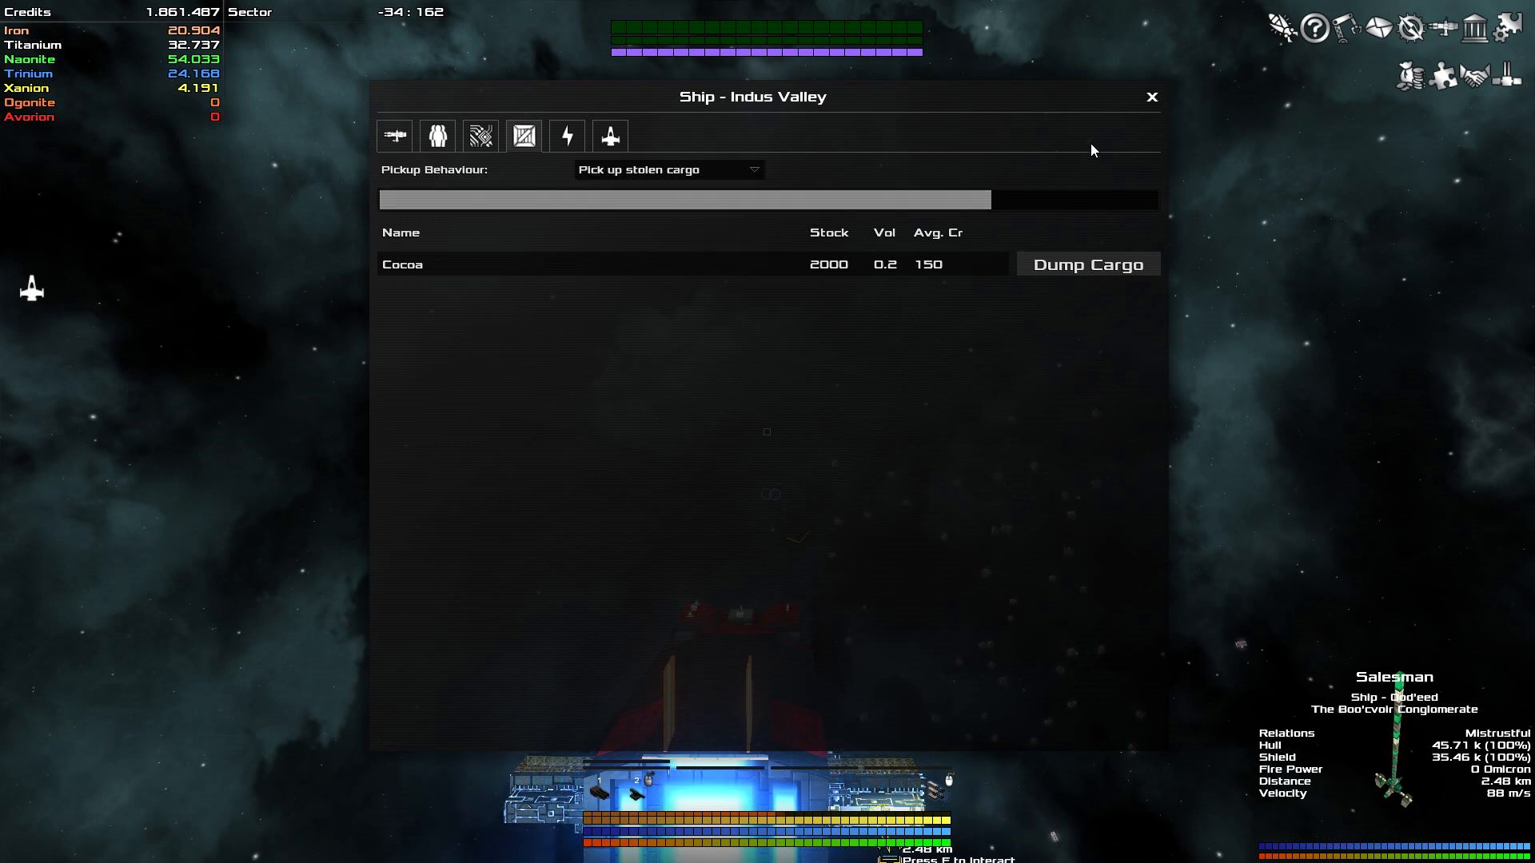
{"action": "left_click", "coordinate": [1152, 96]}
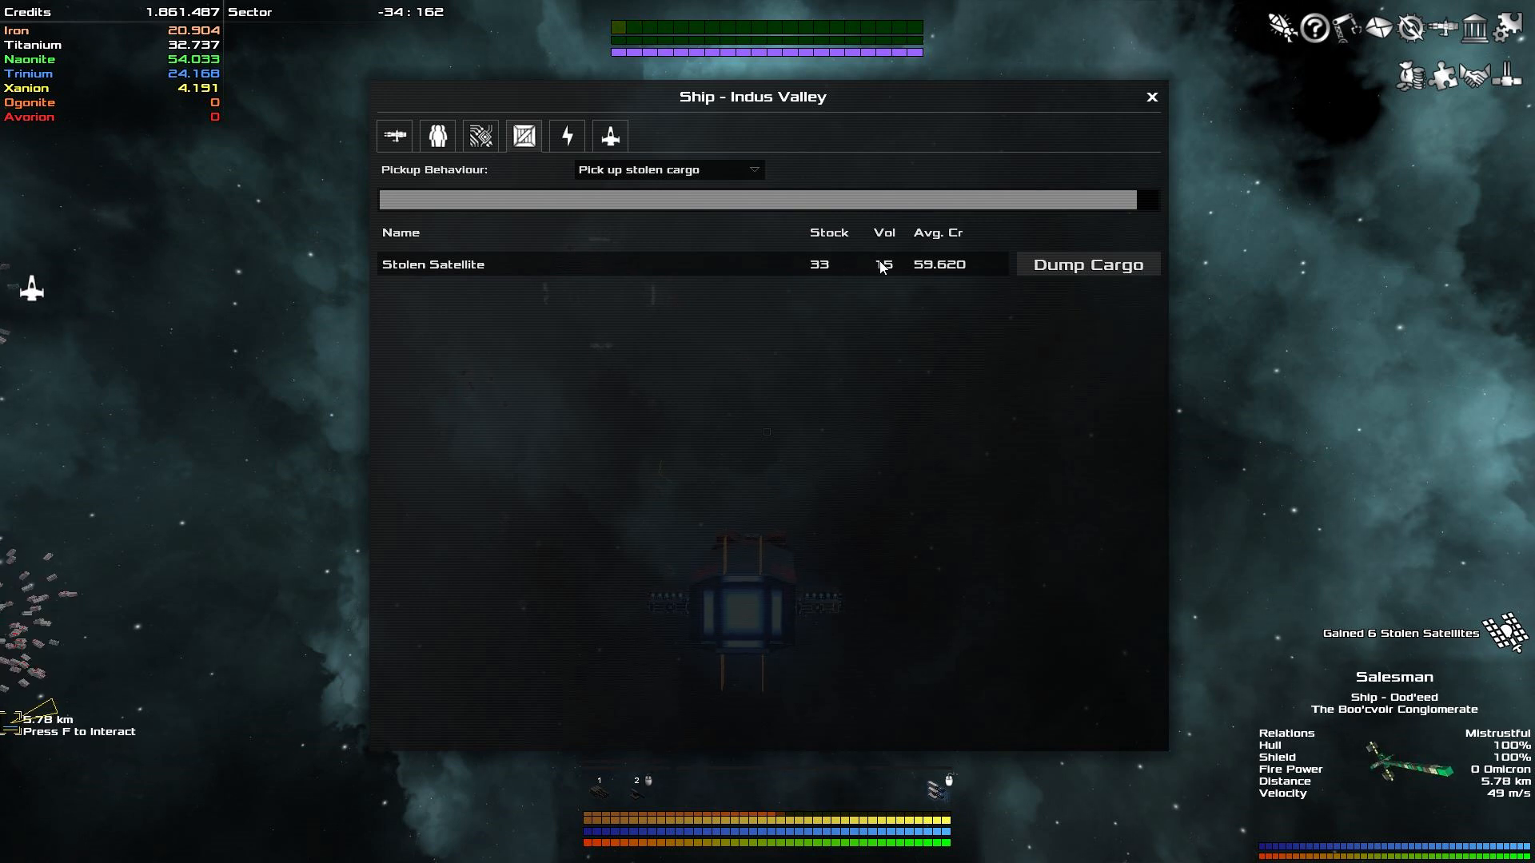
Check the cargo tab to confirm the hold carries 33 Stolen Satellites.
{"action": "left_click", "coordinate": [1152, 97]}
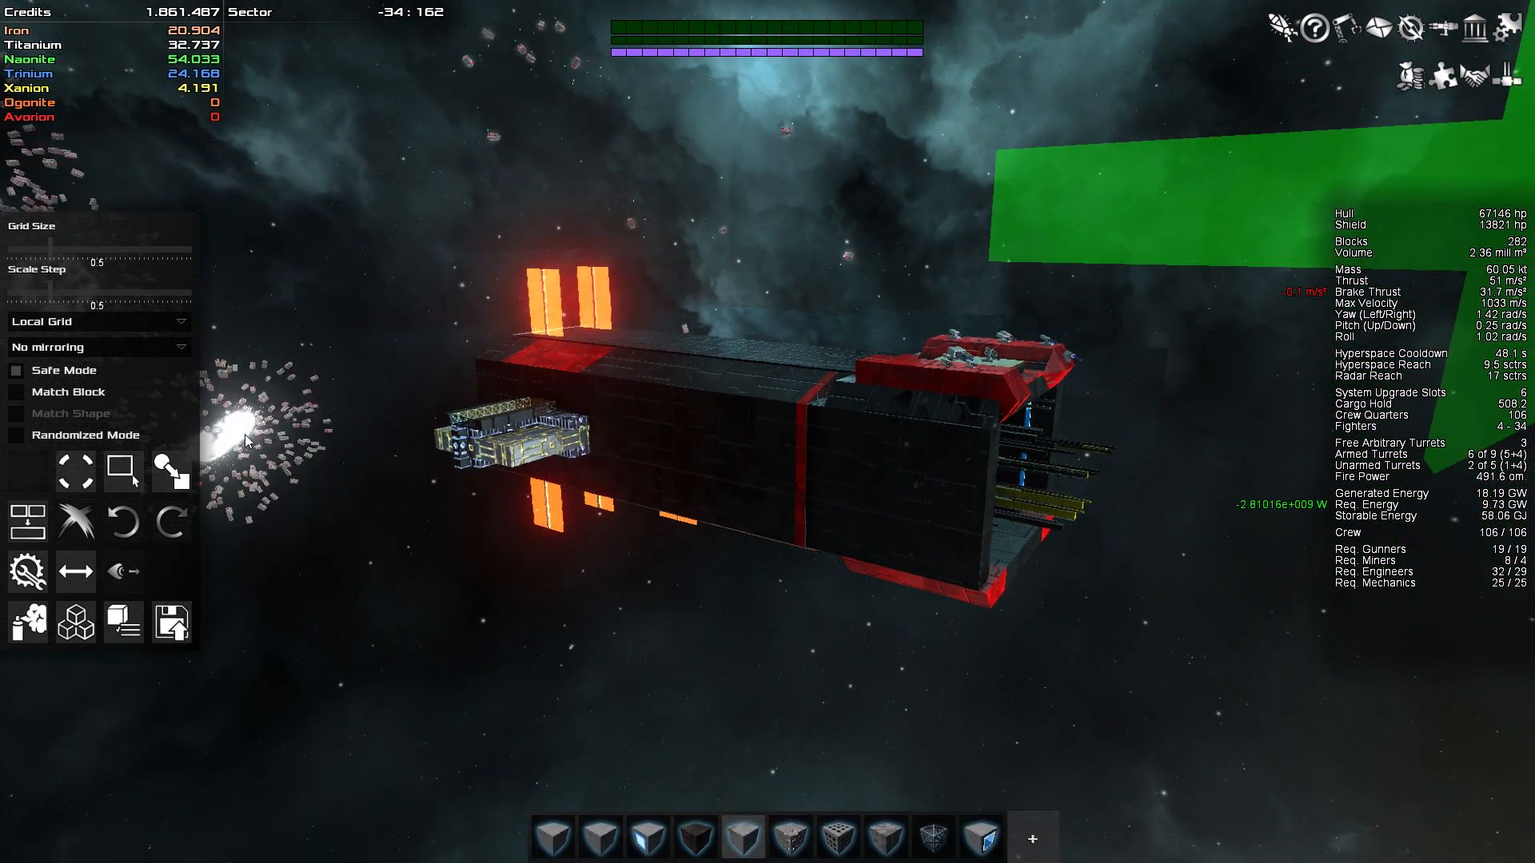
Modify the ship's blocks in build mode, spending credits and trinium.
{"action": "left_click", "coordinate": [98, 321]}
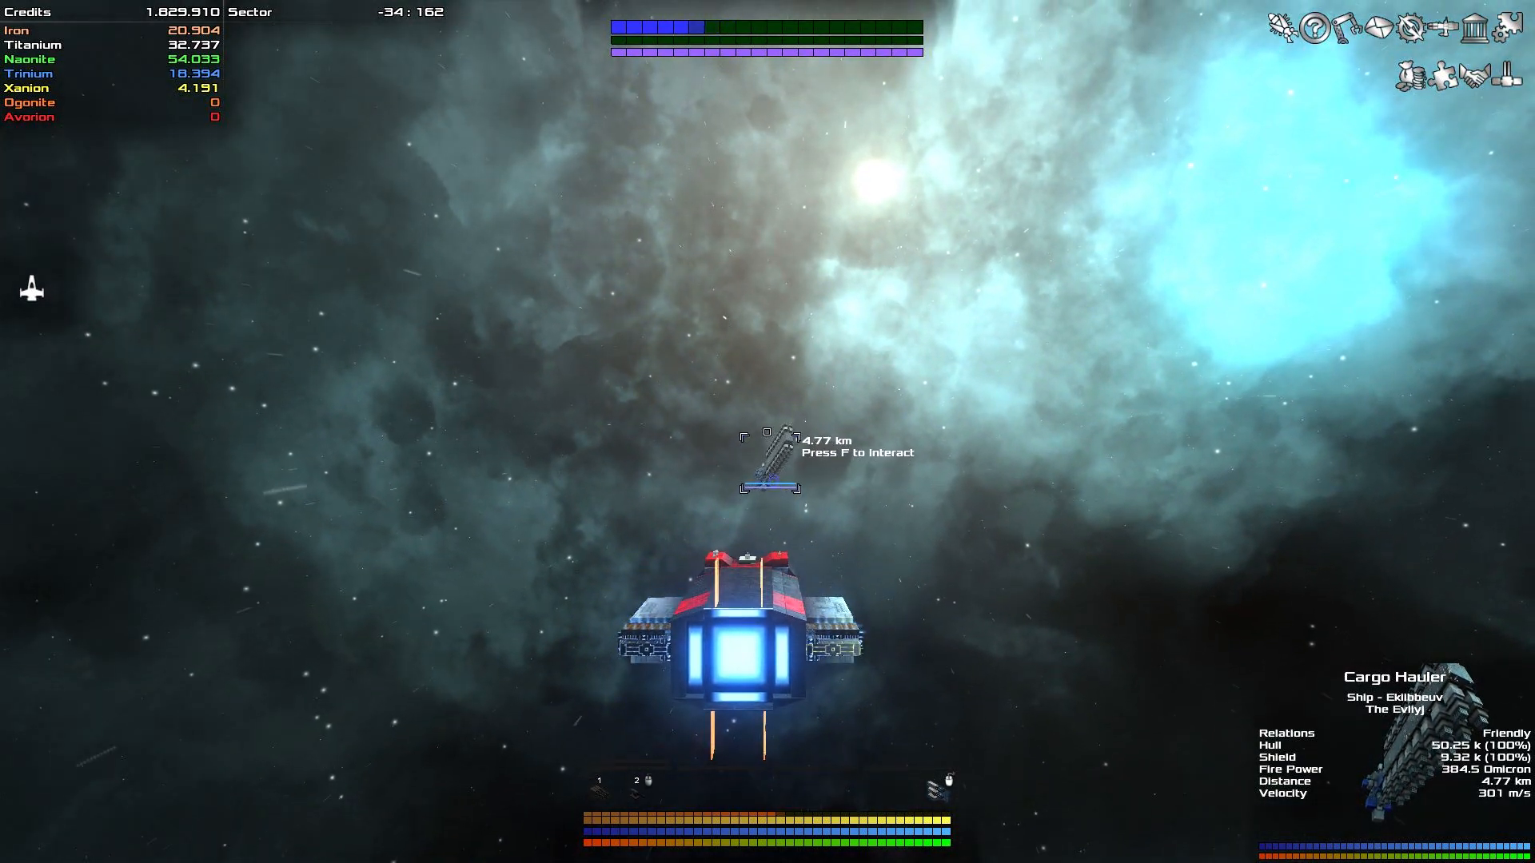
Hail the Cargo Hauler, threaten it to dump cargo, and answer its refusal.
{"action": "key", "text": "f"}
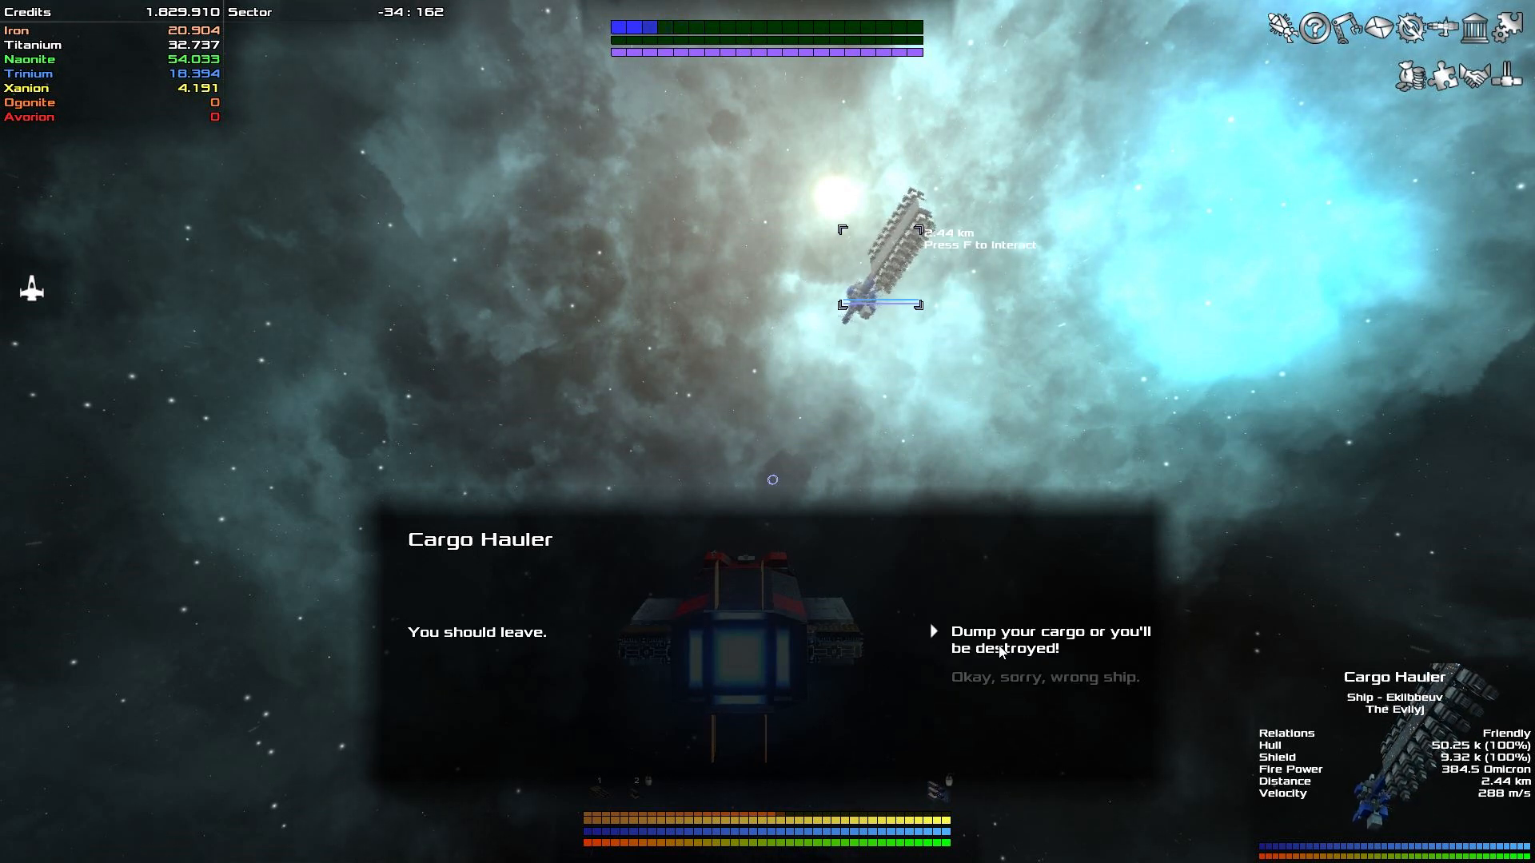
{"action": "left_click", "coordinate": [1048, 640]}
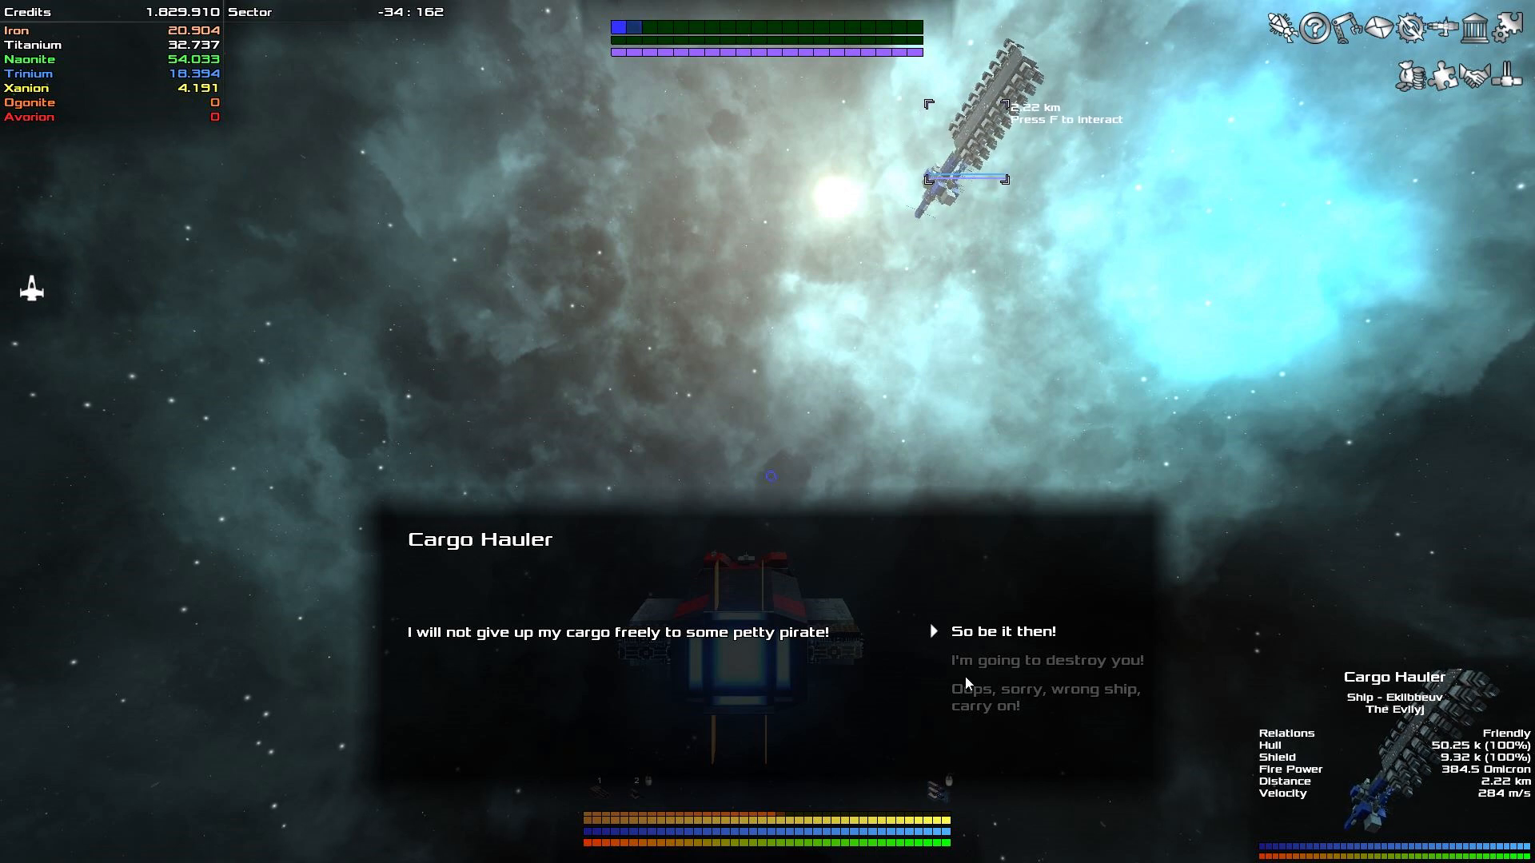
{"action": "left_click", "coordinate": [1002, 631]}
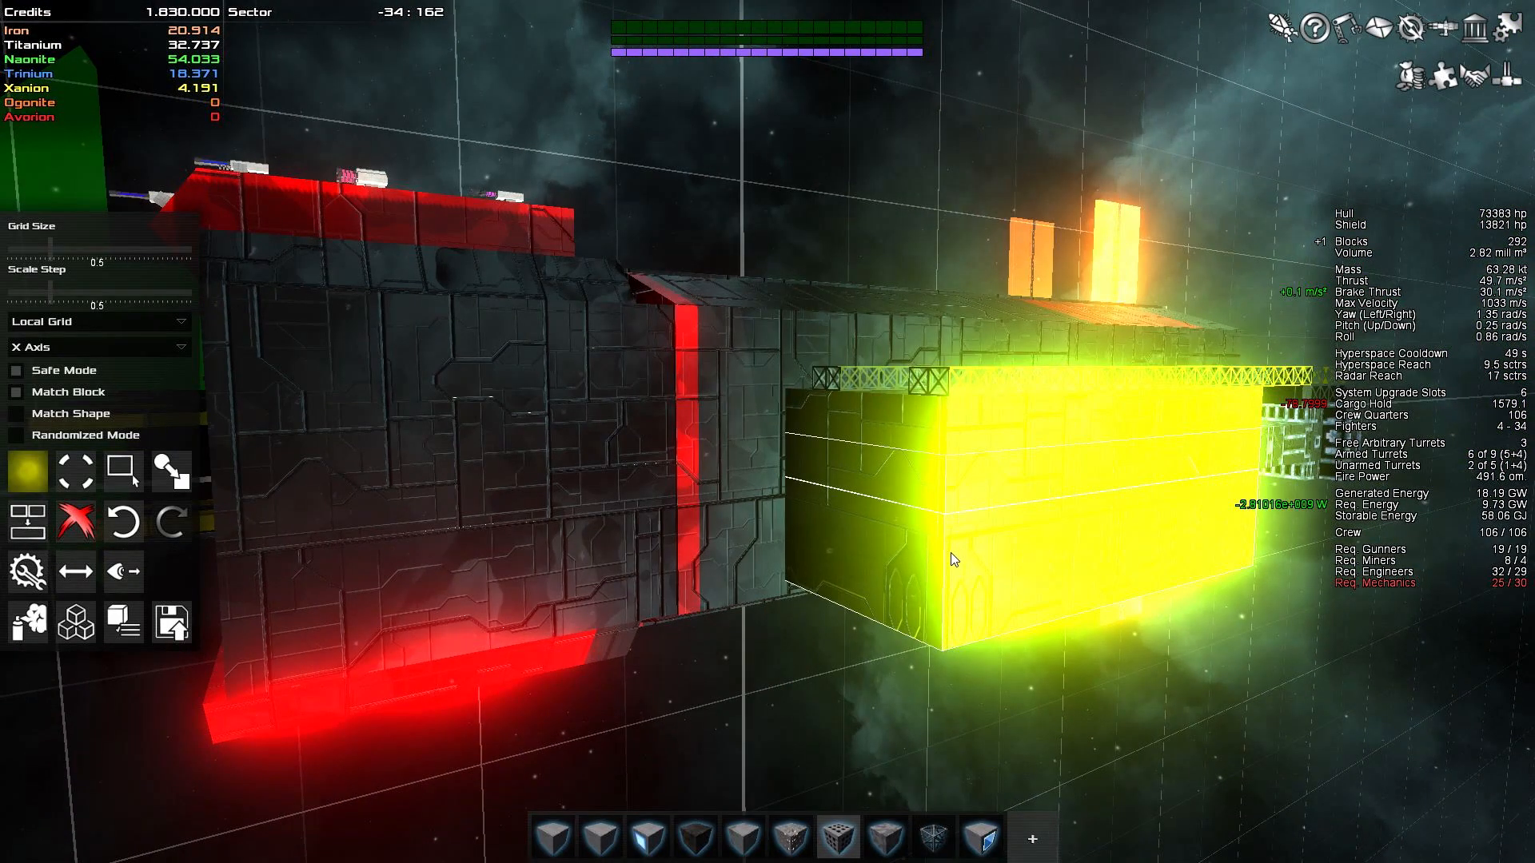
{"action": "mouse_move", "coordinate": [27, 521]}
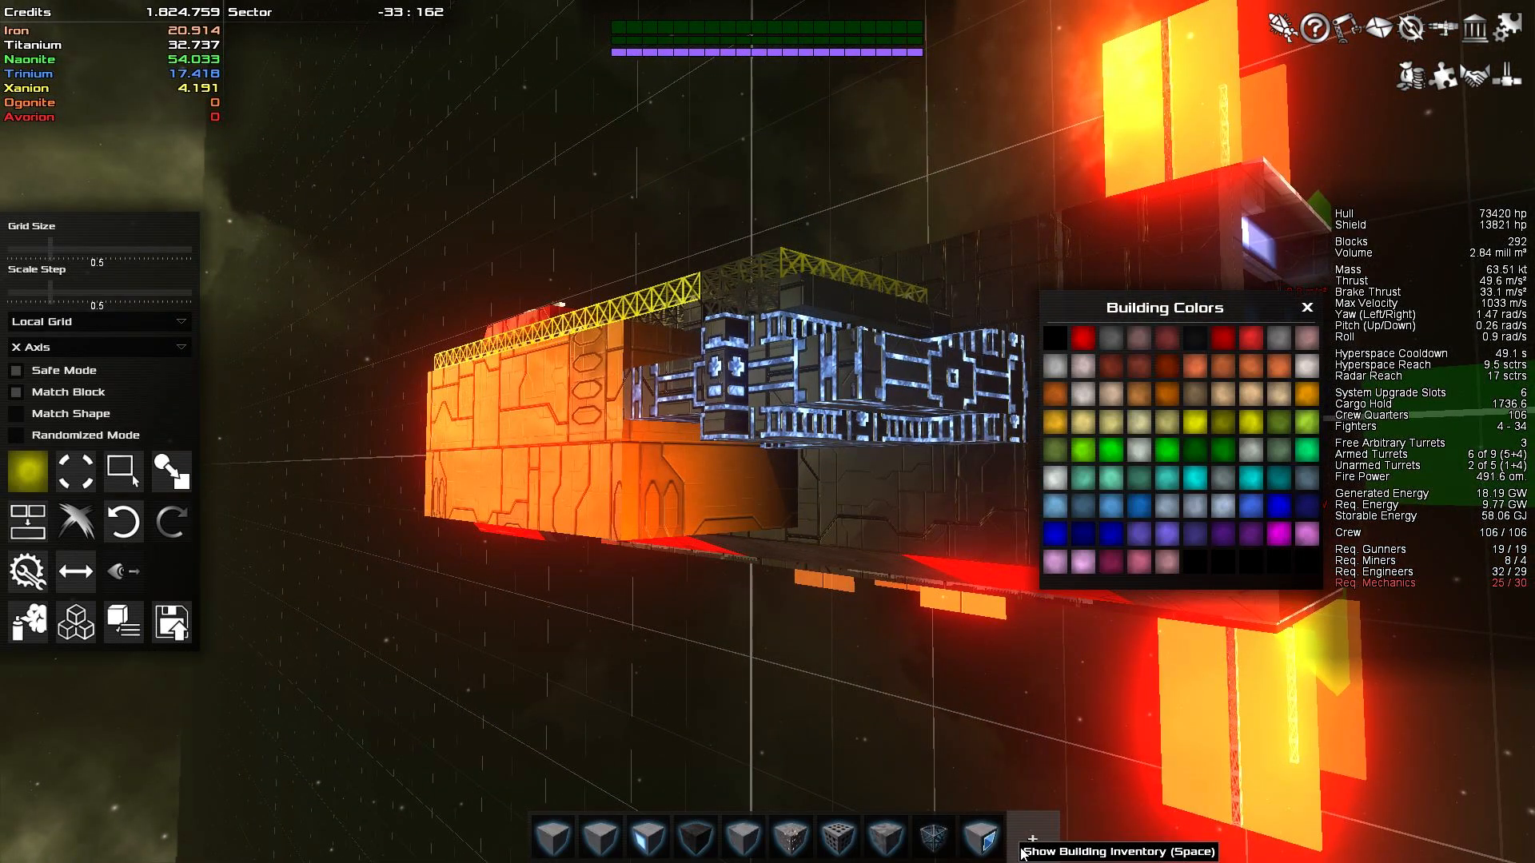
Show the armour shapes and system blocks via the Show Building Inventory button.
{"action": "left_click", "coordinate": [1032, 835]}
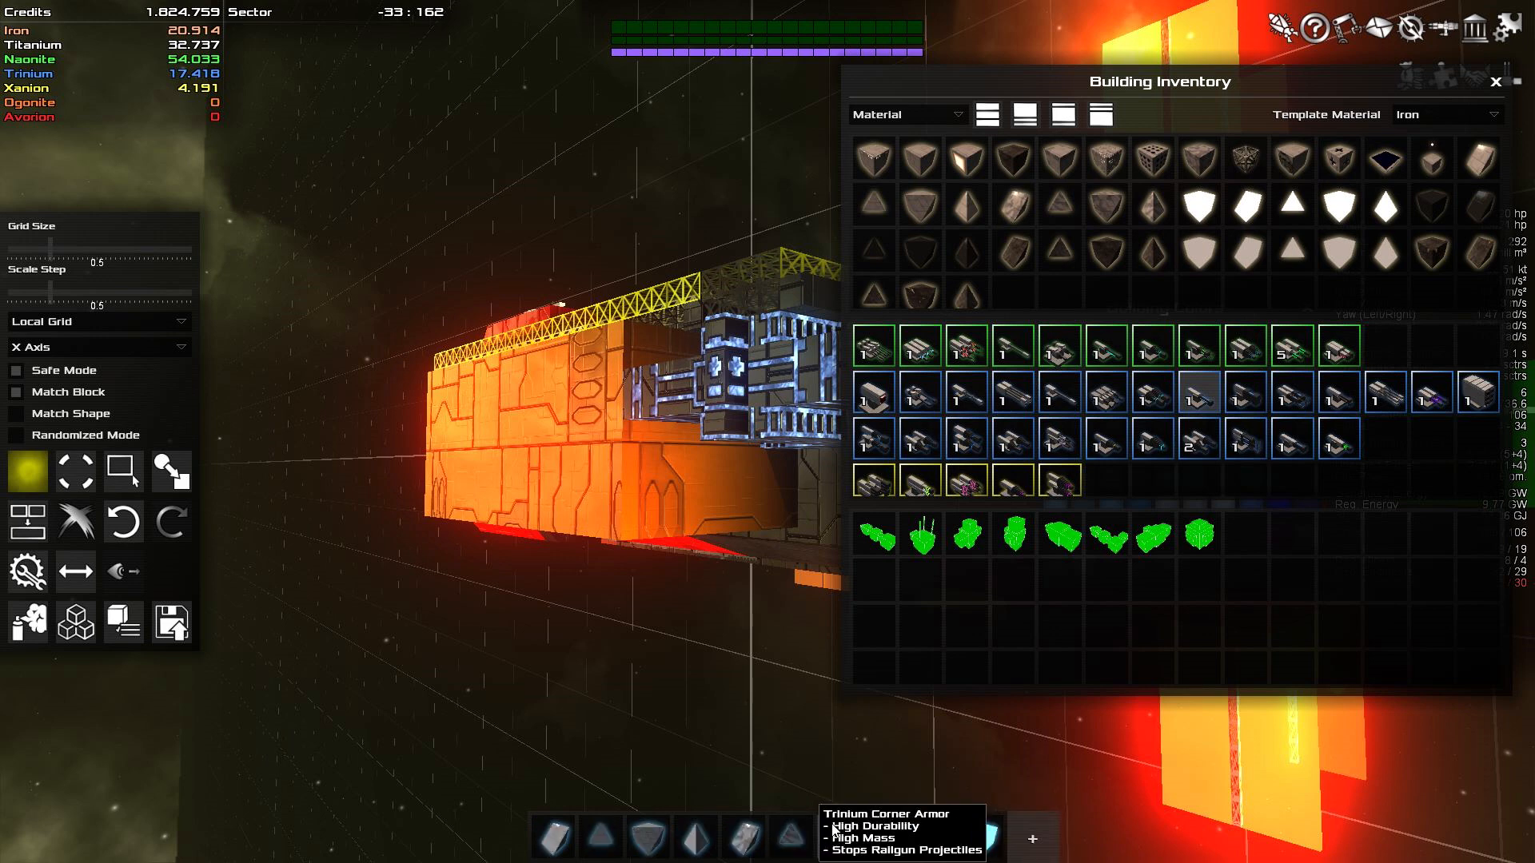
{"action": "mouse_move", "coordinate": [837, 835]}
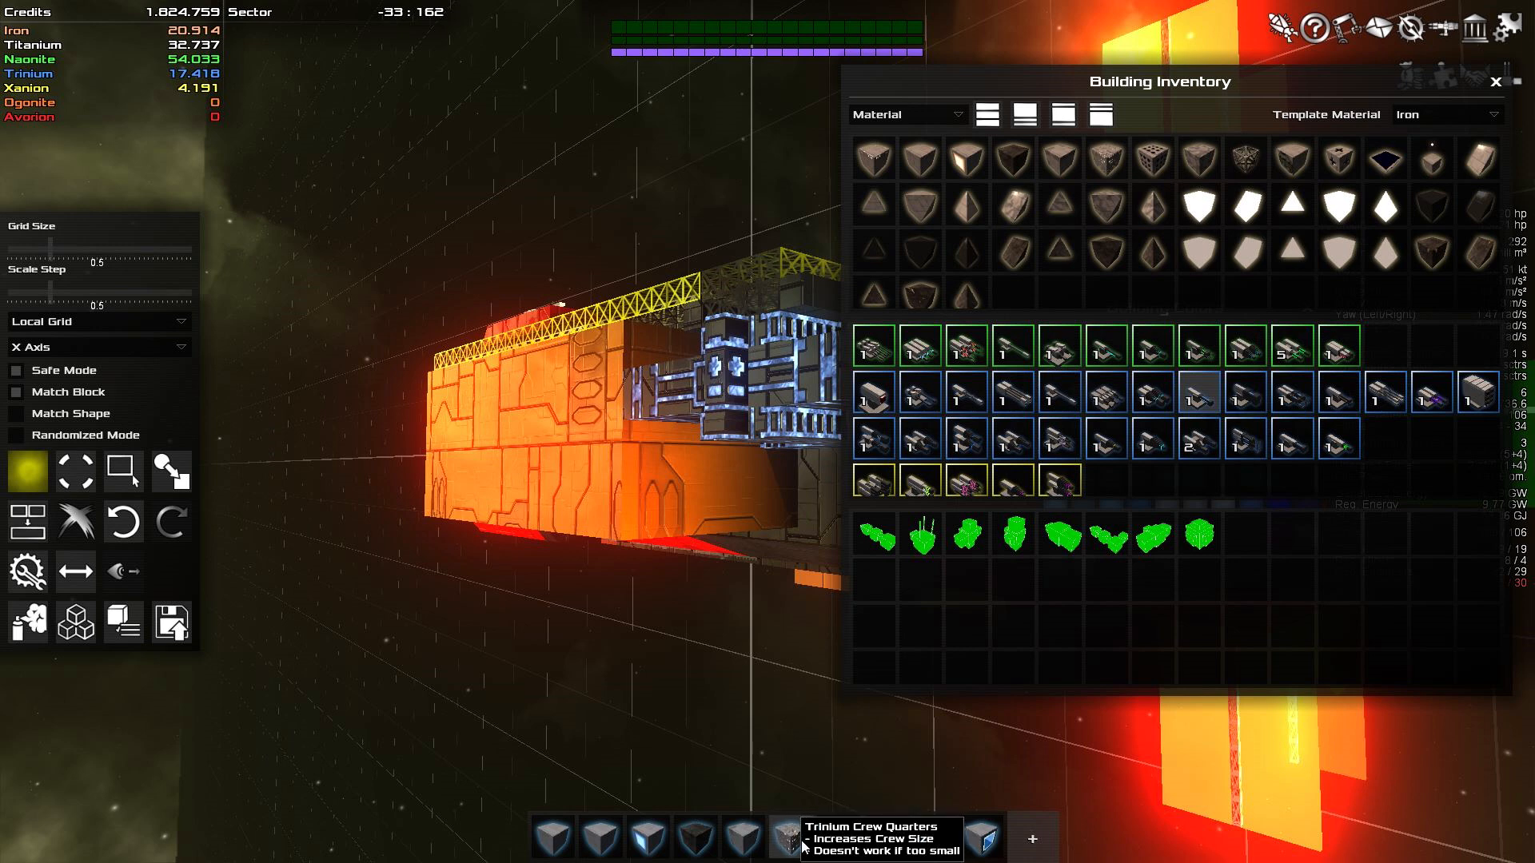
{"action": "mouse_move", "coordinate": [815, 802]}
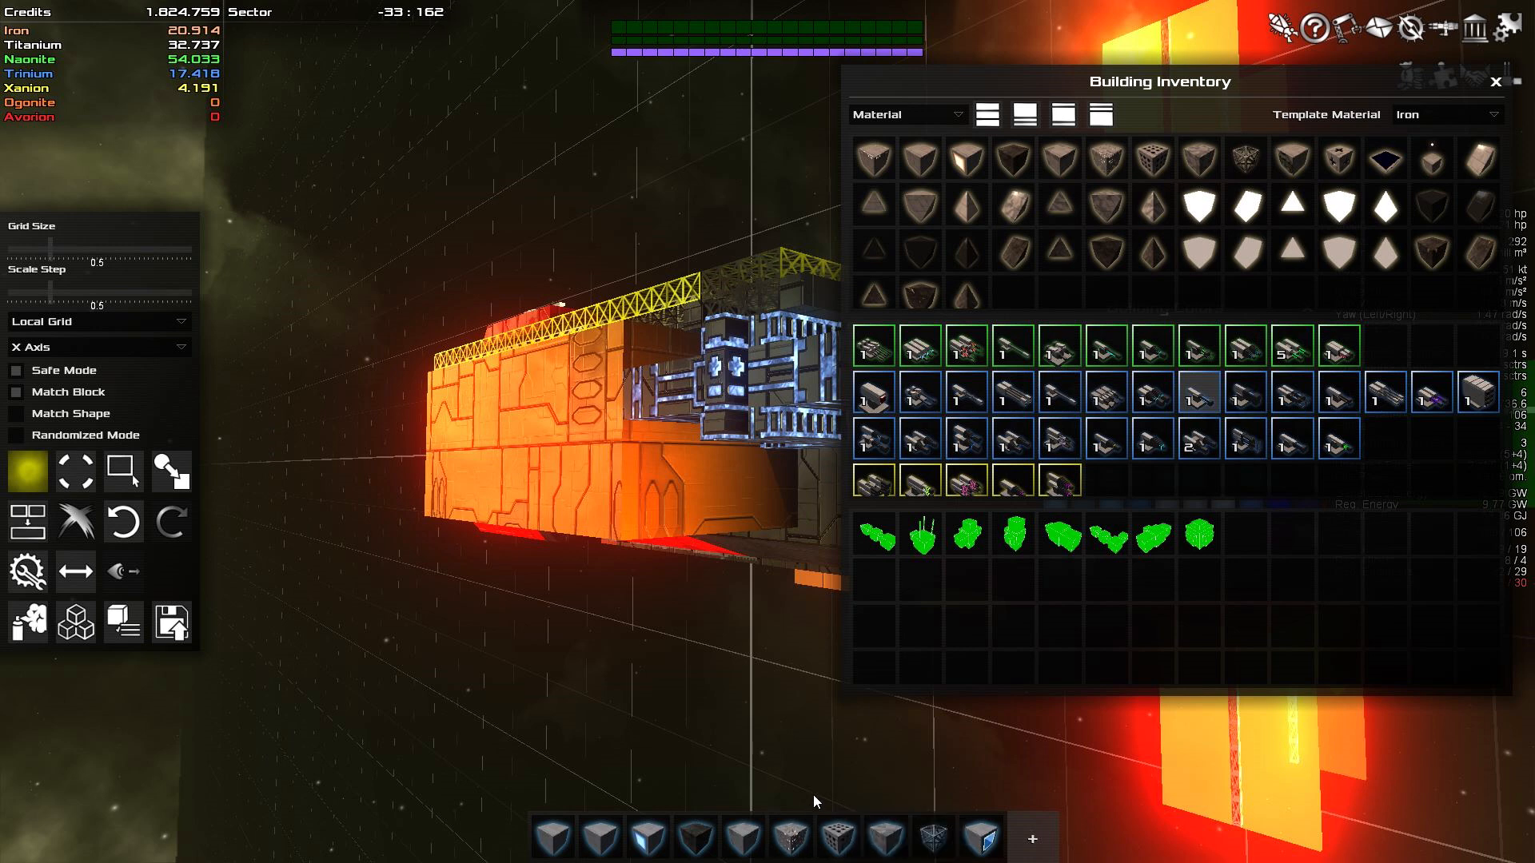
{"action": "mouse_move", "coordinate": [839, 829]}
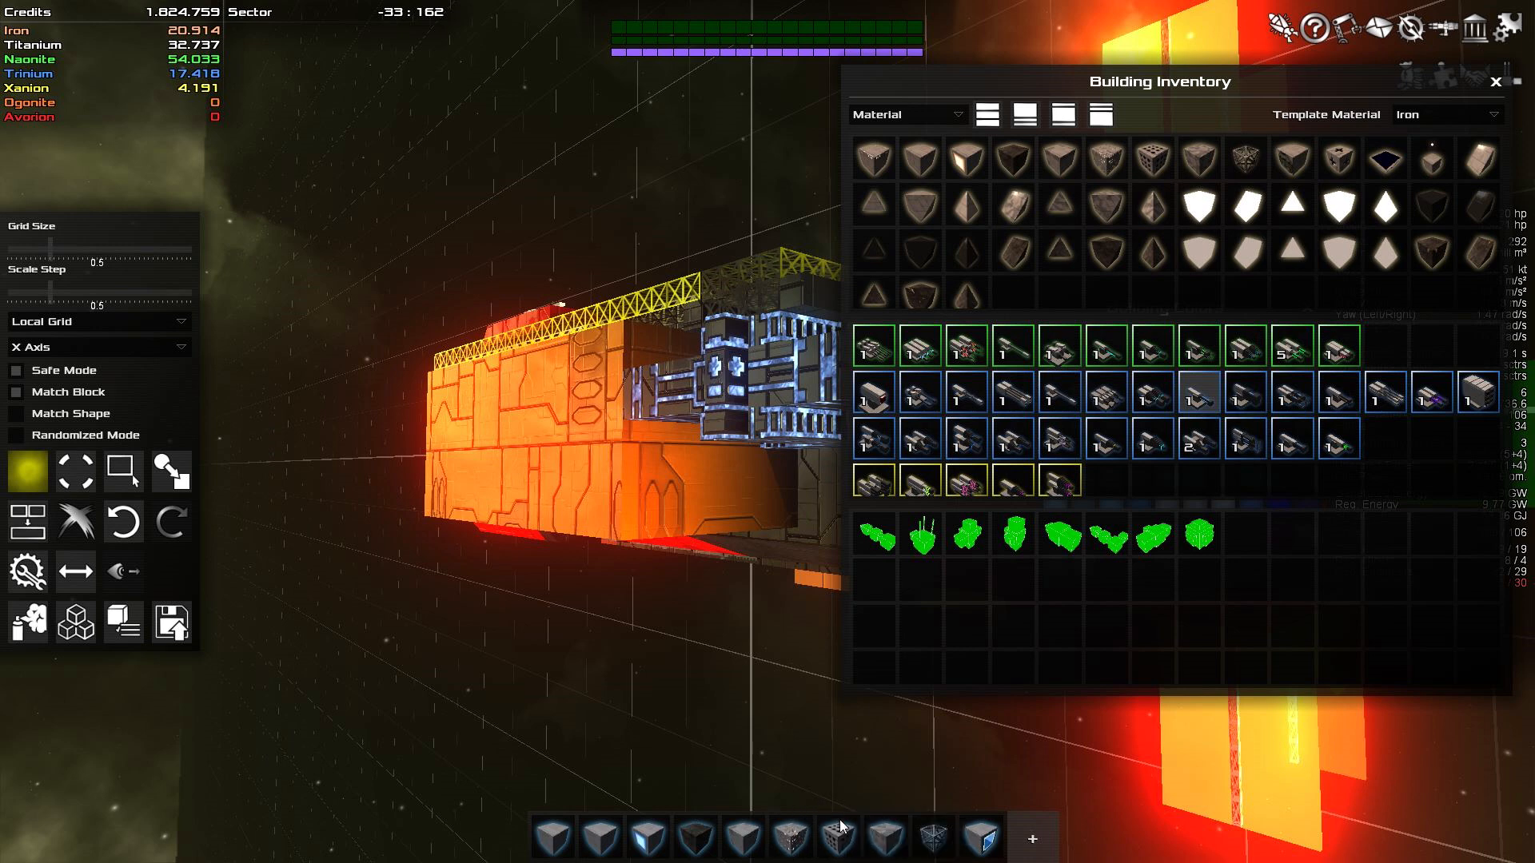
{"action": "mouse_move", "coordinate": [837, 838]}
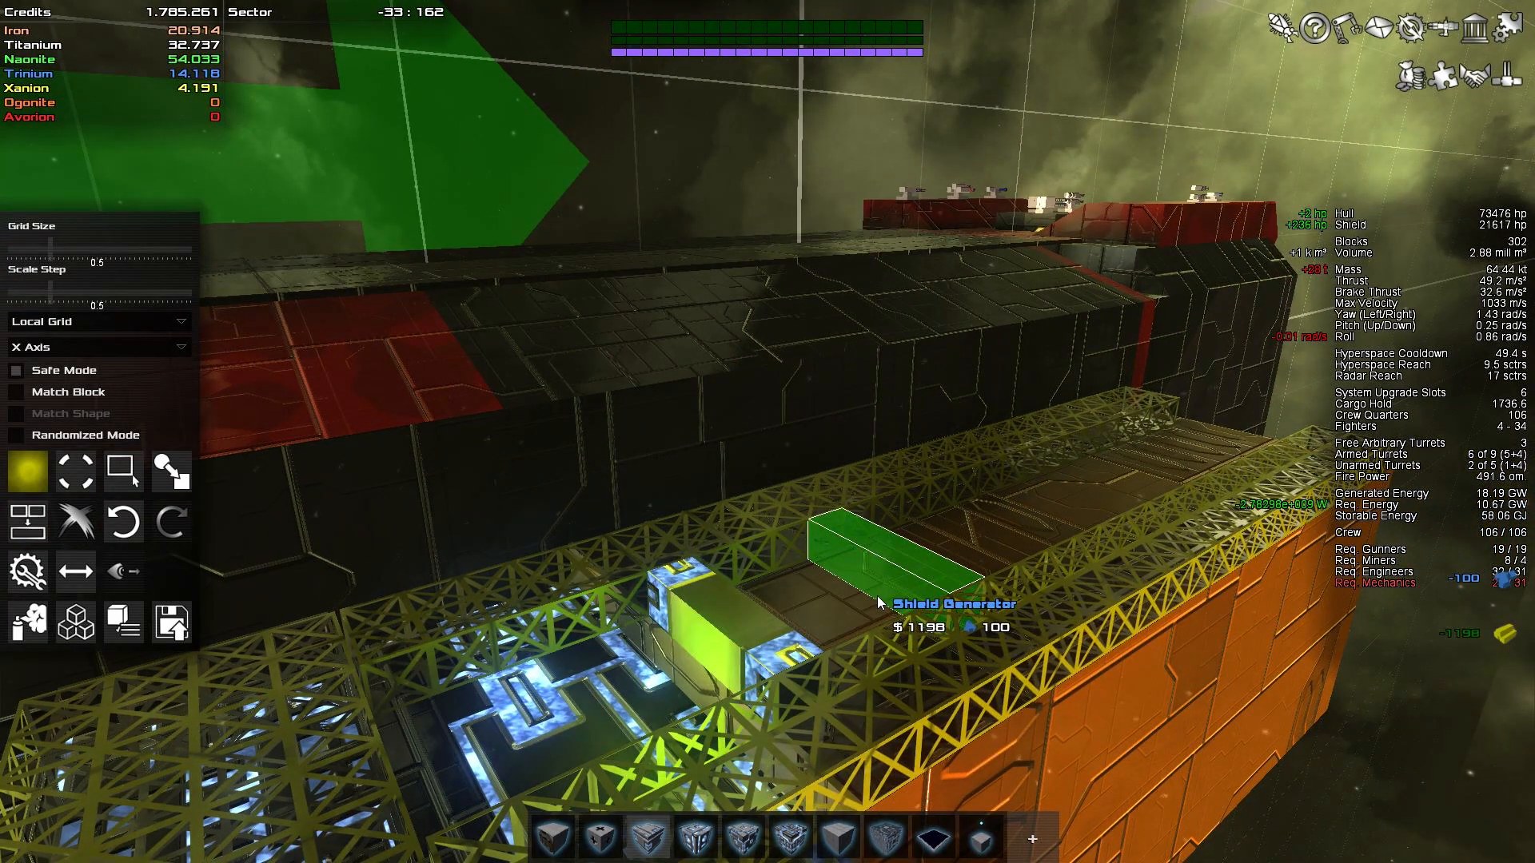
Place a Shield Generator block on the ship's deck.
{"action": "left_click", "coordinate": [881, 558]}
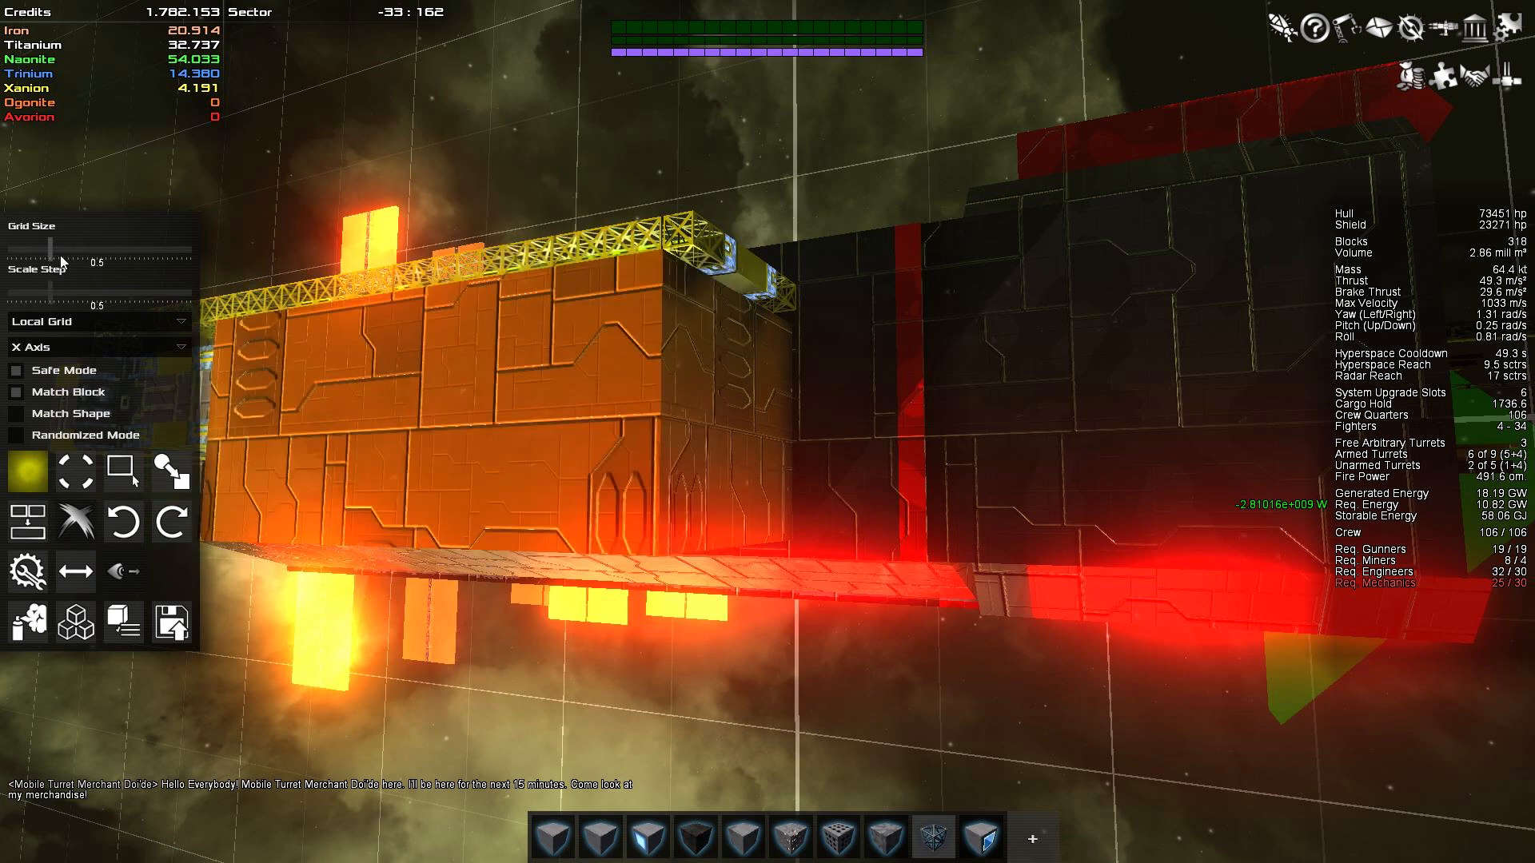
{"action": "left_click_drag", "start_coordinate": [58, 284], "coordinate": [35, 284]}
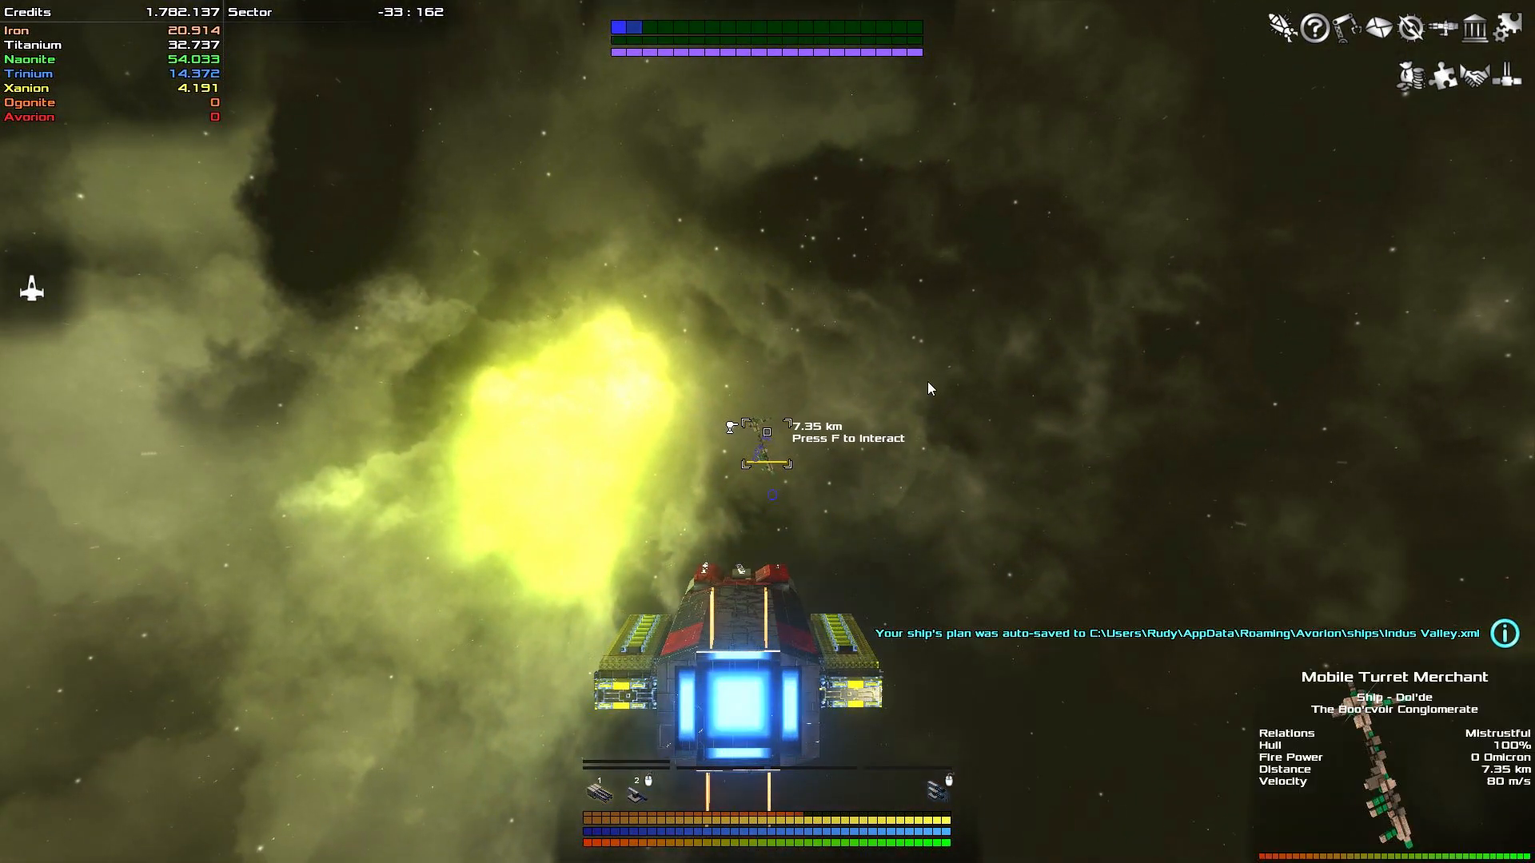
Hail the Mobile Turret Merchant twice, choosing Buy/Sell Turrets to open its shop.
{"action": "key", "text": "f"}
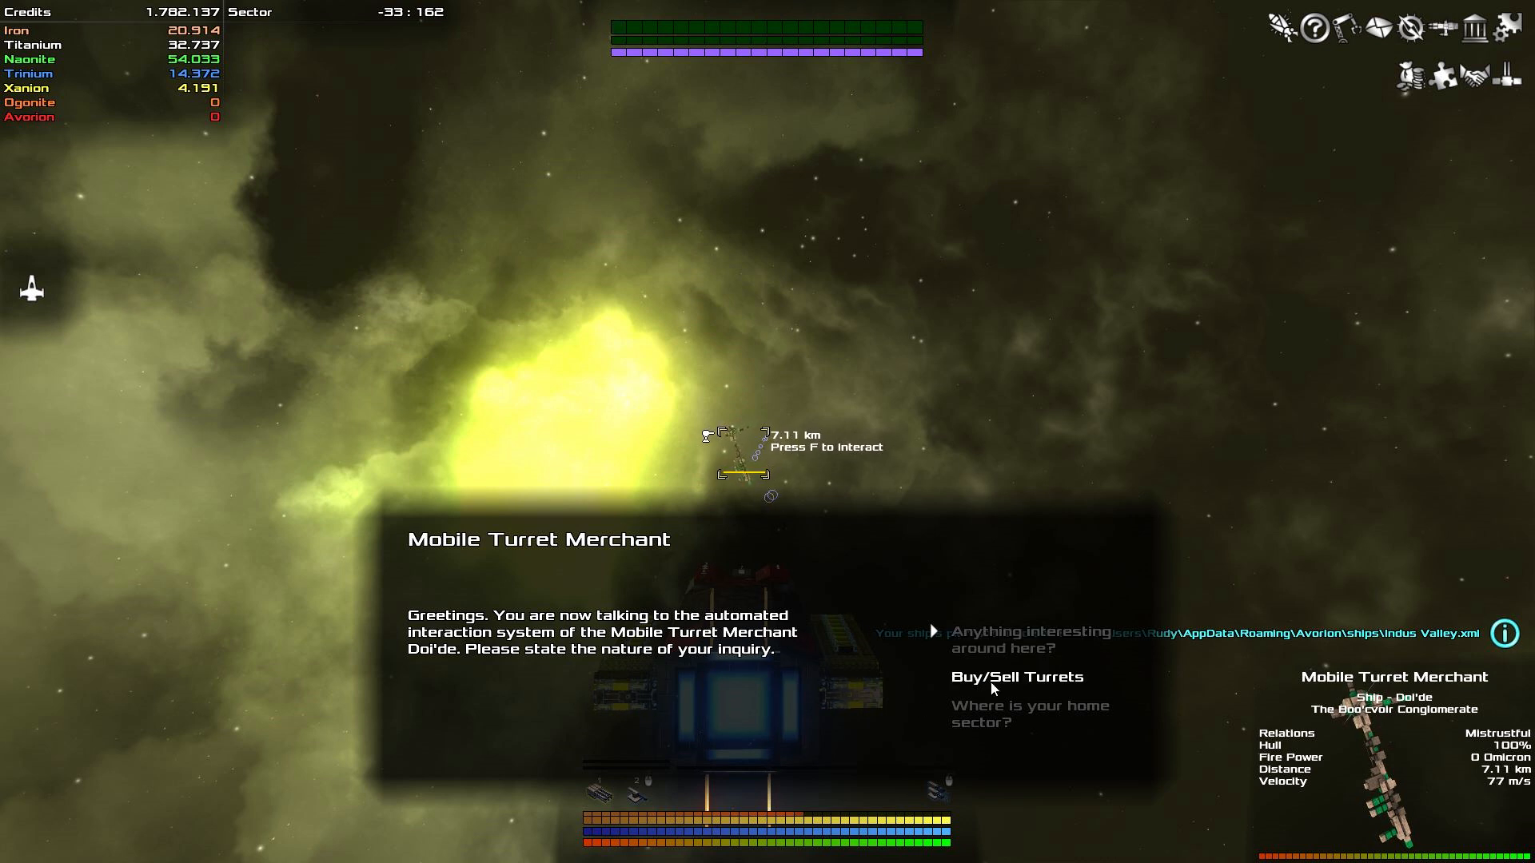
{"action": "left_click", "coordinate": [1016, 676]}
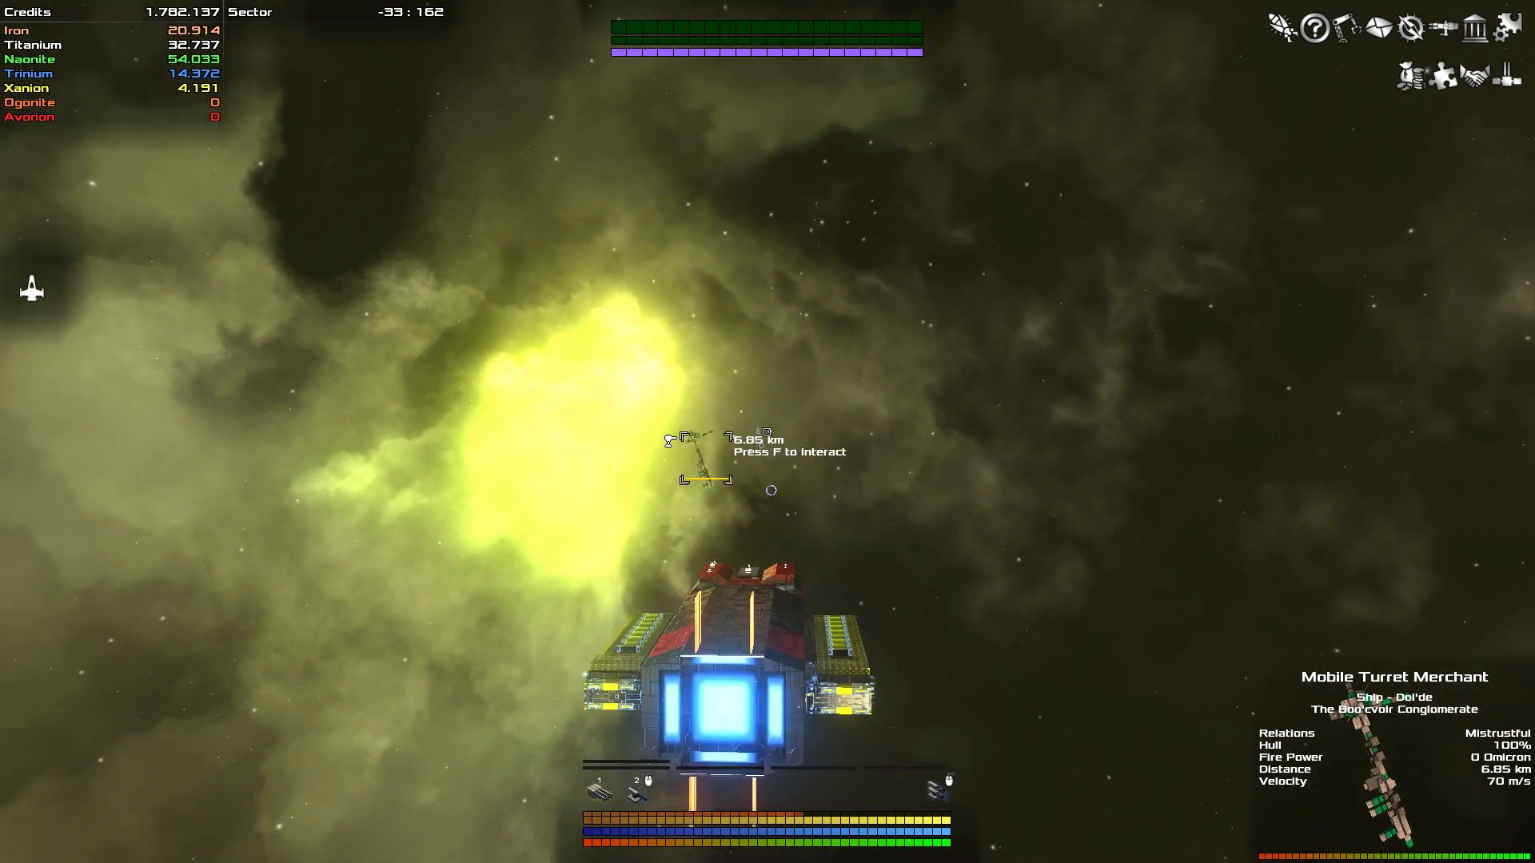
{"action": "key", "text": "f"}
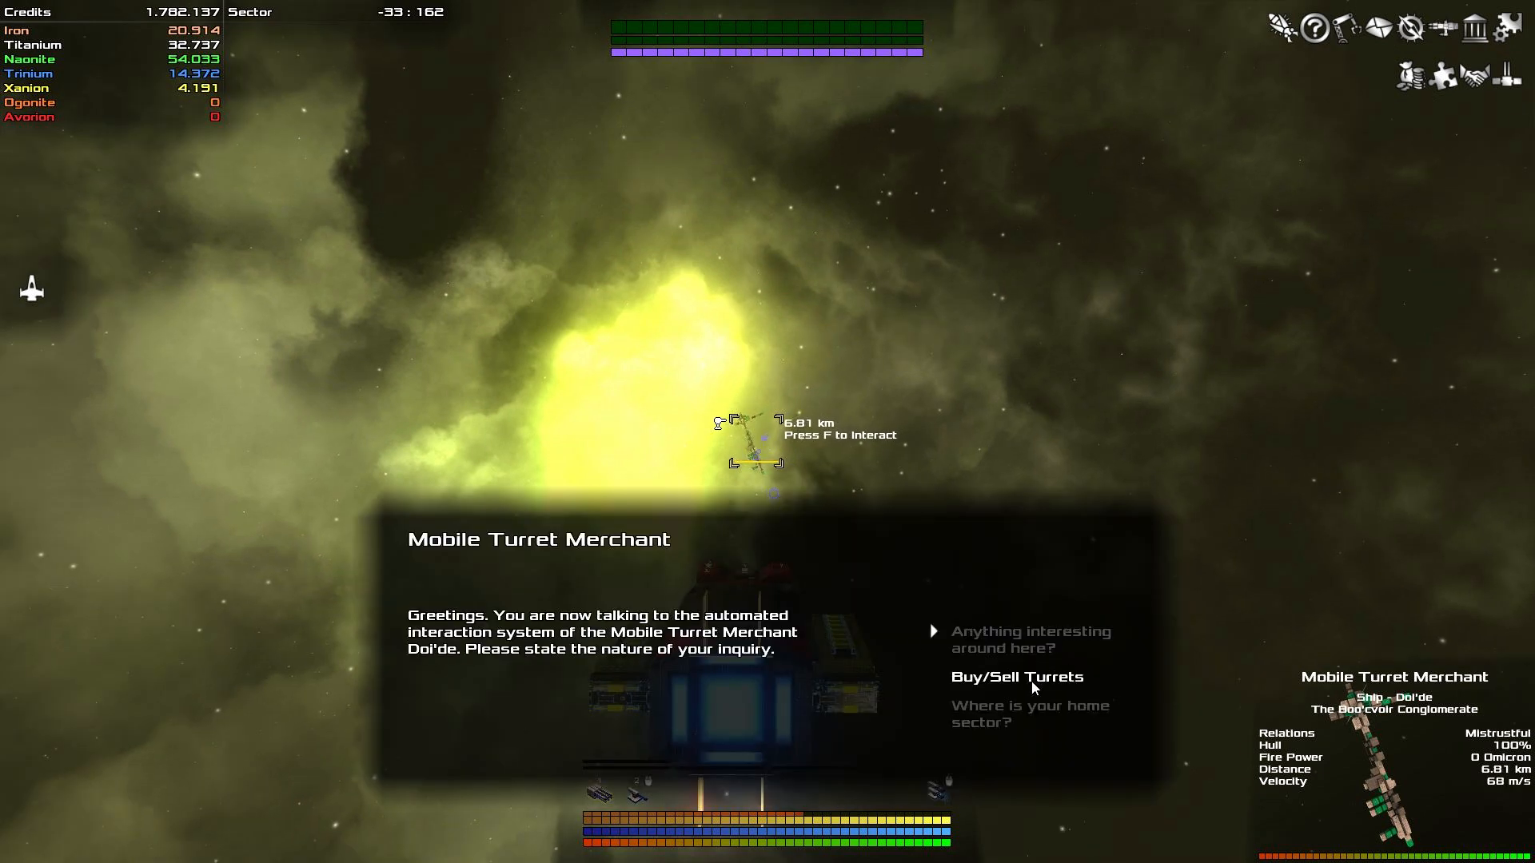
{"action": "left_click", "coordinate": [1015, 676]}
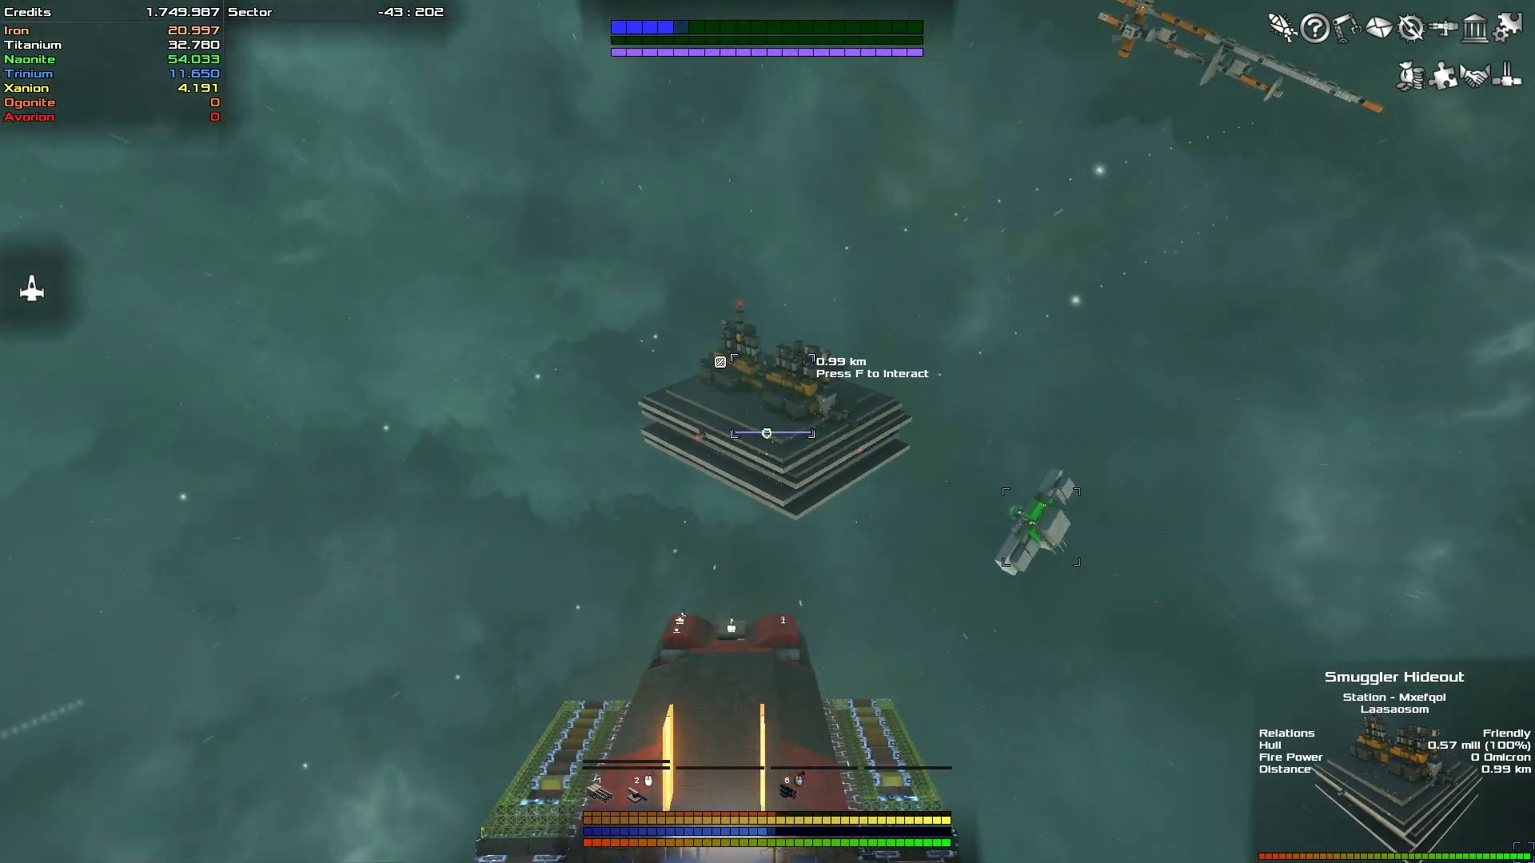
Accept the Smuggler's delivery offer, then hail the Smuggler Hideout to open its market.
{"action": "key", "text": "f"}
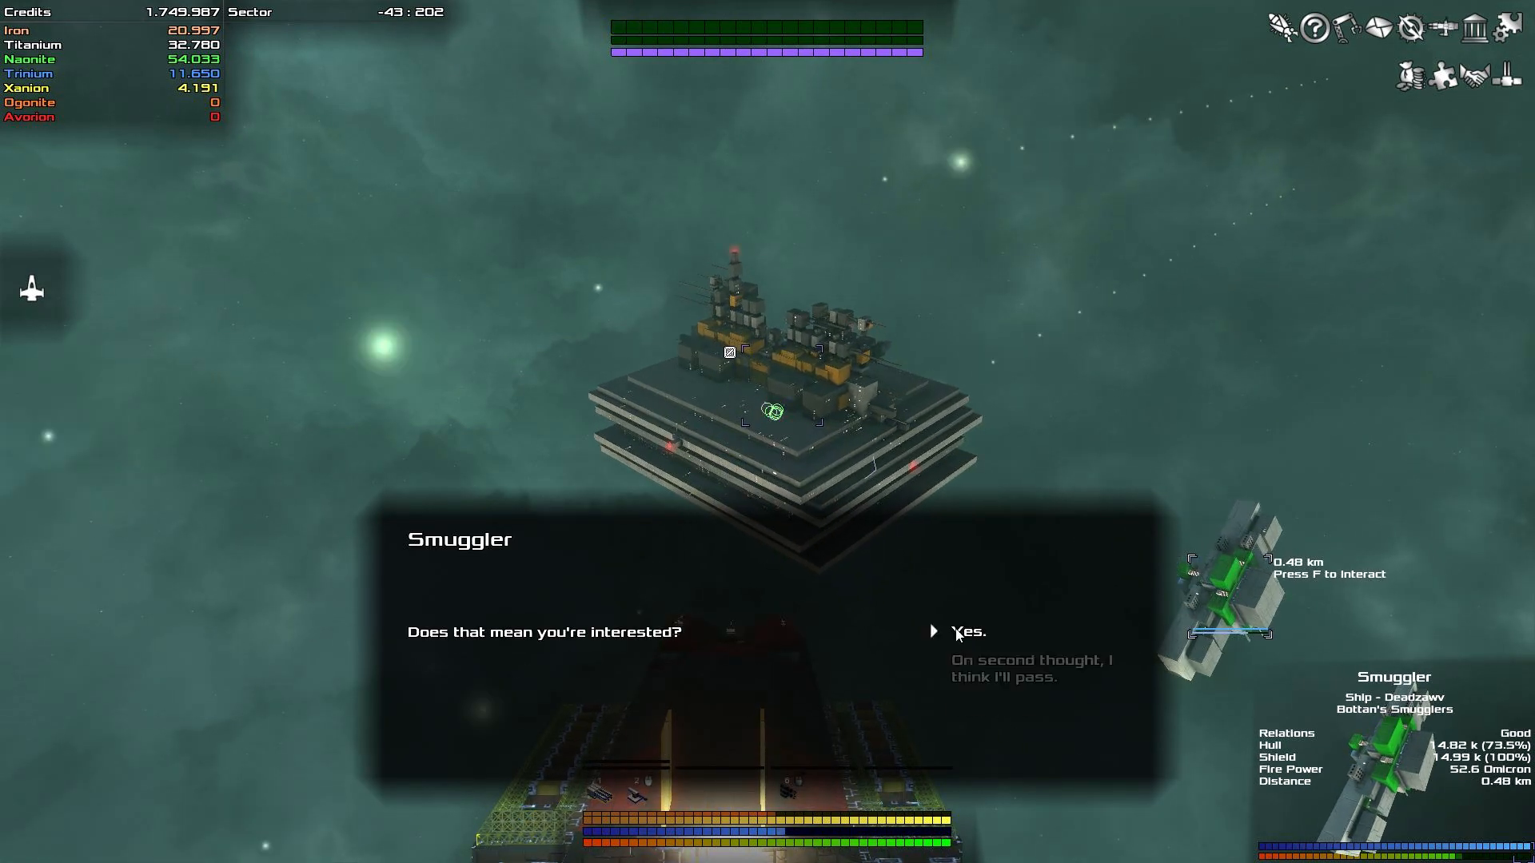
{"action": "left_click", "coordinate": [968, 631]}
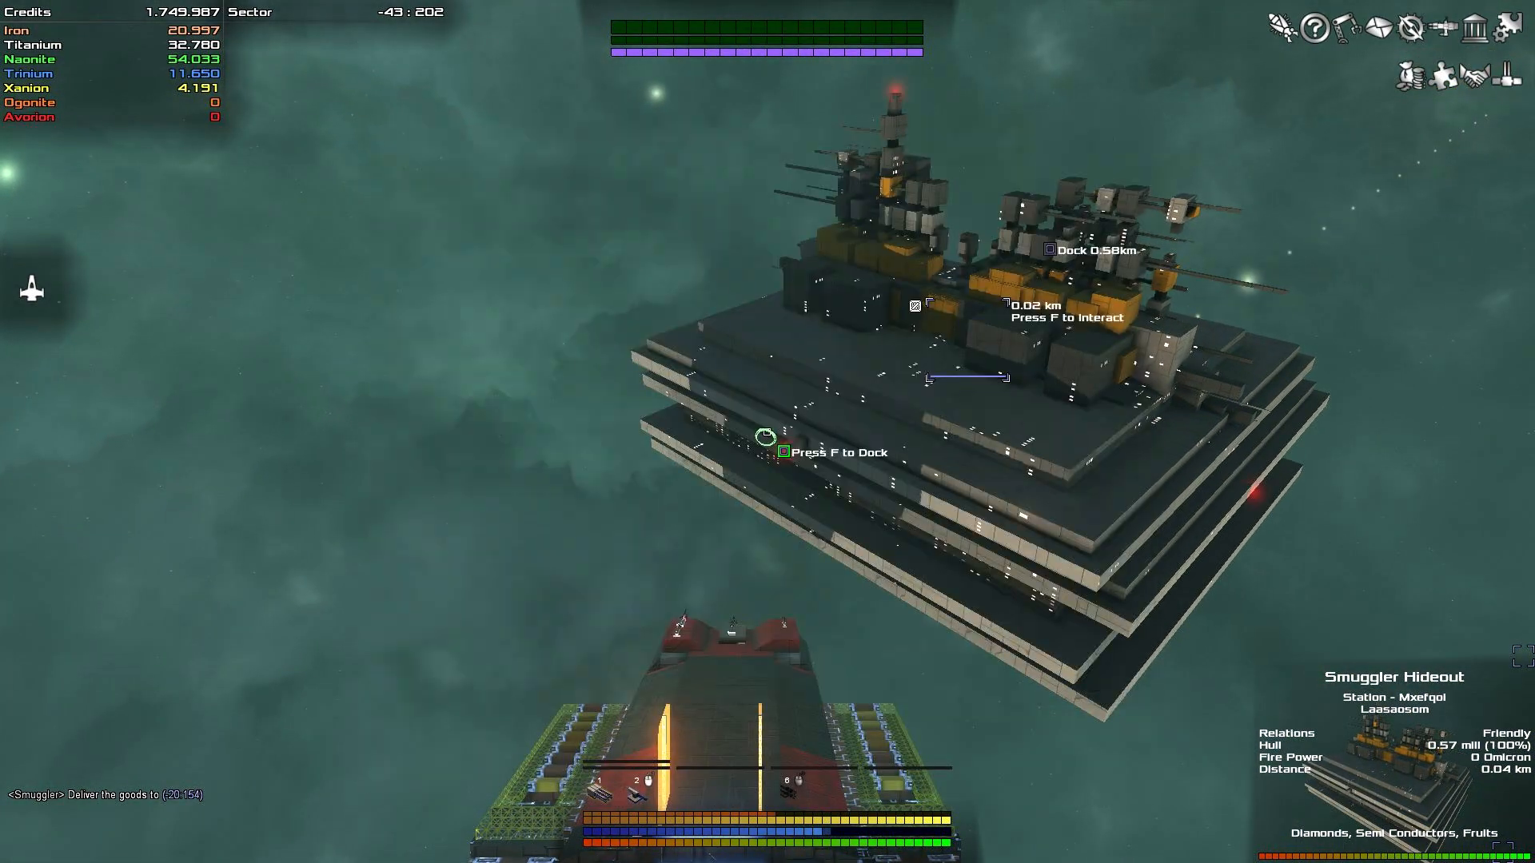
{"action": "key", "text": "f"}
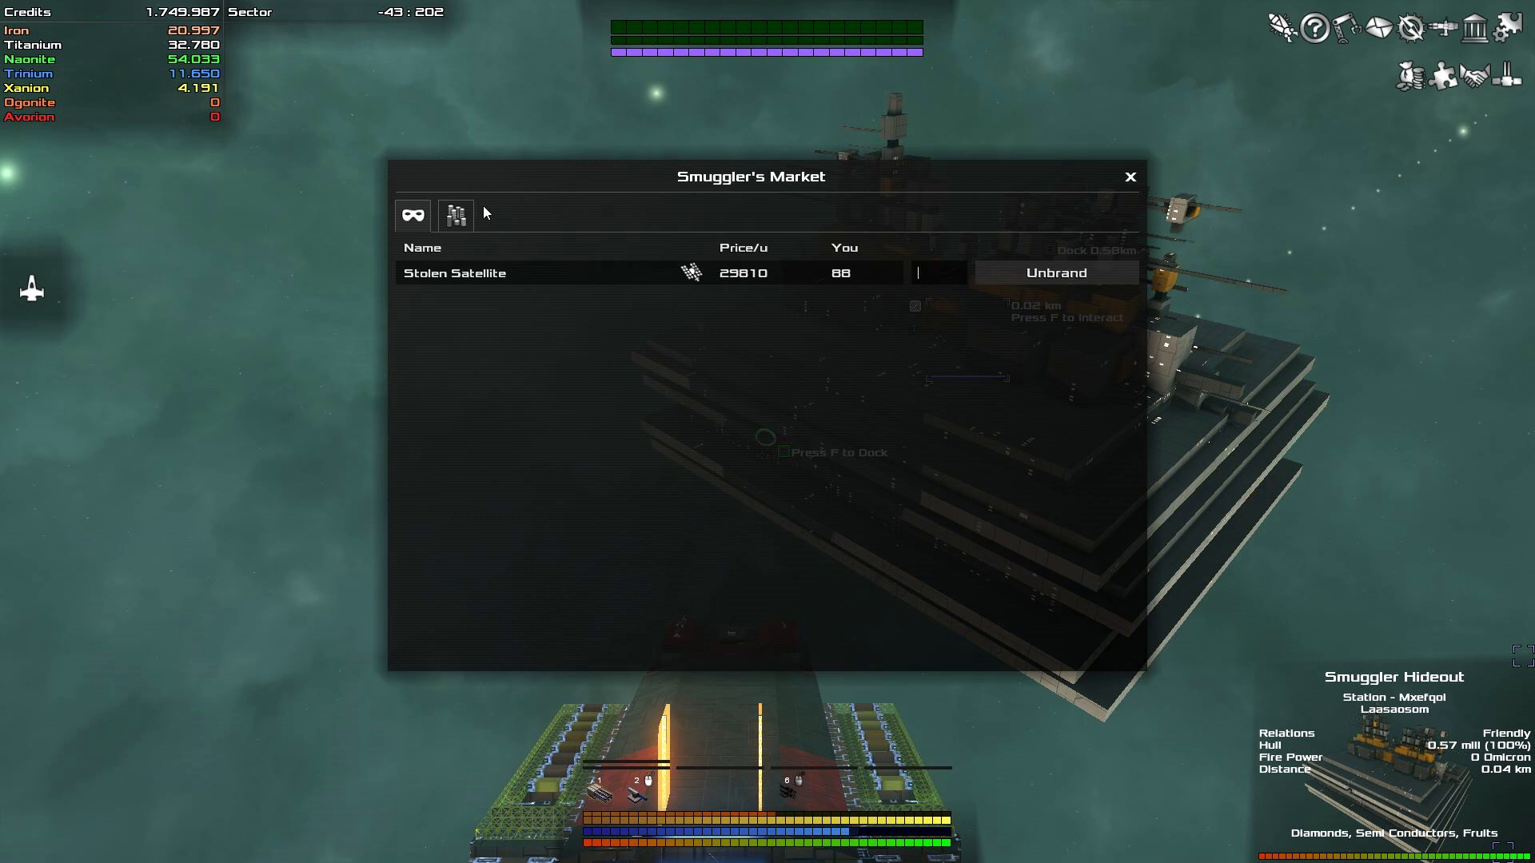
Sell all 88 Stolen Satellites in batches at the Smuggler's Market, then close it.
{"action": "left_click", "coordinate": [454, 215]}
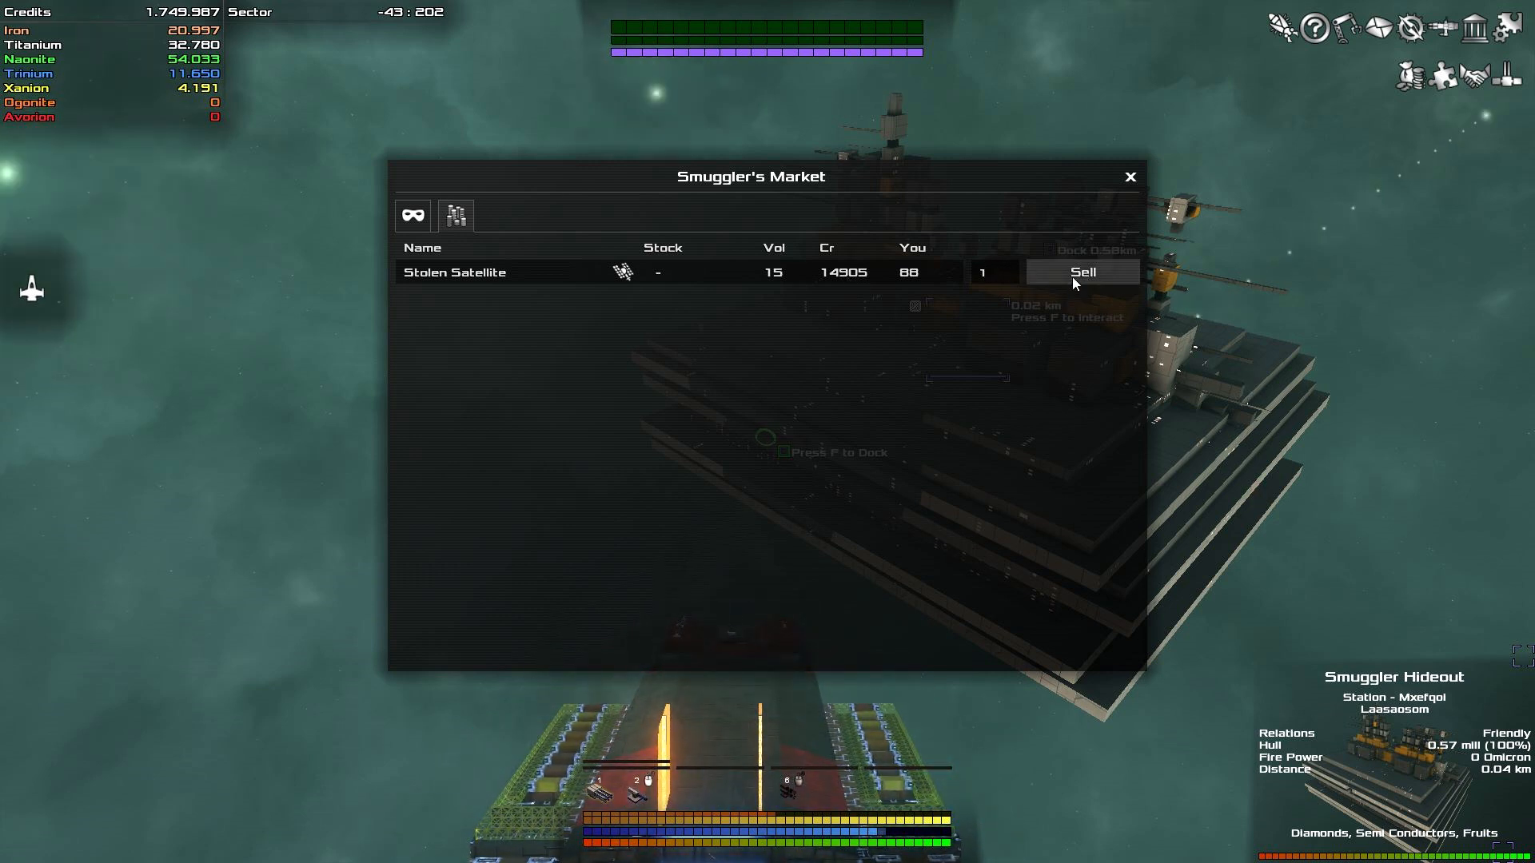
{"action": "left_click", "coordinate": [1082, 272]}
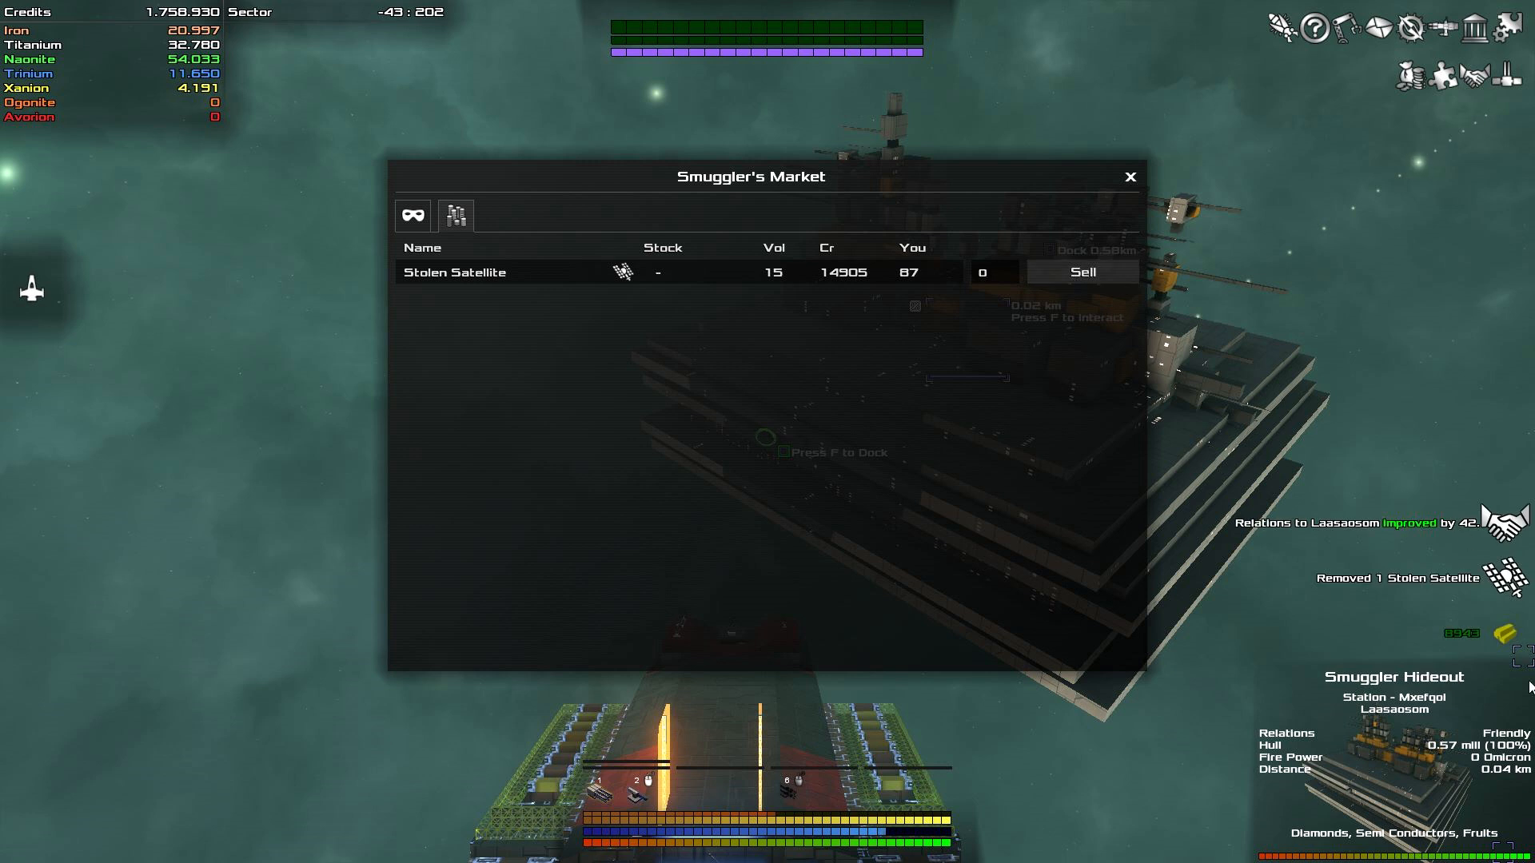
{"action": "mouse_move", "coordinate": [1452, 651]}
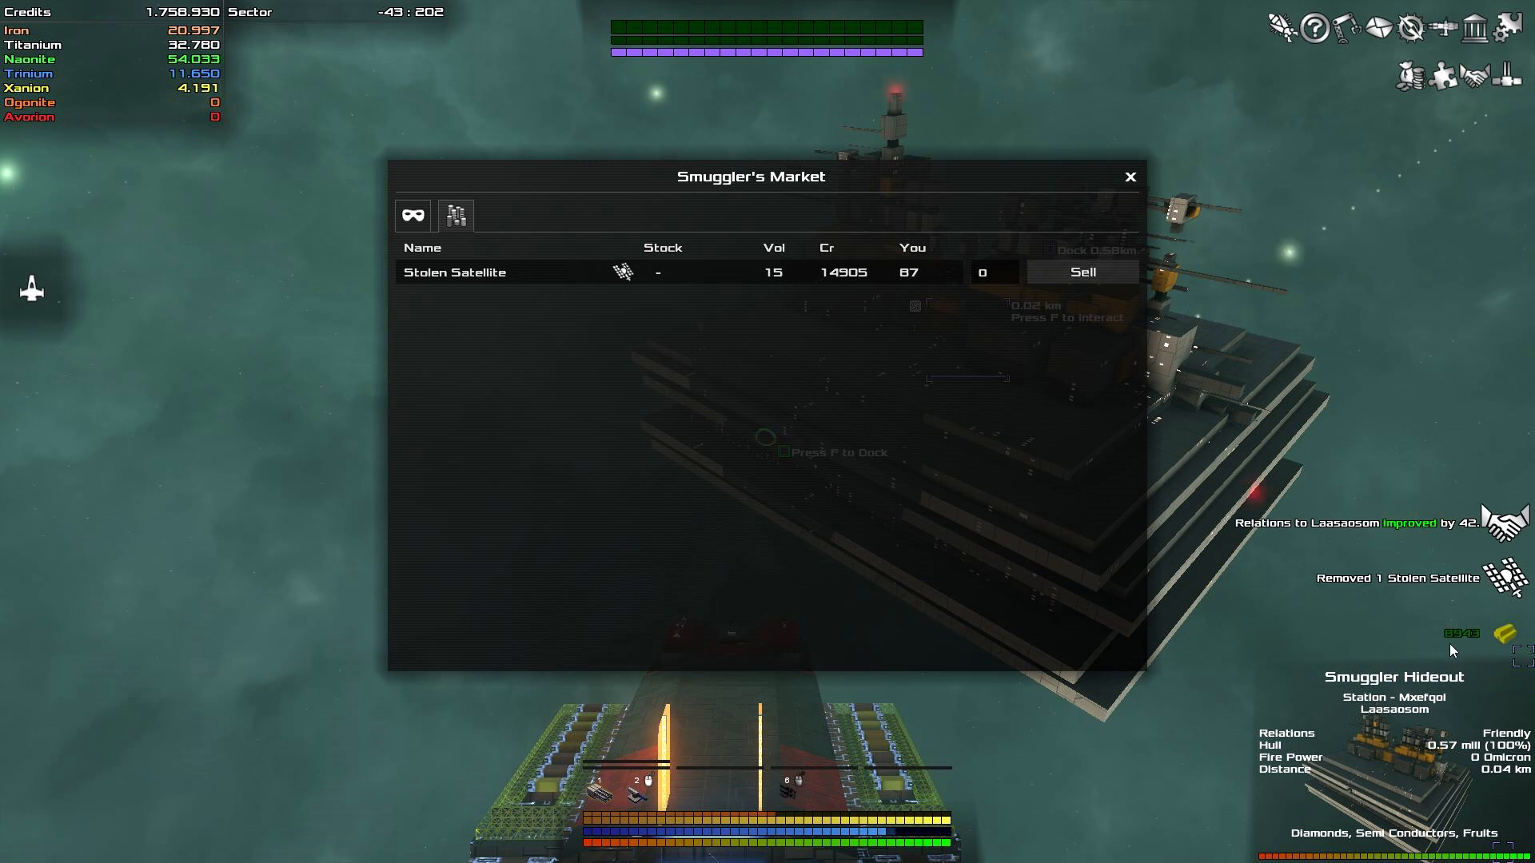
{"action": "mouse_move", "coordinate": [1468, 650]}
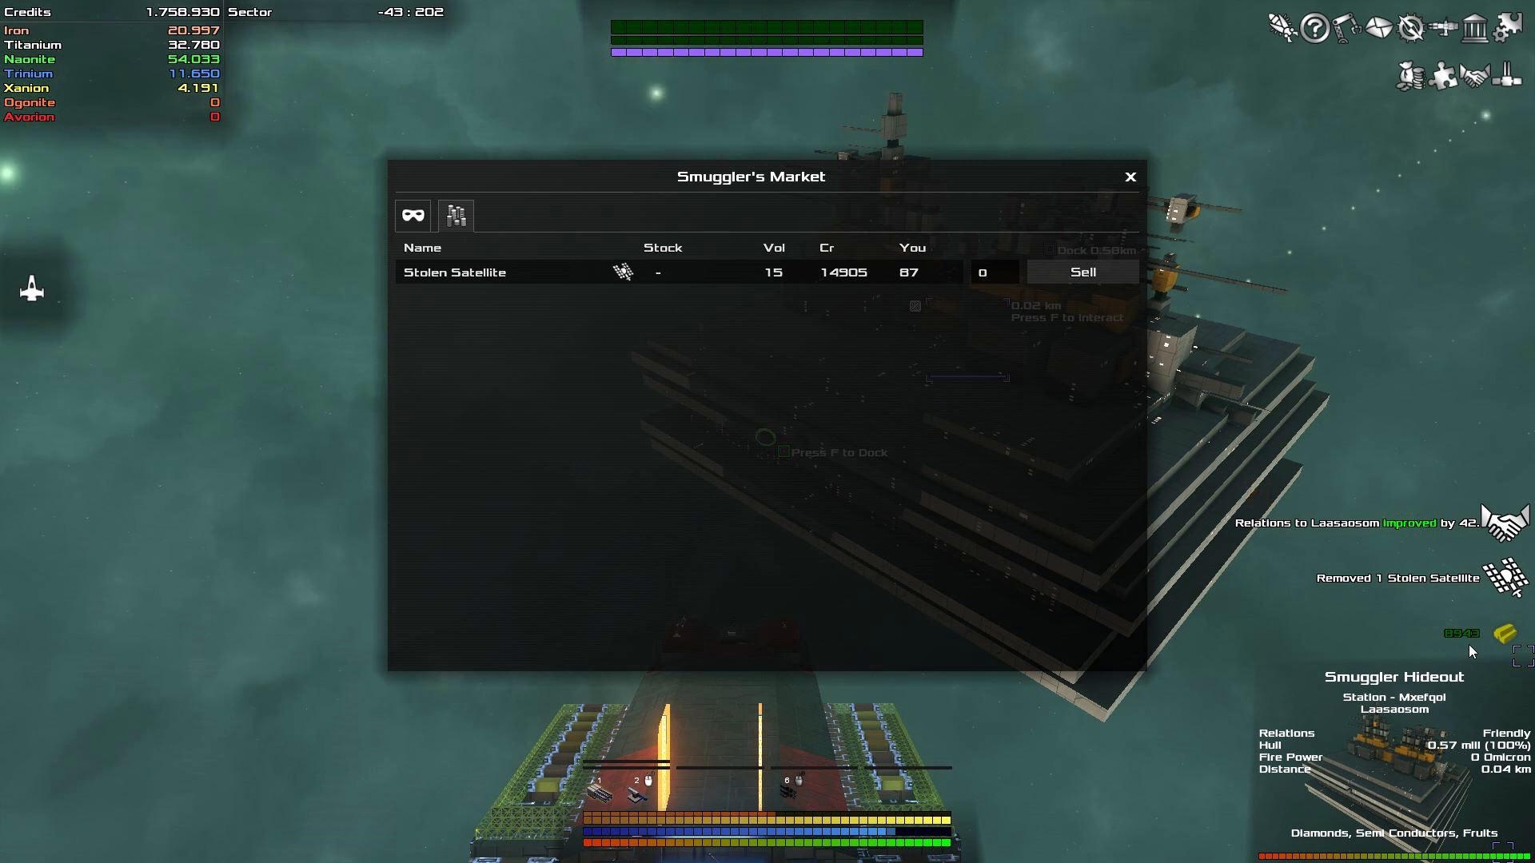
{"action": "left_click", "coordinate": [1082, 272]}
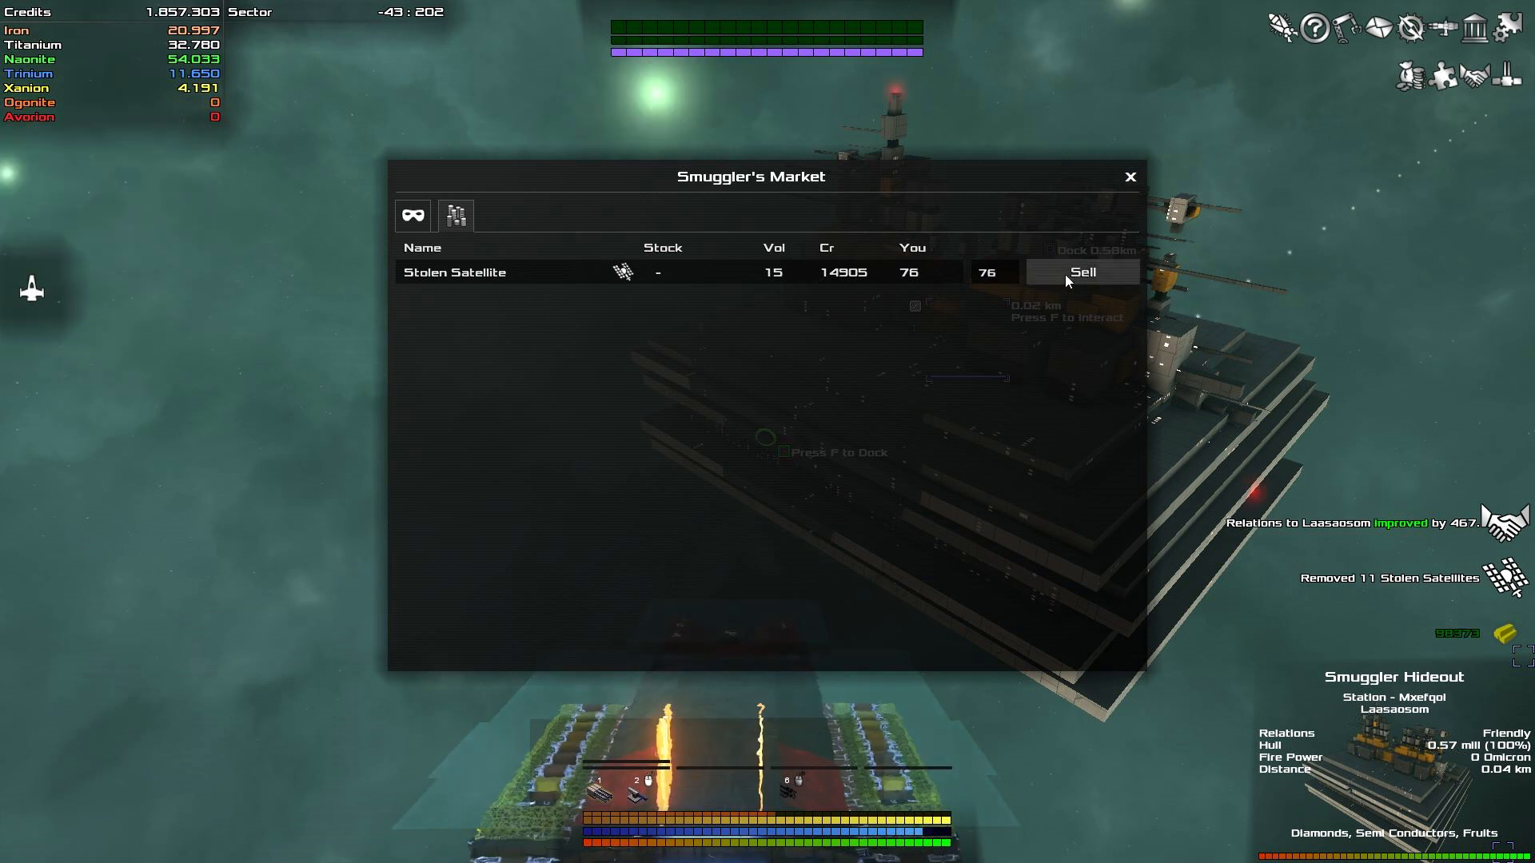
{"action": "left_click", "coordinate": [1082, 272]}
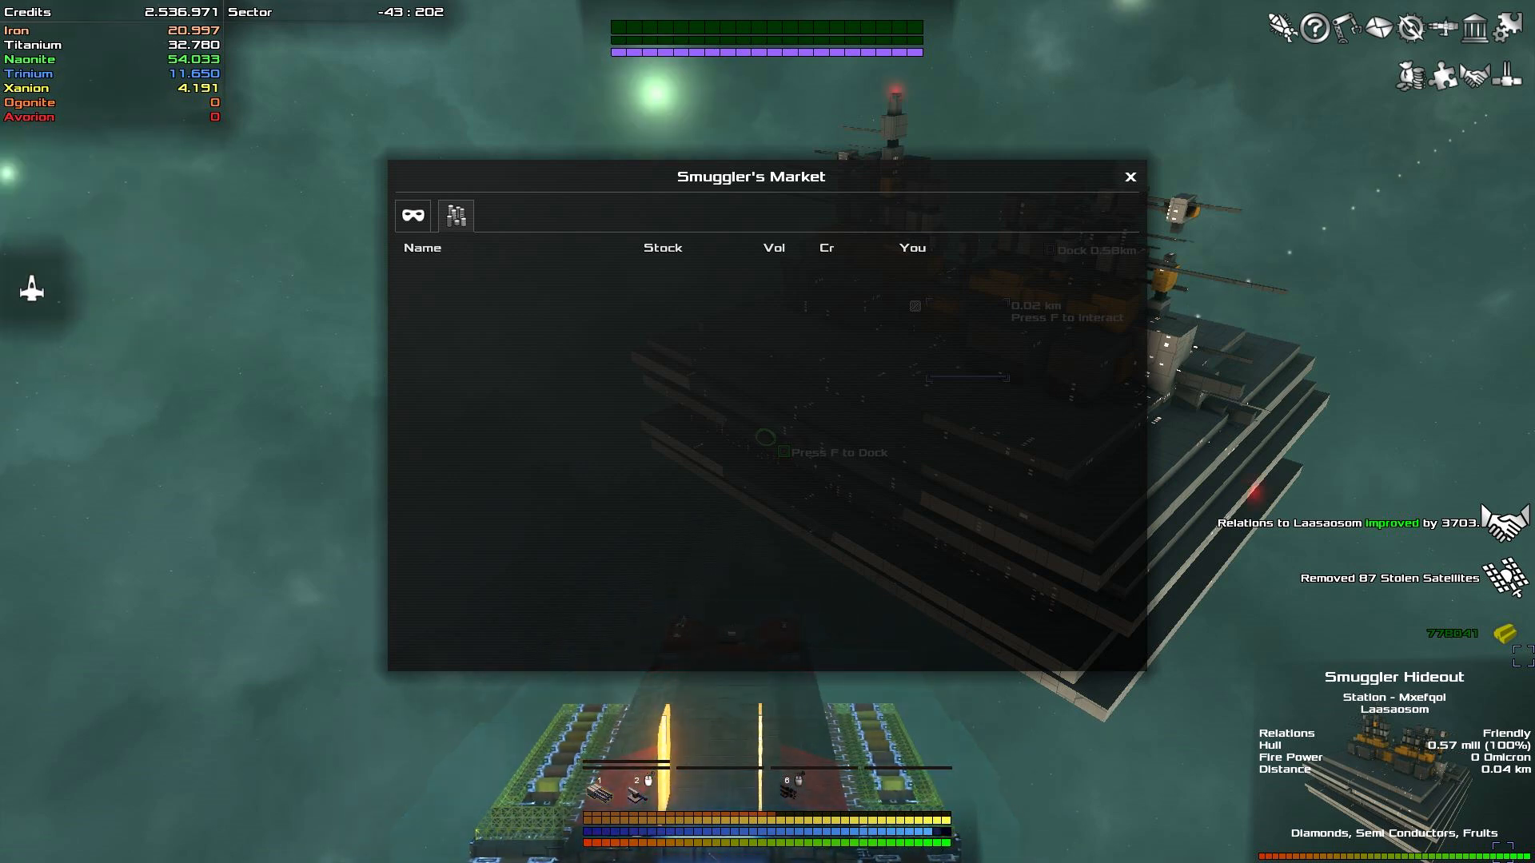
{"action": "left_click", "coordinate": [1129, 178]}
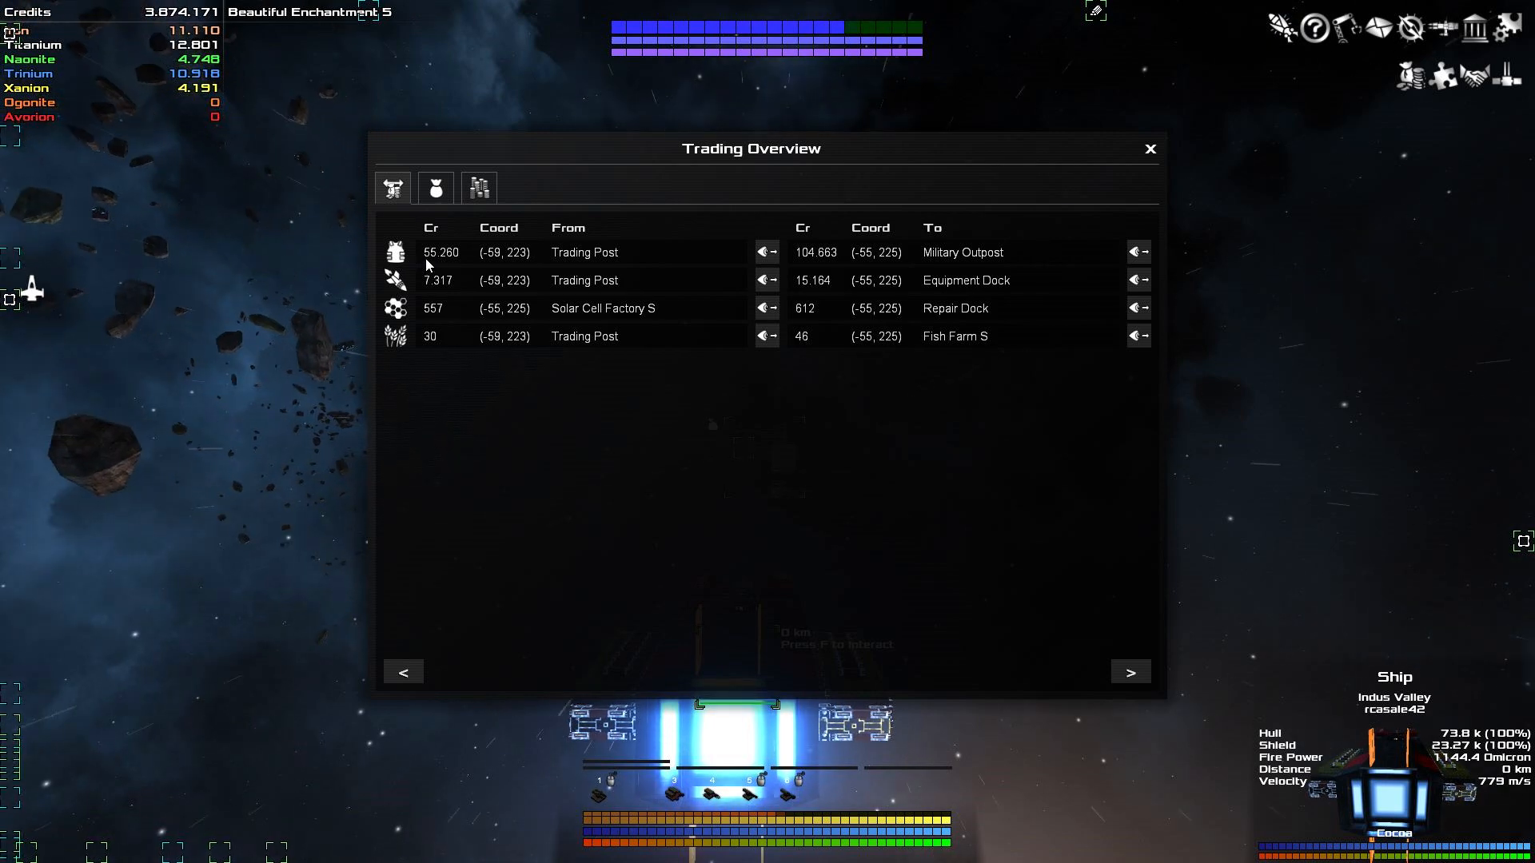
{"action": "mouse_move", "coordinate": [803, 263]}
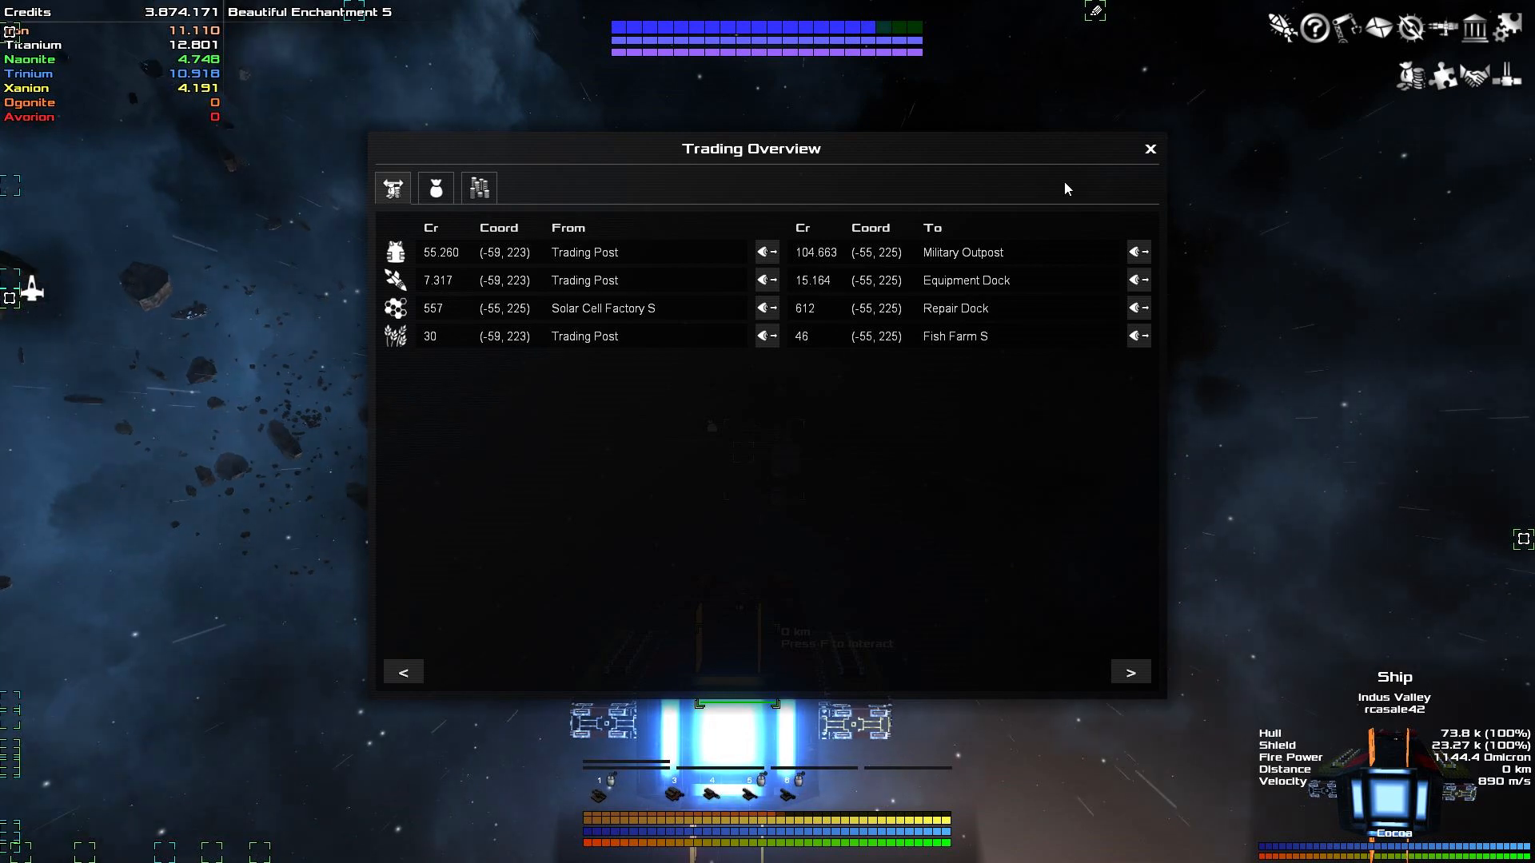
Close the Trading Overview after checking the Body Armor route to the Military Outpost.
{"action": "left_click", "coordinate": [1150, 148]}
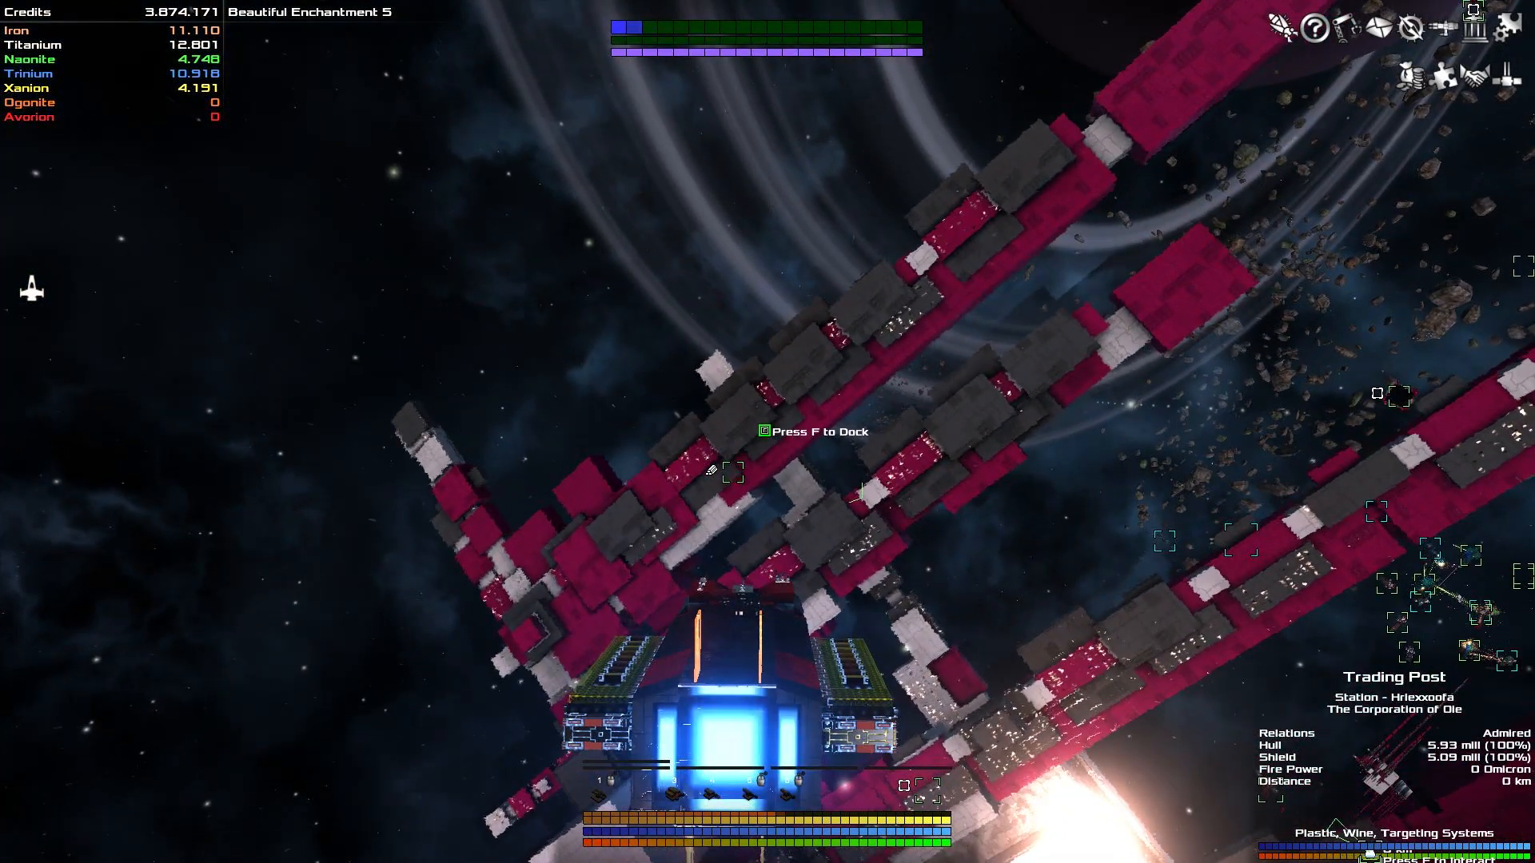
Buy 70 Body Armor from the Trading Post's goods market, then close the window.
{"action": "key", "text": "f"}
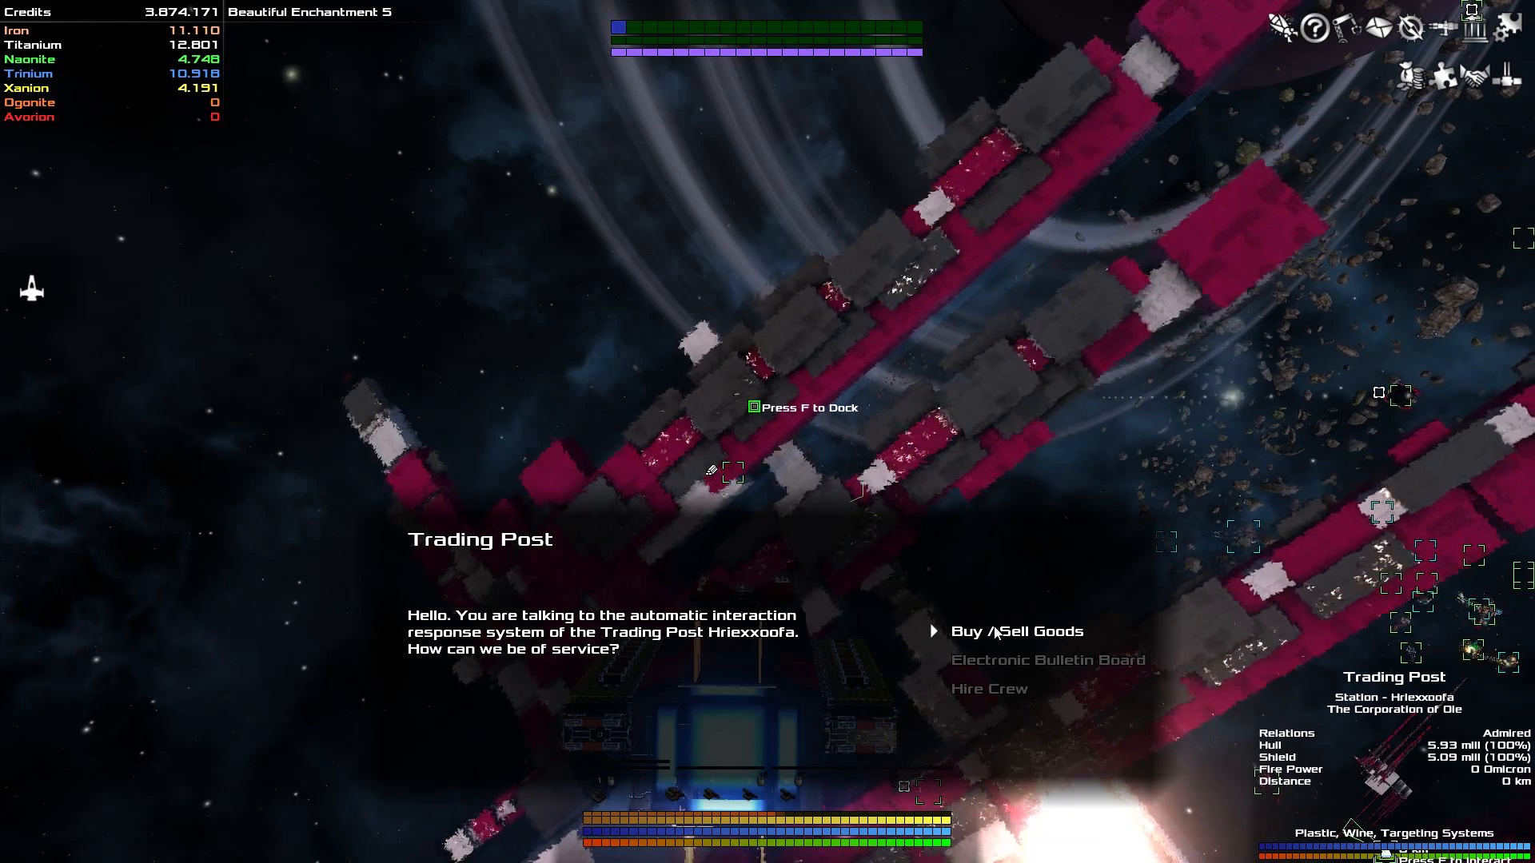
{"action": "left_click", "coordinate": [1013, 630]}
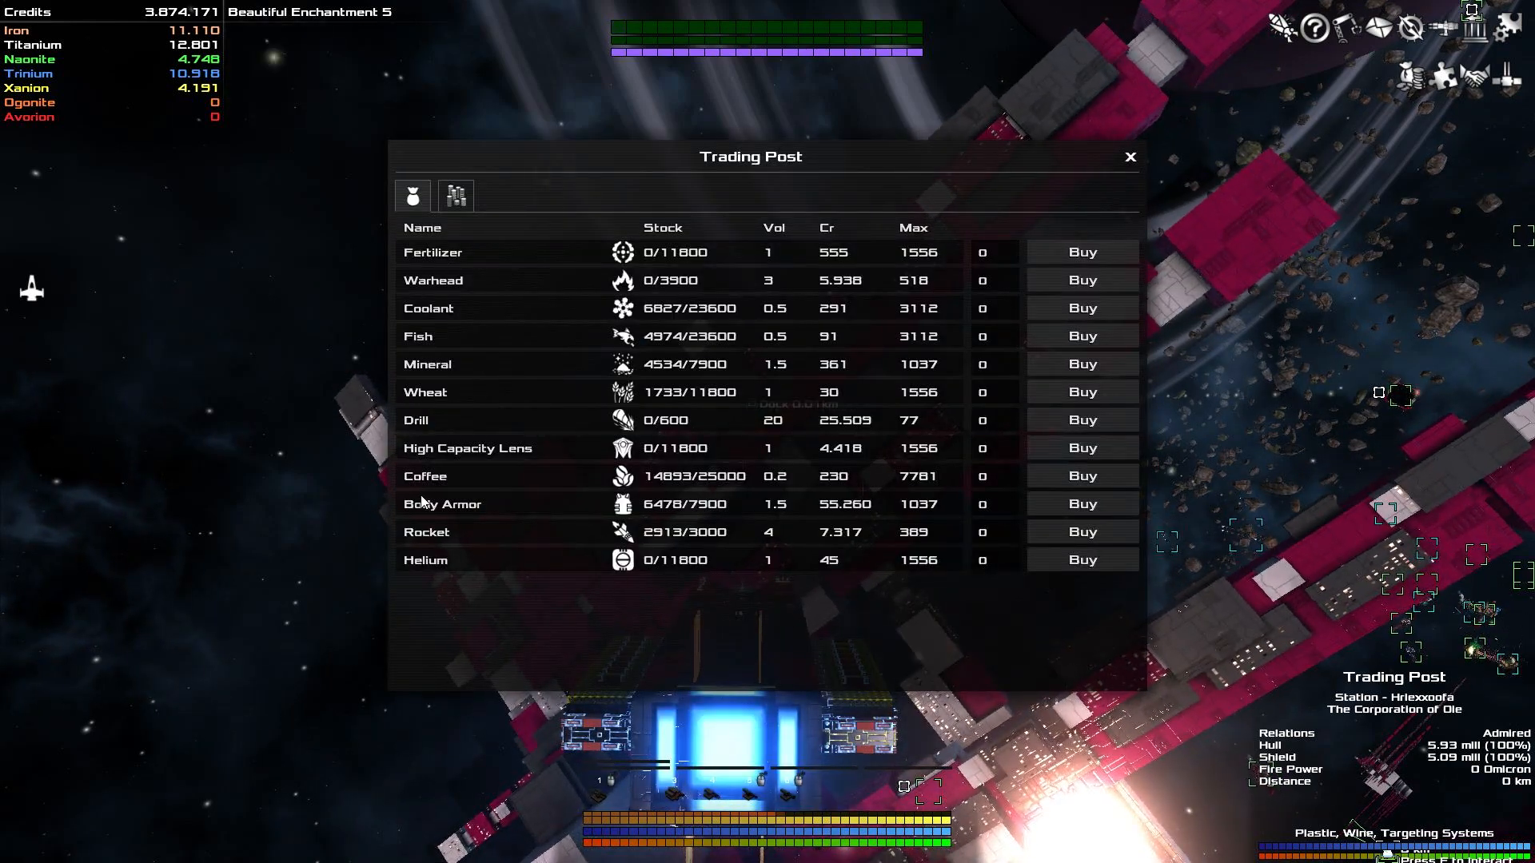
{"action": "left_click", "coordinate": [988, 505]}
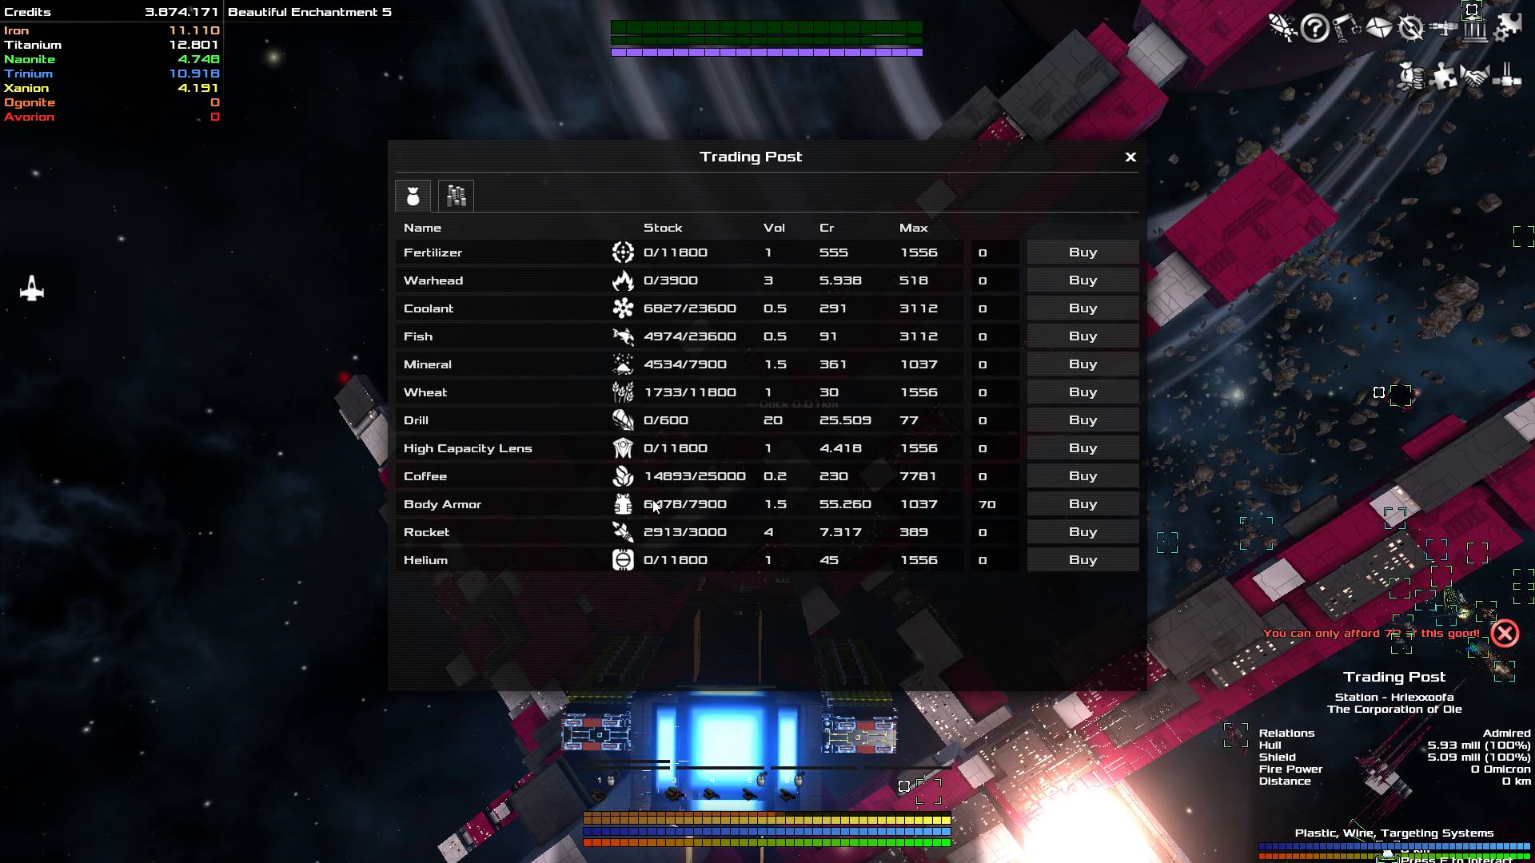
{"action": "mouse_move", "coordinate": [919, 506]}
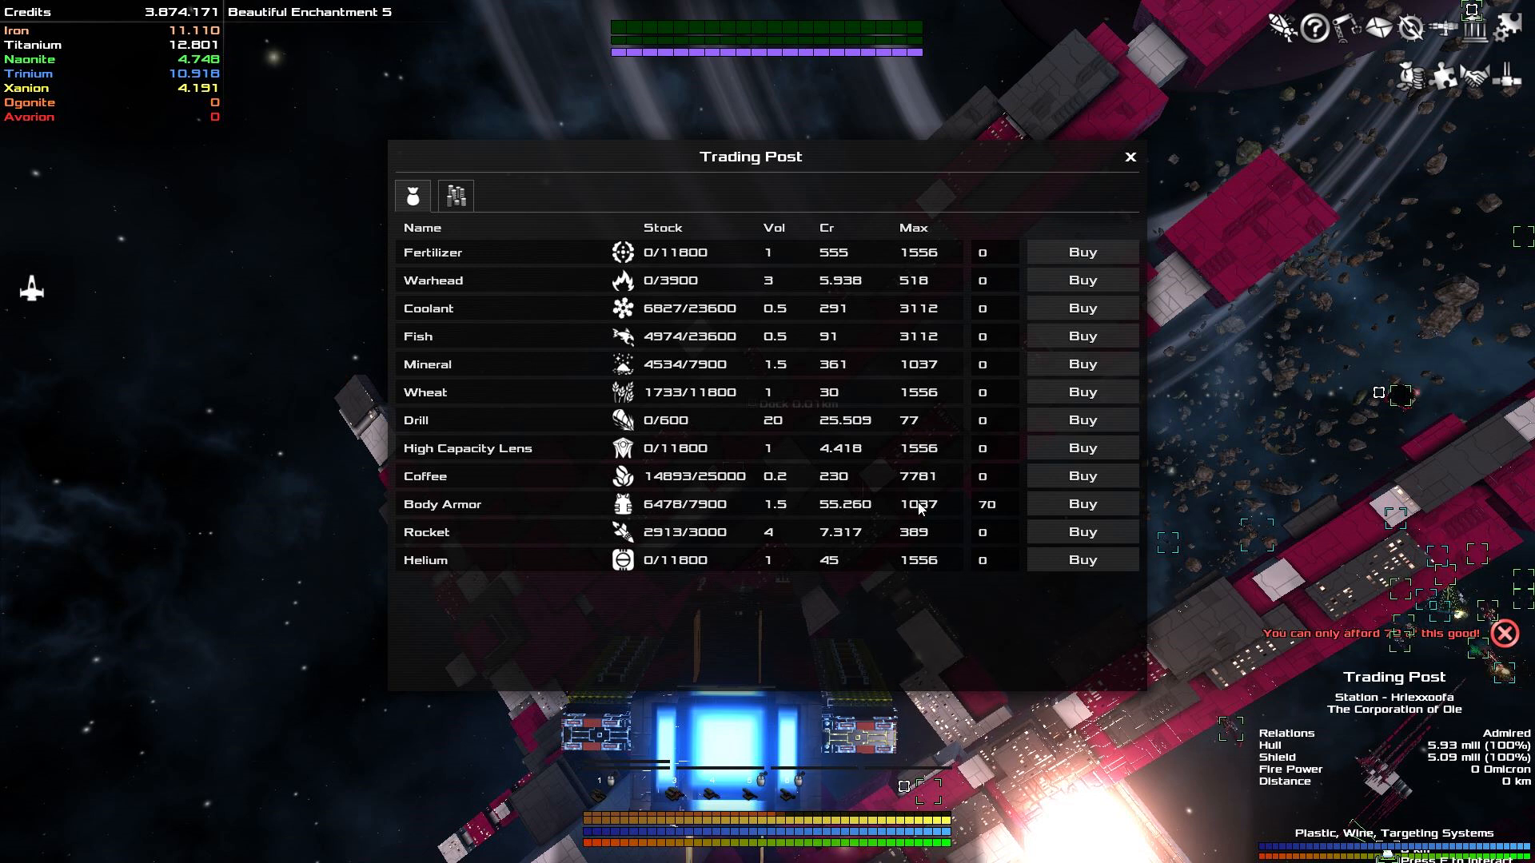
{"action": "mouse_move", "coordinate": [1056, 515]}
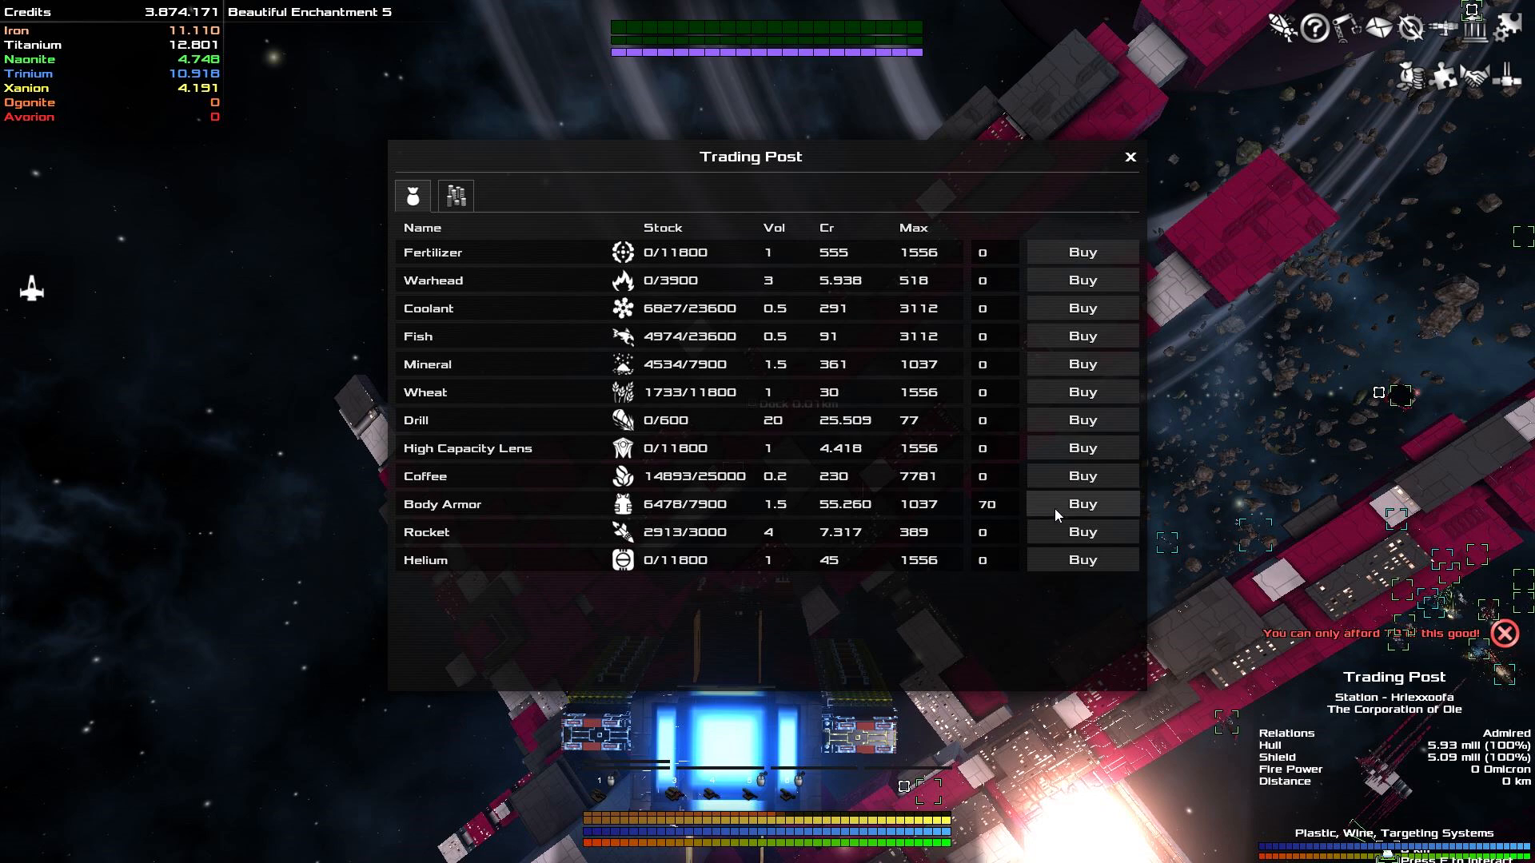
{"action": "left_click", "coordinate": [1081, 504]}
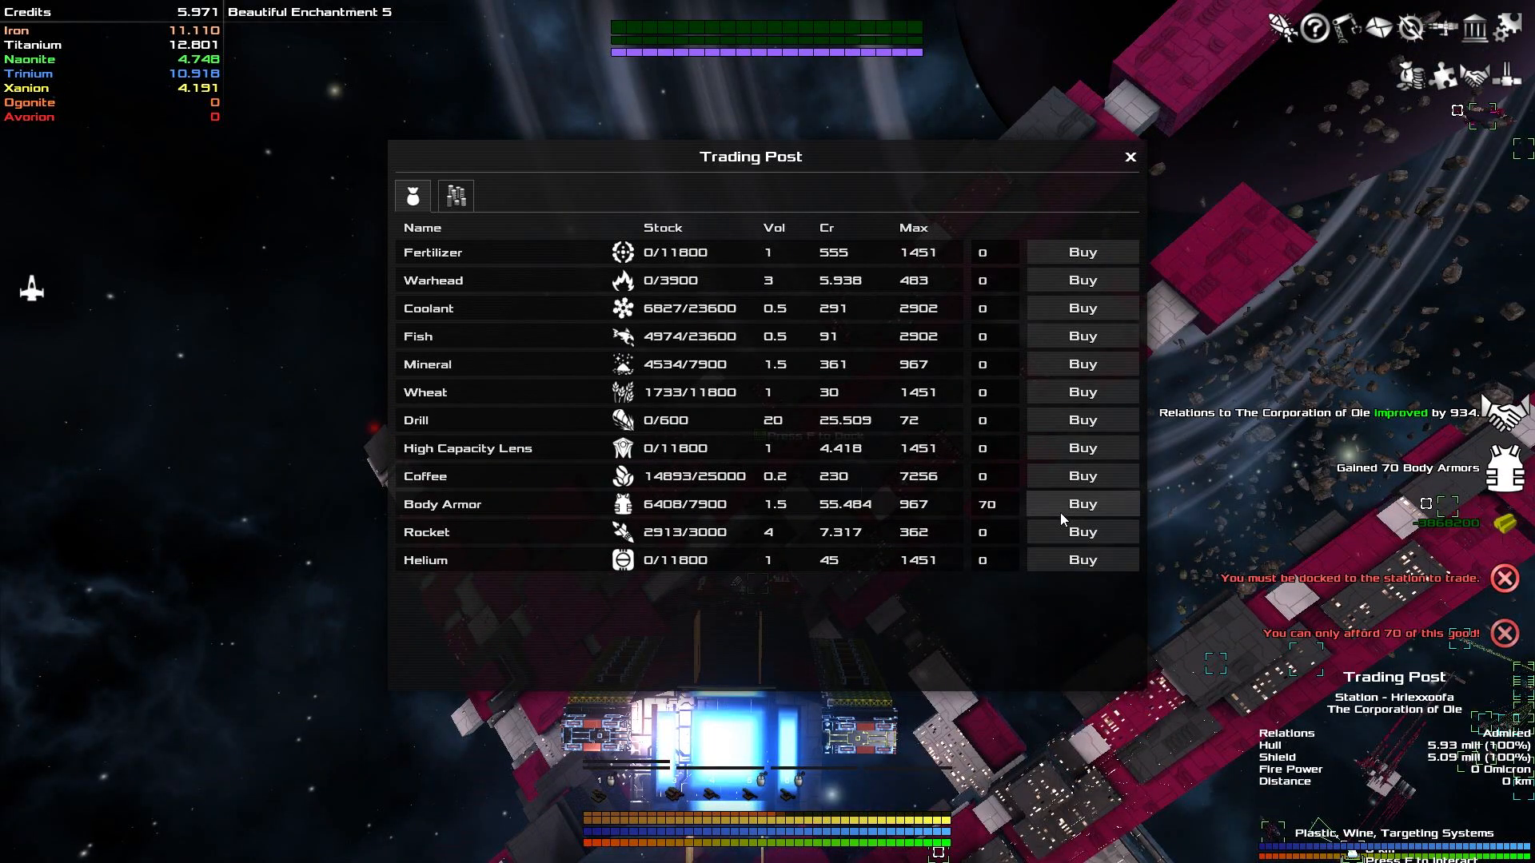
{"action": "left_click", "coordinate": [1130, 156]}
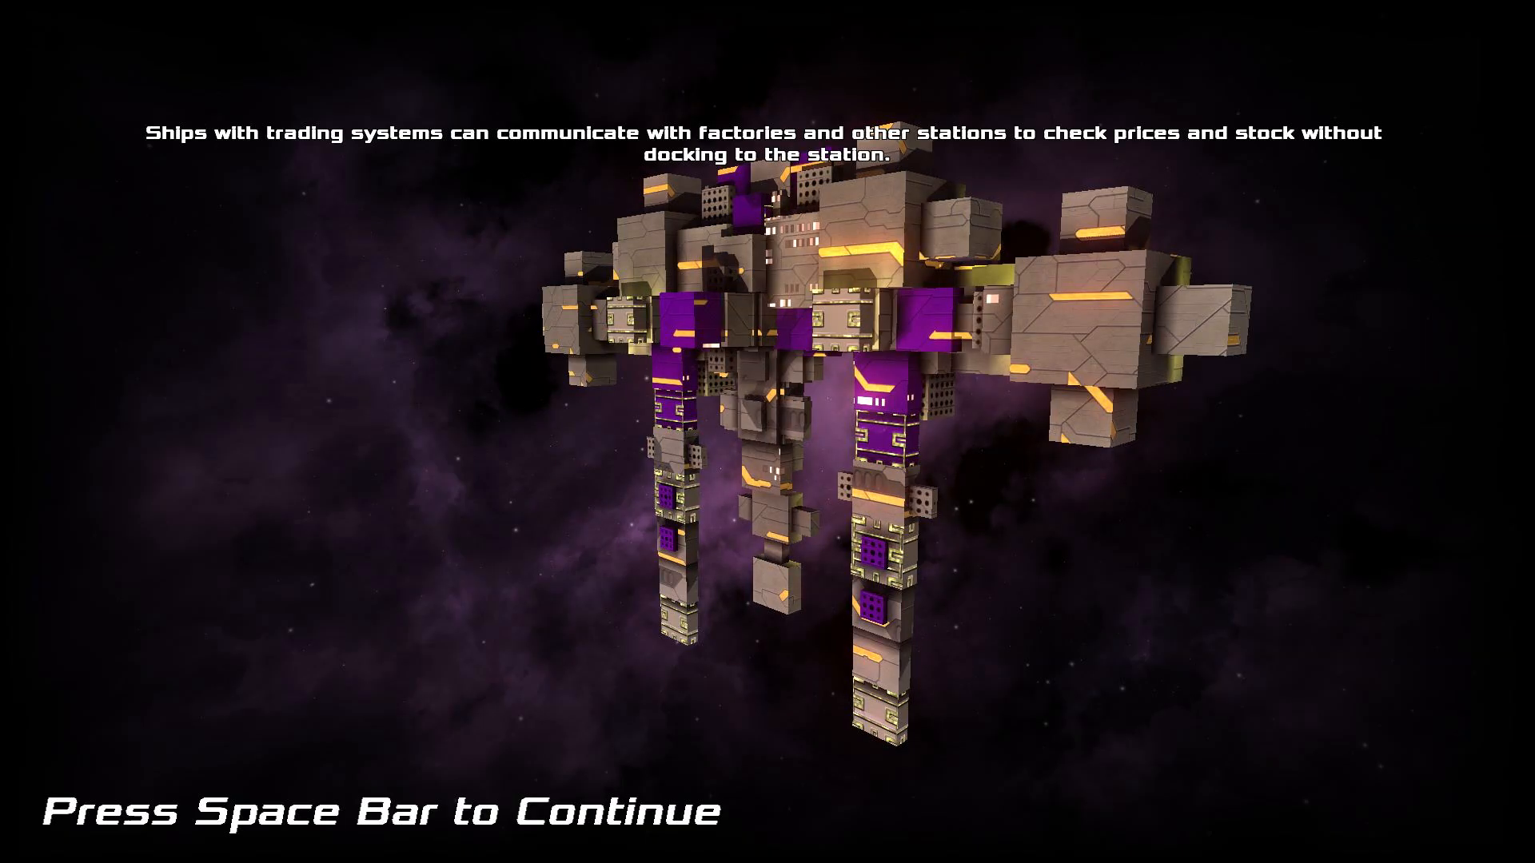
Sell the 70 Body Armors at the Military Outpost's market, reaching about 7.83M credits.
{"action": "key", "text": "space"}
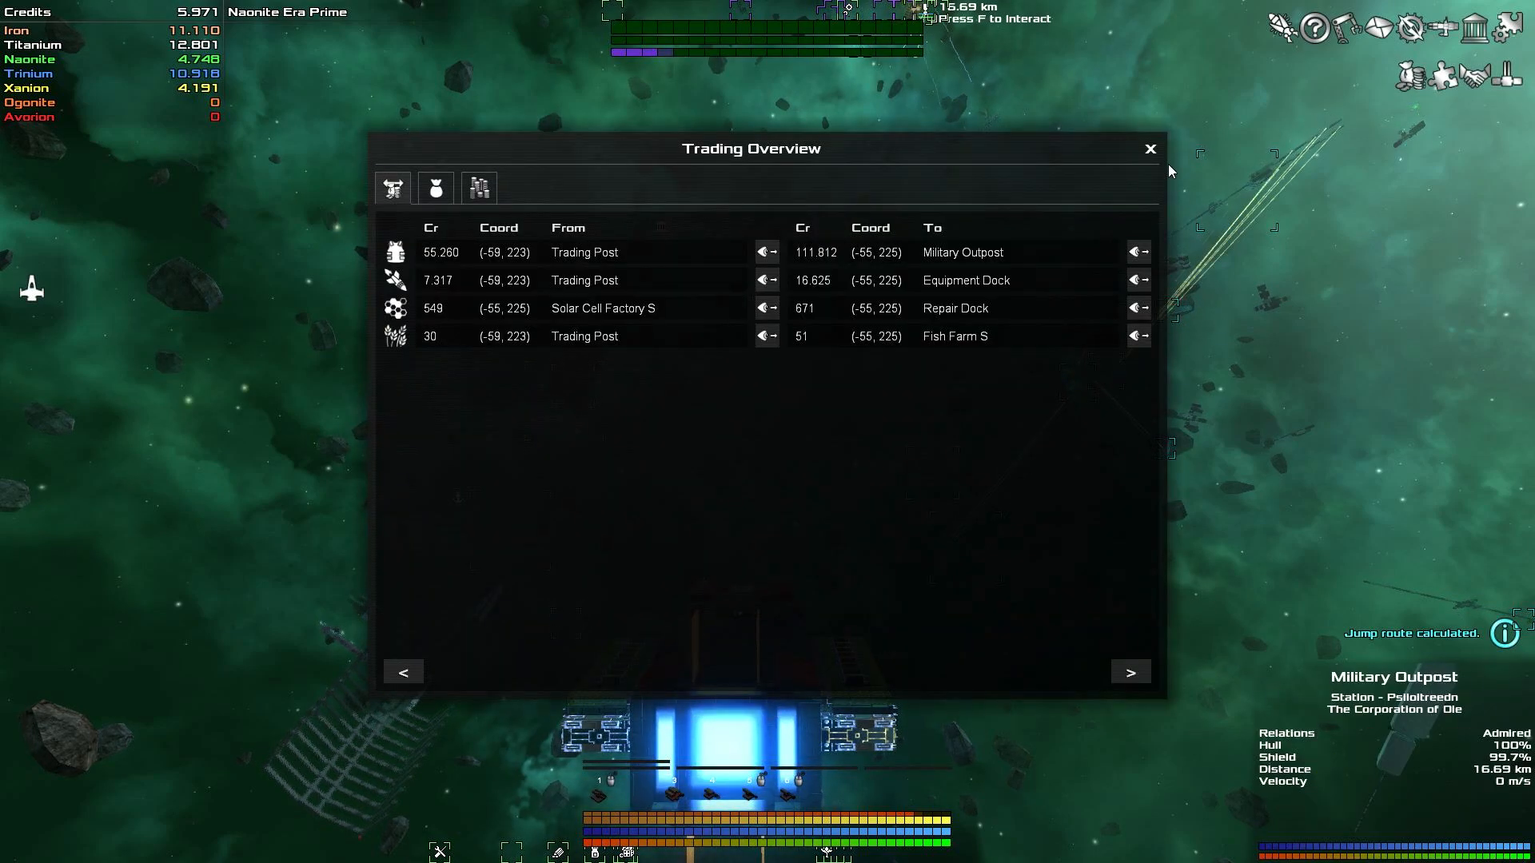
{"action": "left_click", "coordinate": [1150, 148]}
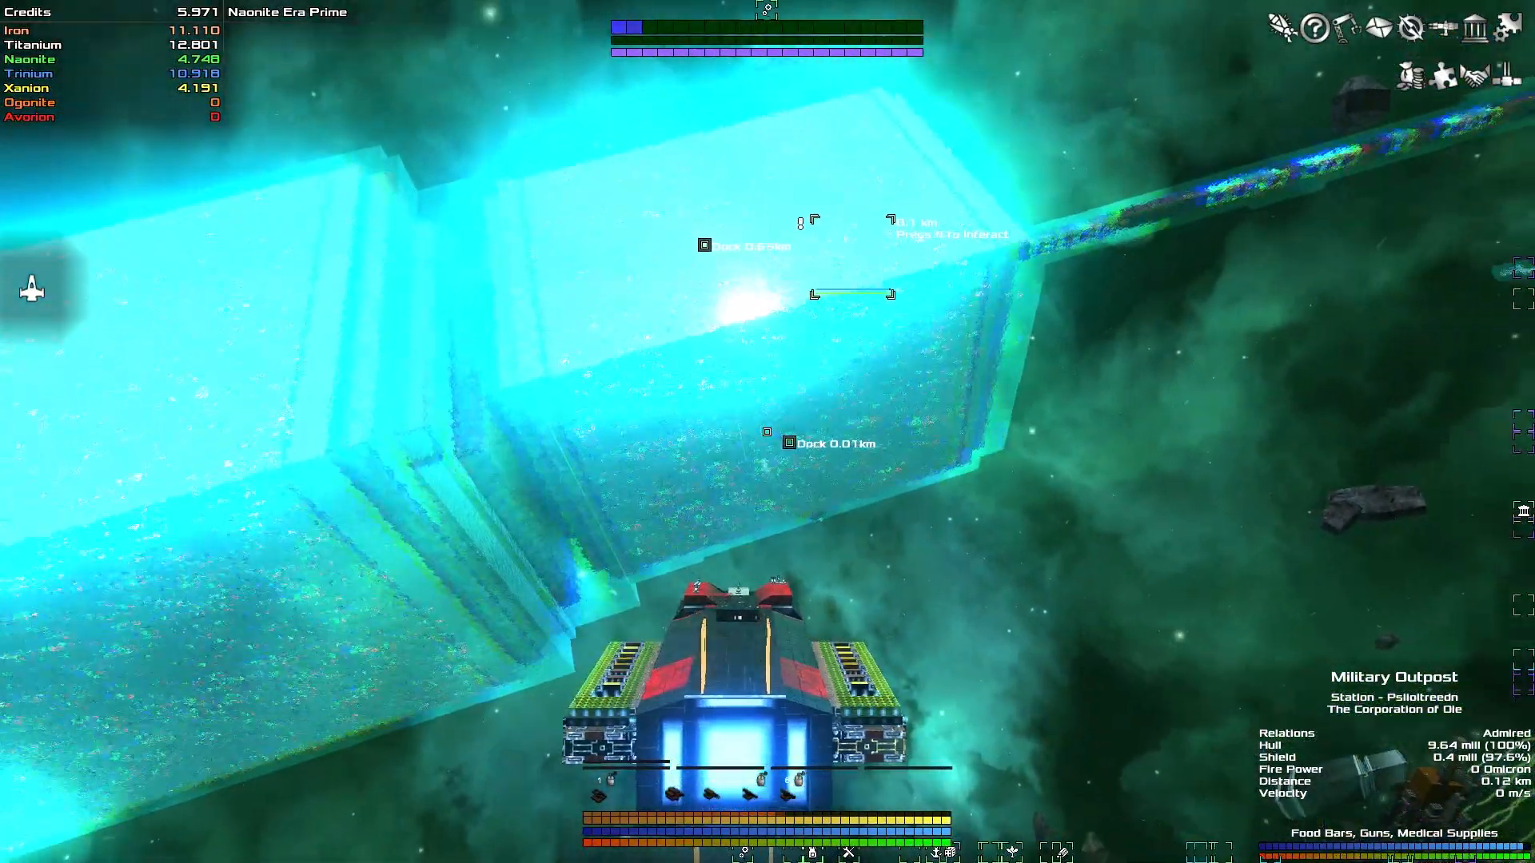
{"action": "key", "text": "f"}
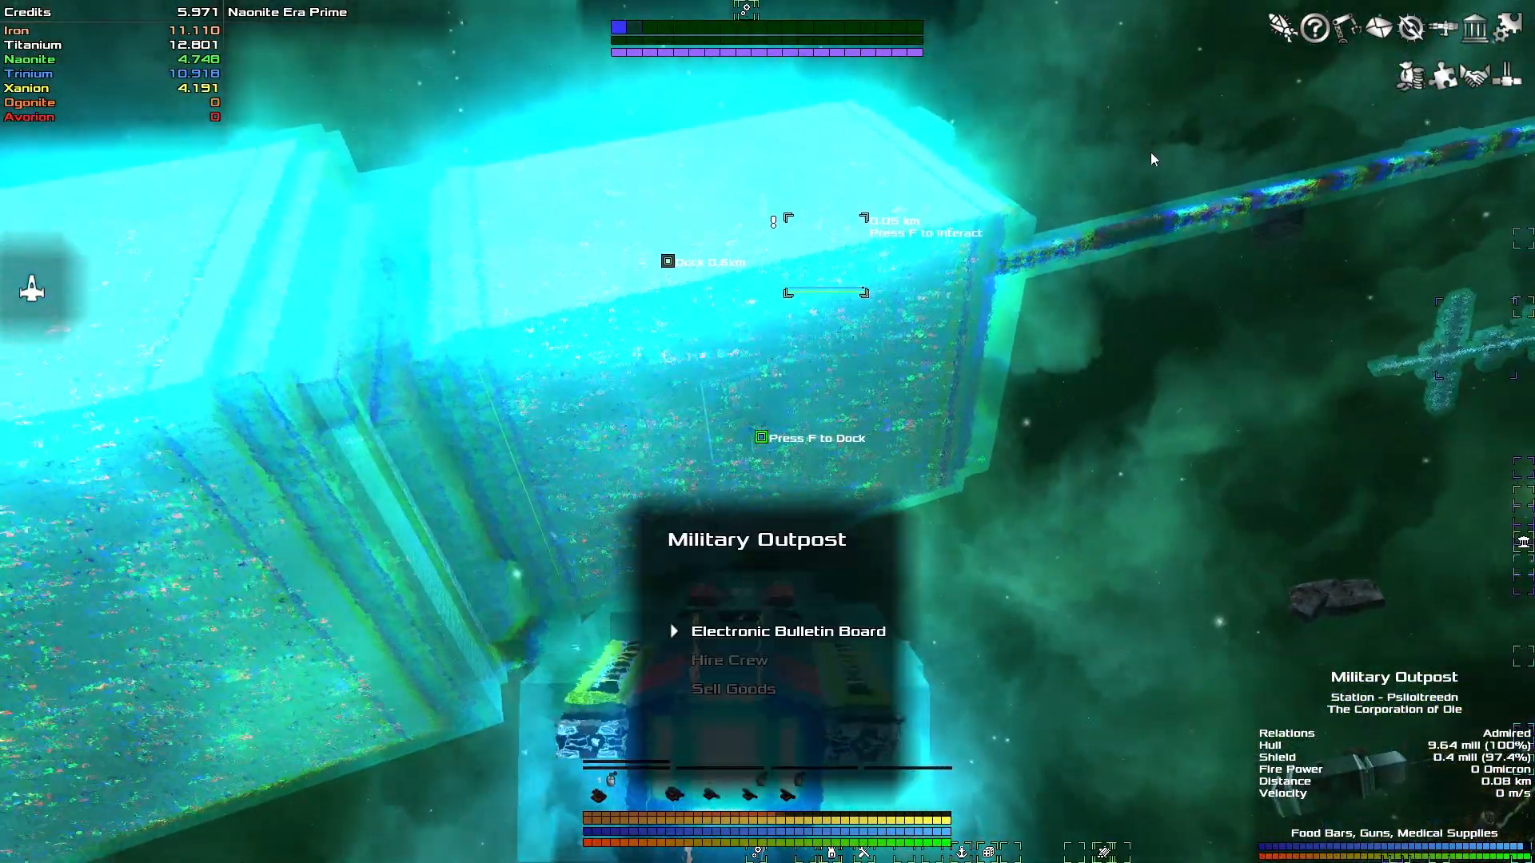
{"action": "left_click", "coordinate": [733, 688]}
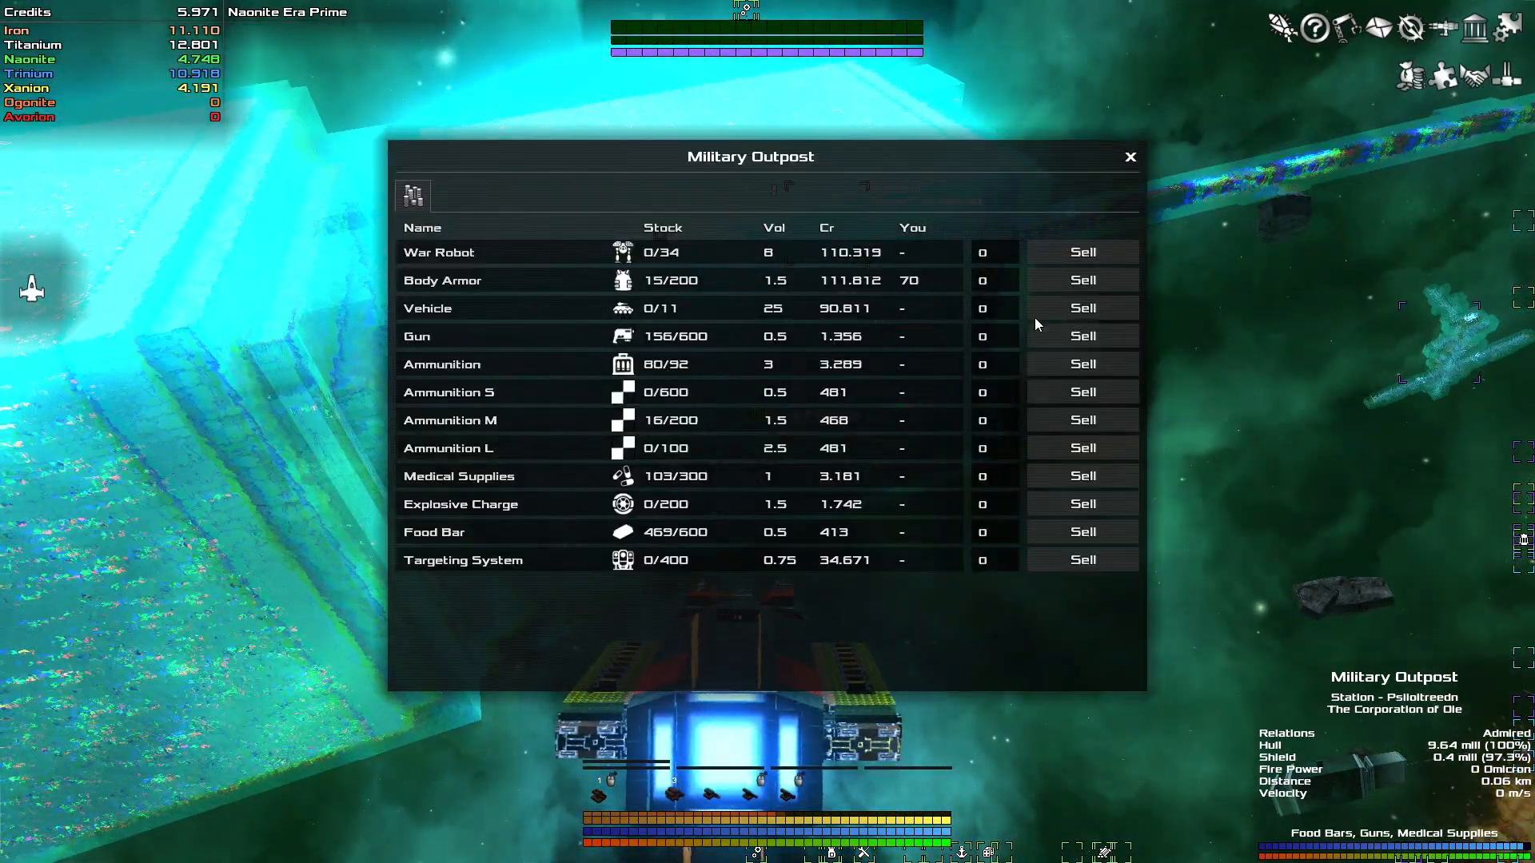
{"action": "left_click", "coordinate": [995, 280]}
{"action": "type", "text": "70"}
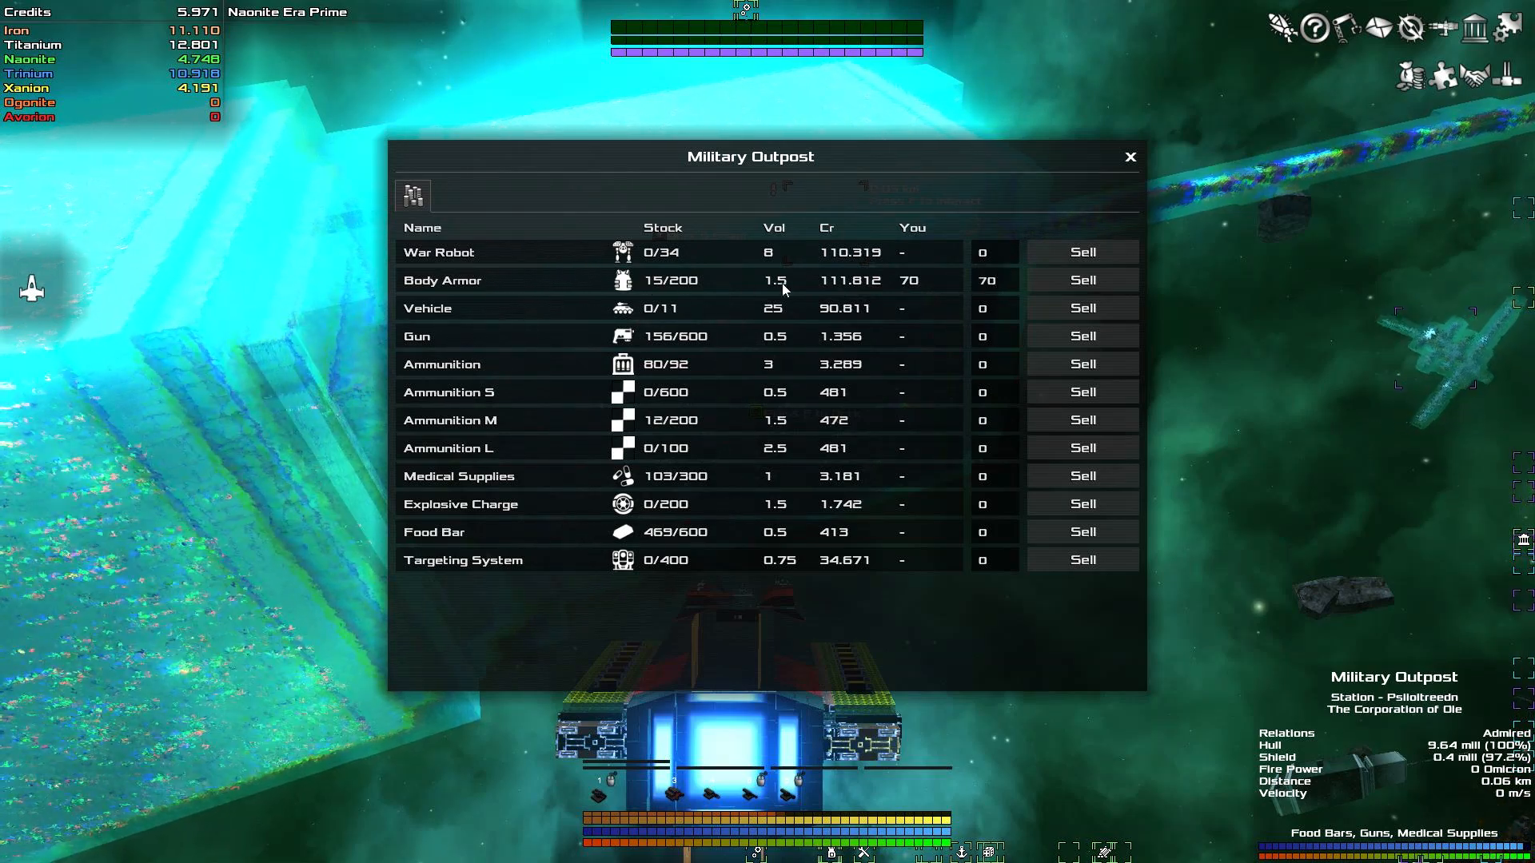
{"action": "left_click", "coordinate": [1081, 280]}
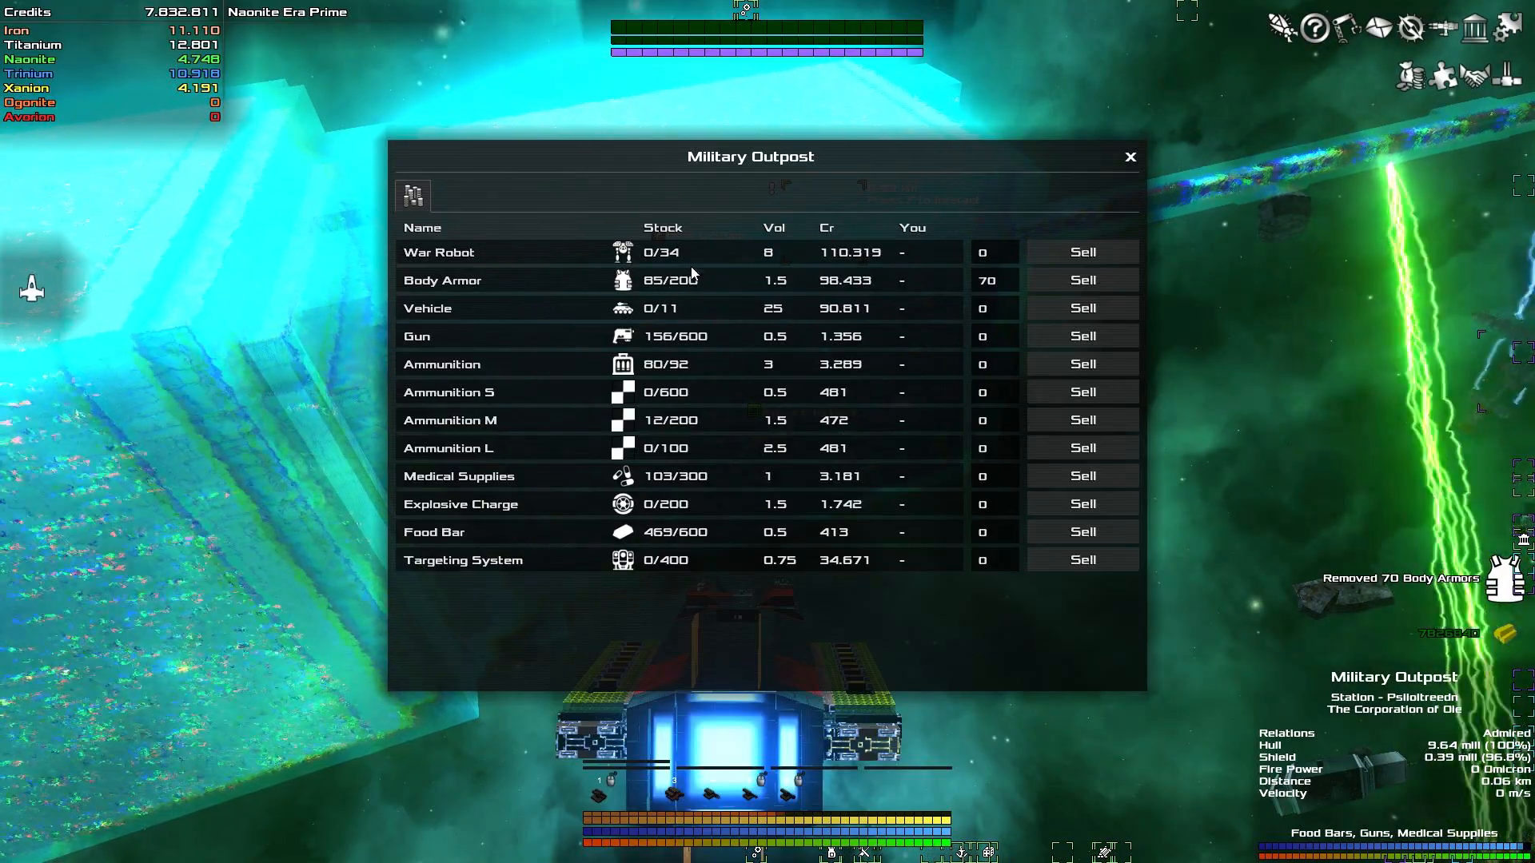
{"action": "mouse_move", "coordinate": [741, 284]}
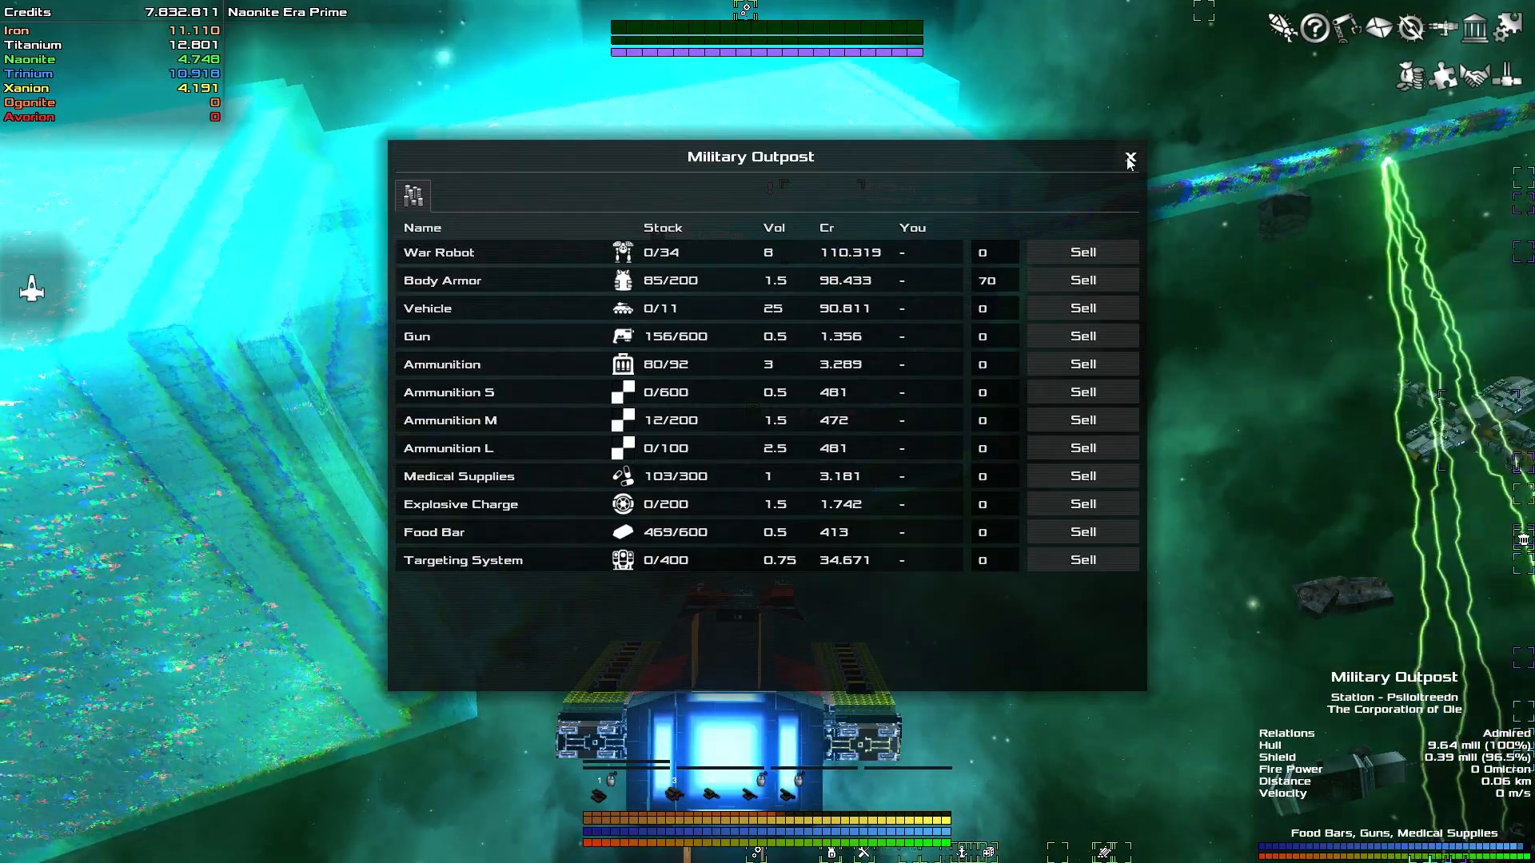
{"action": "left_click", "coordinate": [1129, 158]}
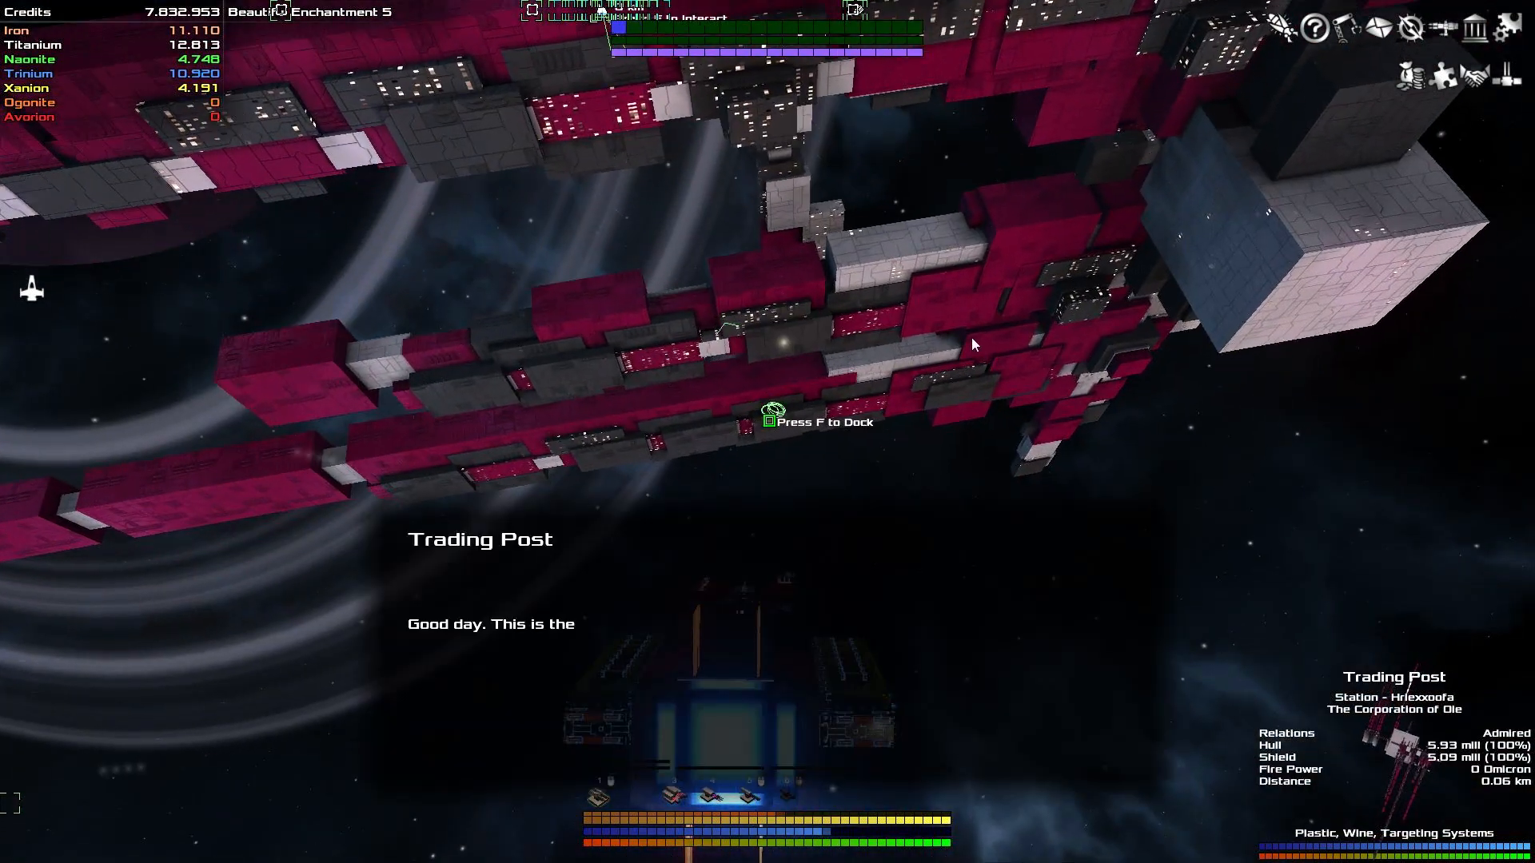
Purchase 115 Body Armors at the Trading Post and close the trade window.
{"action": "key", "text": "f"}
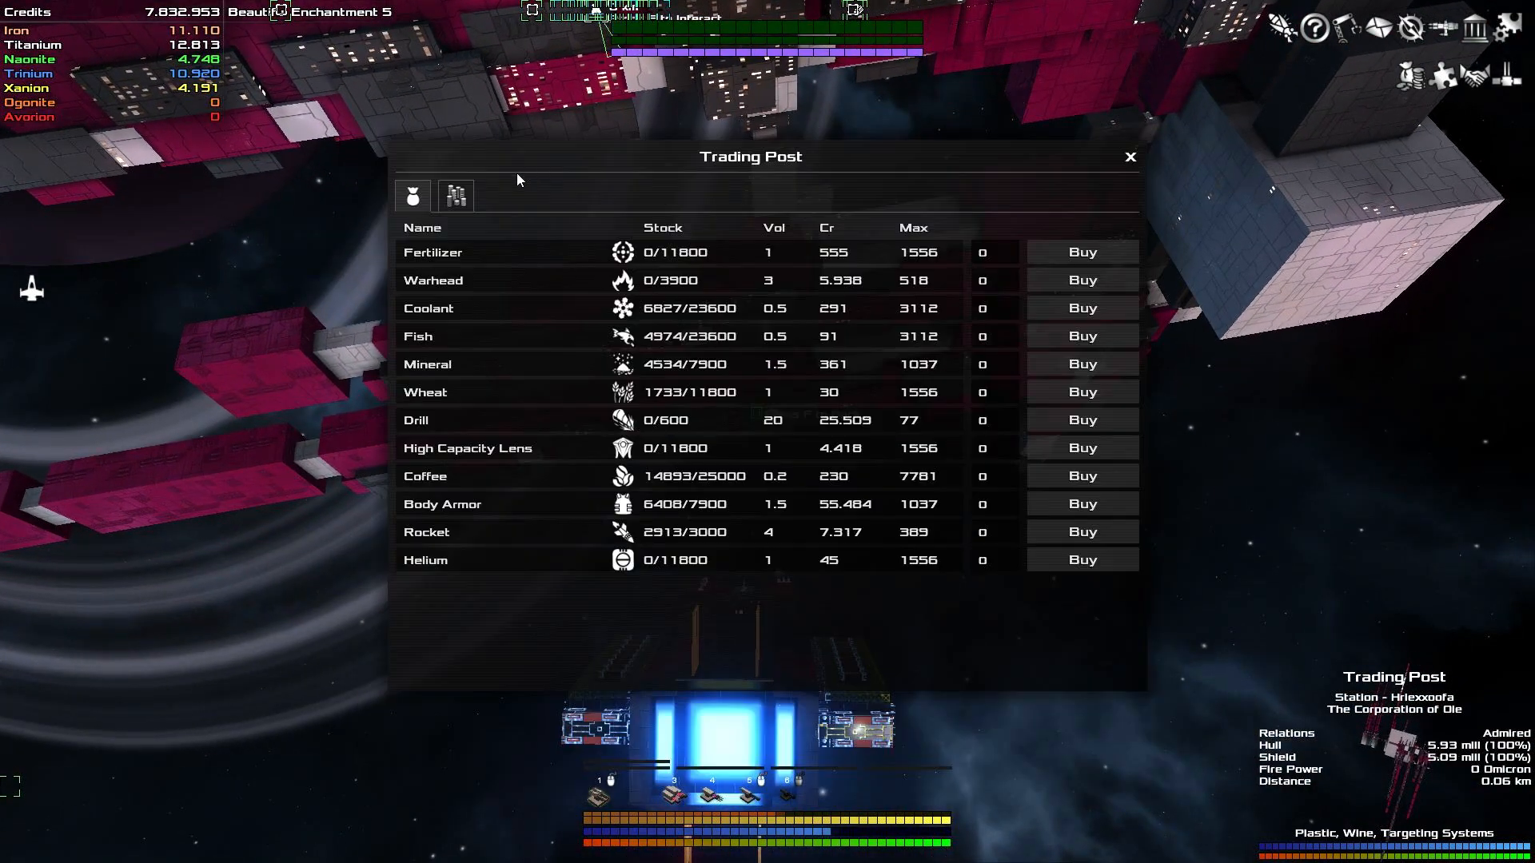
{"action": "mouse_move", "coordinate": [999, 514]}
{"action": "type", "text": "115"}
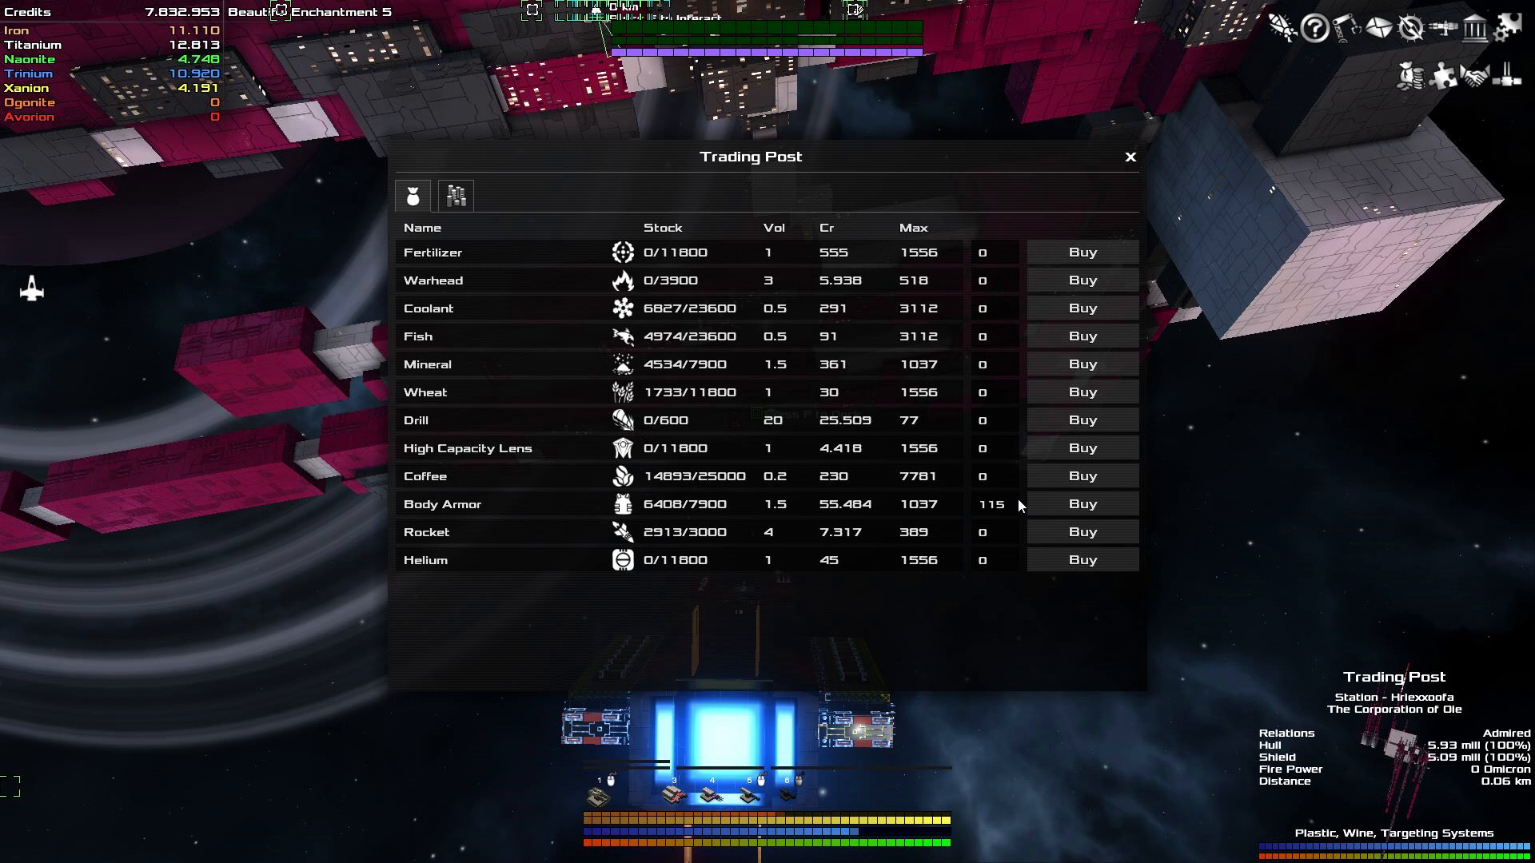
{"action": "mouse_move", "coordinate": [1081, 504]}
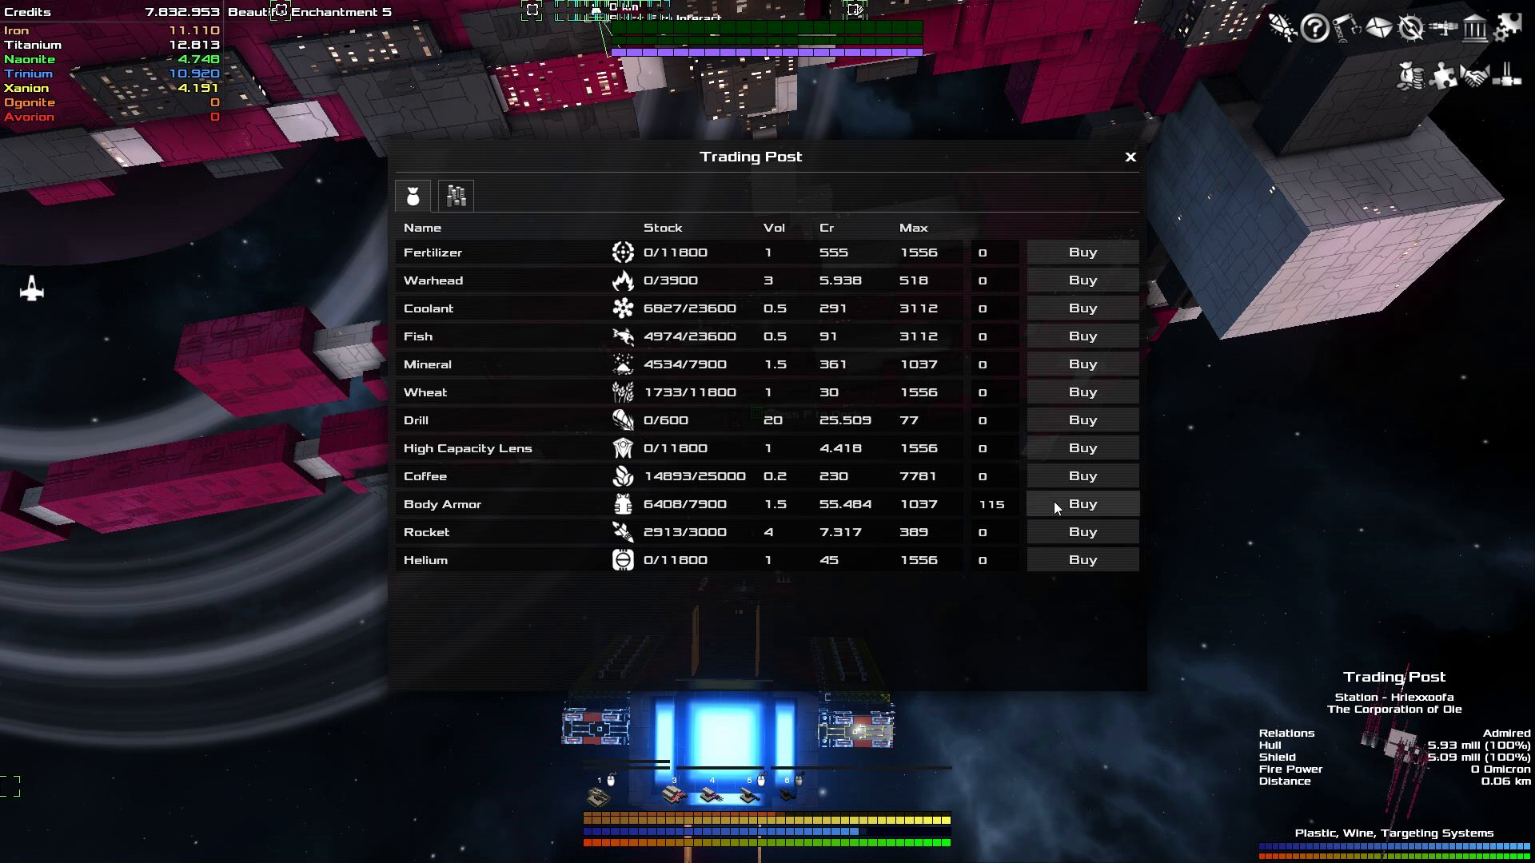
{"action": "left_click", "coordinate": [1080, 504]}
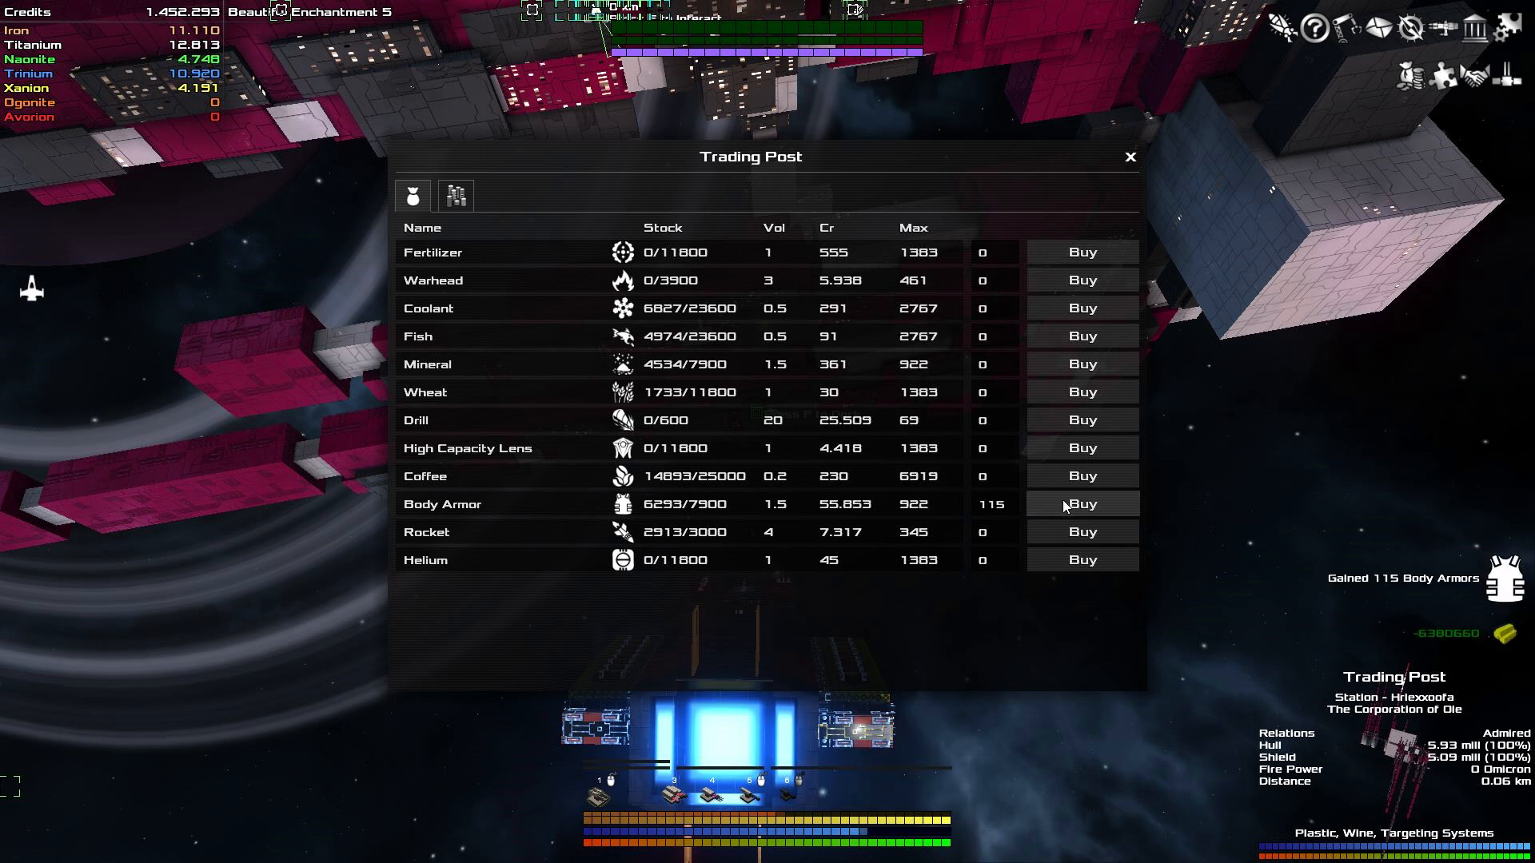
{"action": "left_click", "coordinate": [1129, 157]}
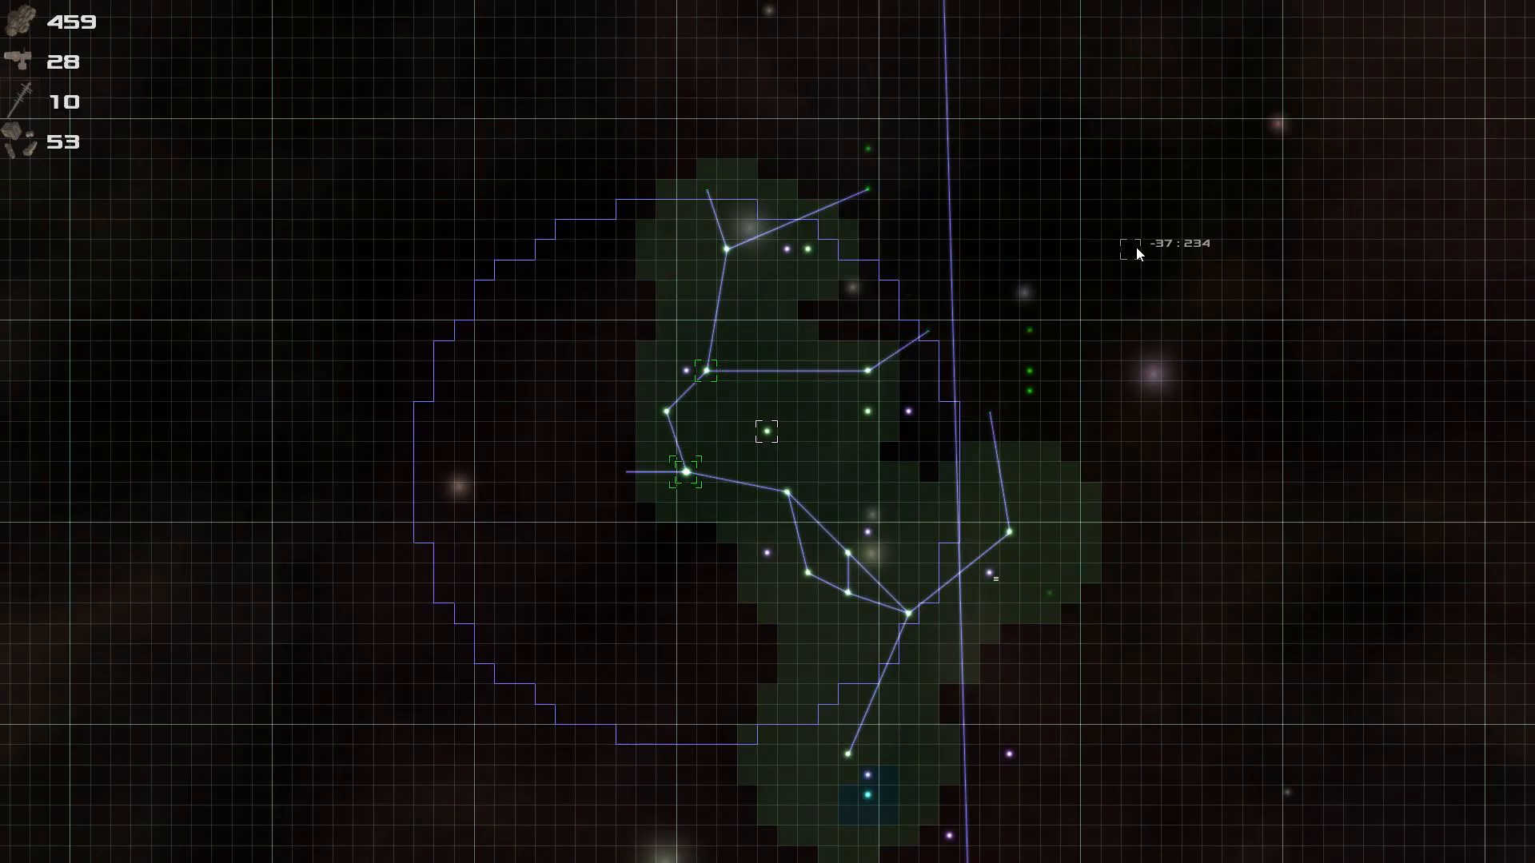
{"action": "mouse_move", "coordinate": [796, 446]}
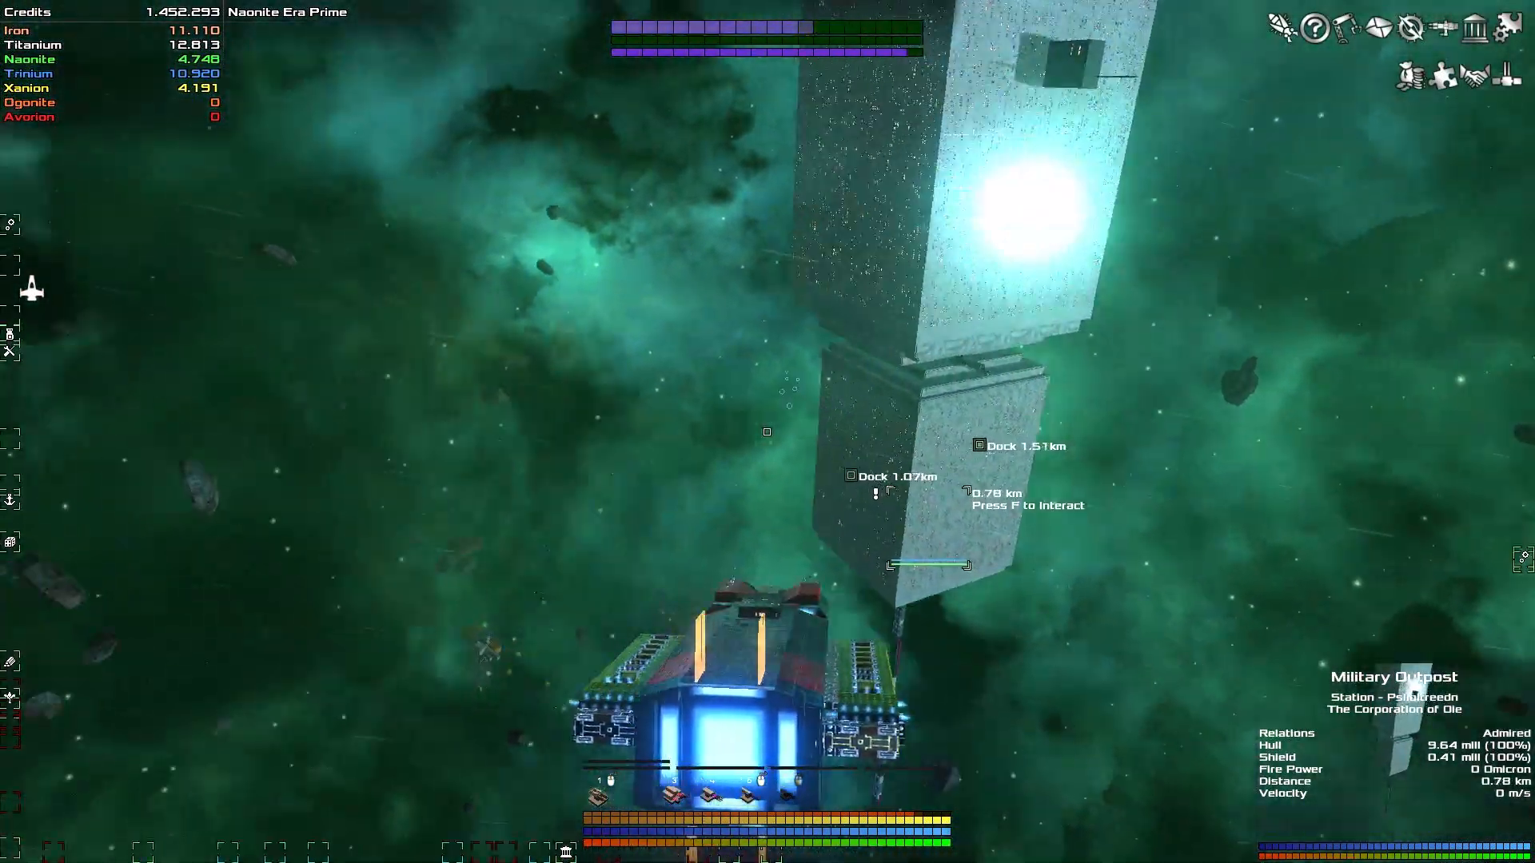
Hail the Military Outpost in Naonite Era Prime to open its sell market.
{"action": "key", "text": "f"}
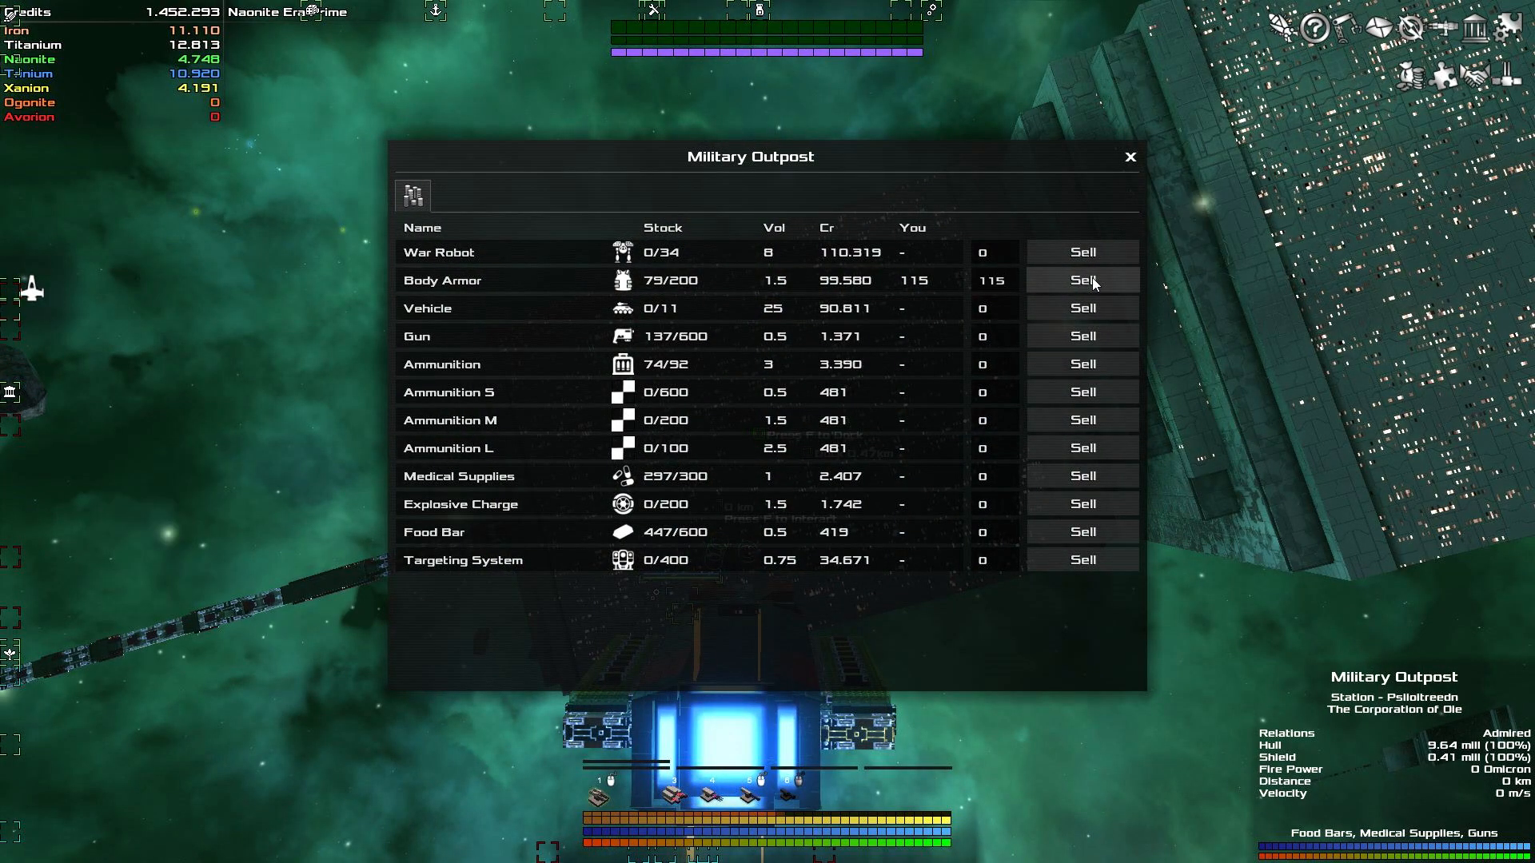
Sell all 115 Body Armors for about 12.9M credits and close the window.
{"action": "left_click", "coordinate": [1082, 279]}
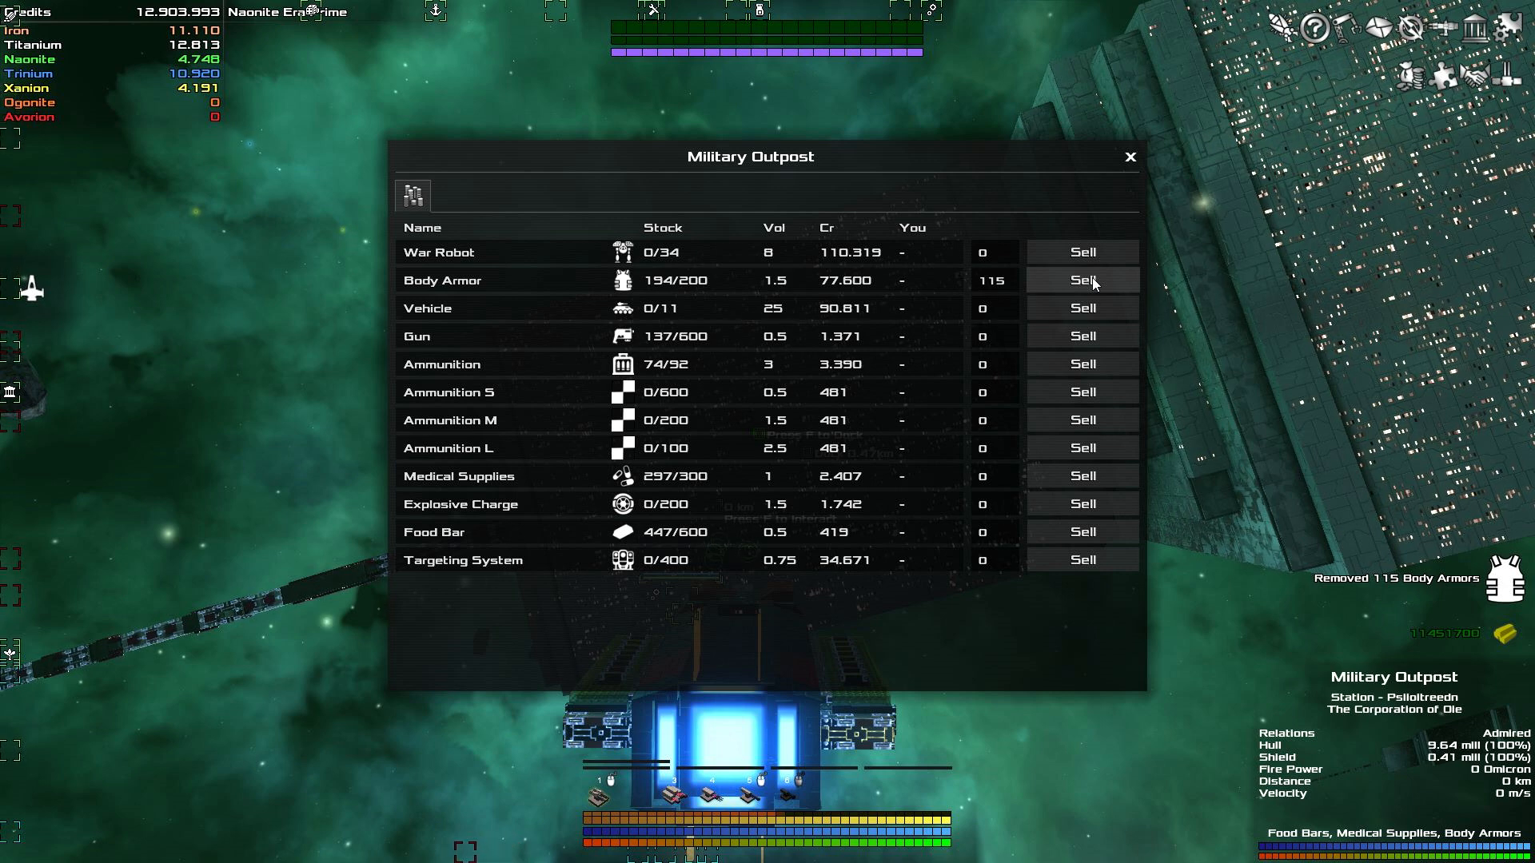
{"action": "mouse_move", "coordinate": [661, 290]}
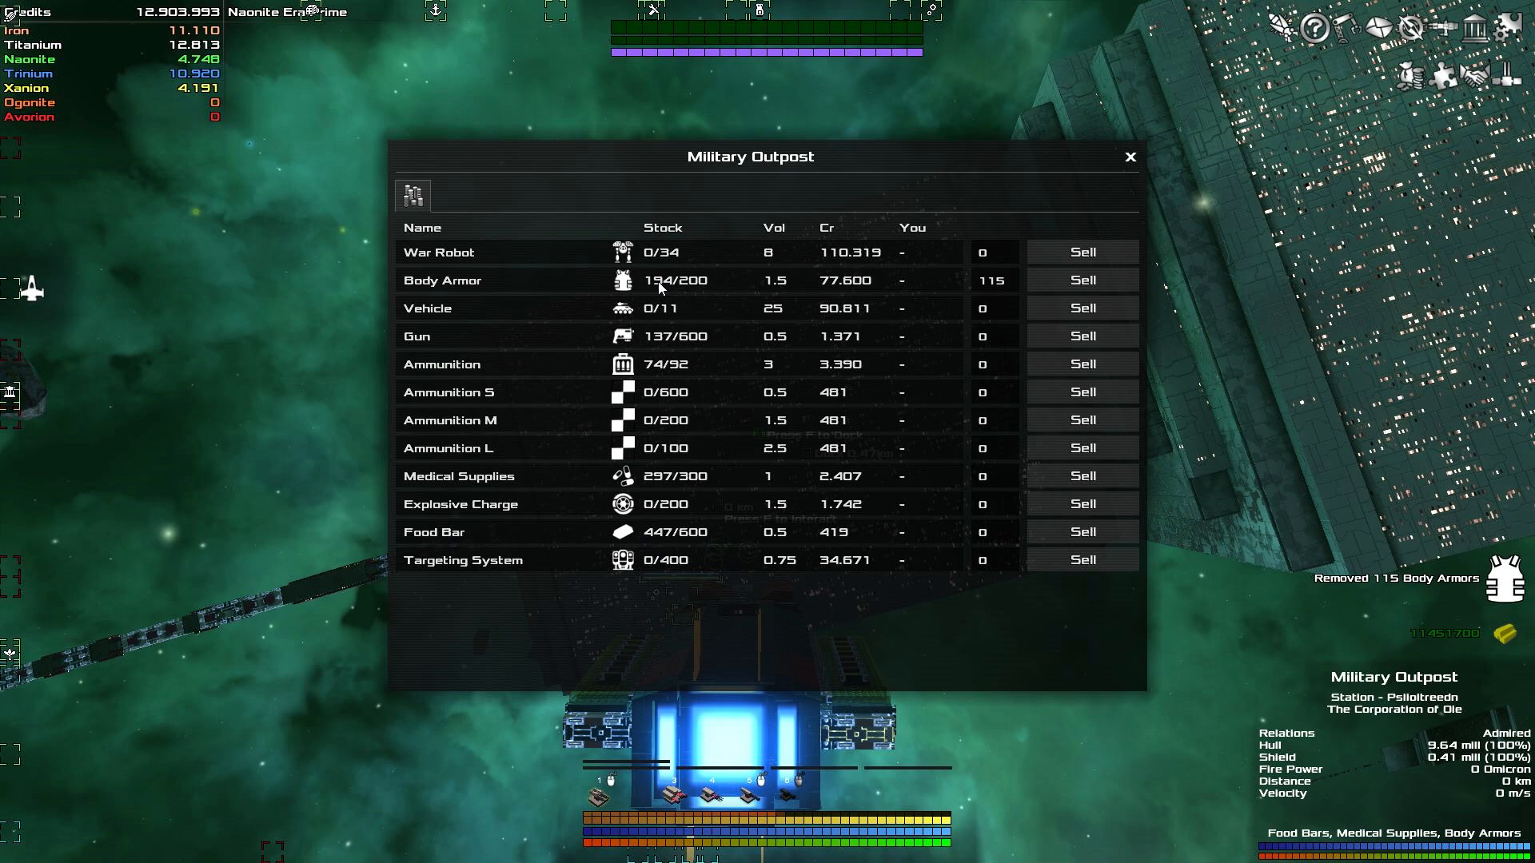
{"action": "mouse_move", "coordinate": [1133, 166]}
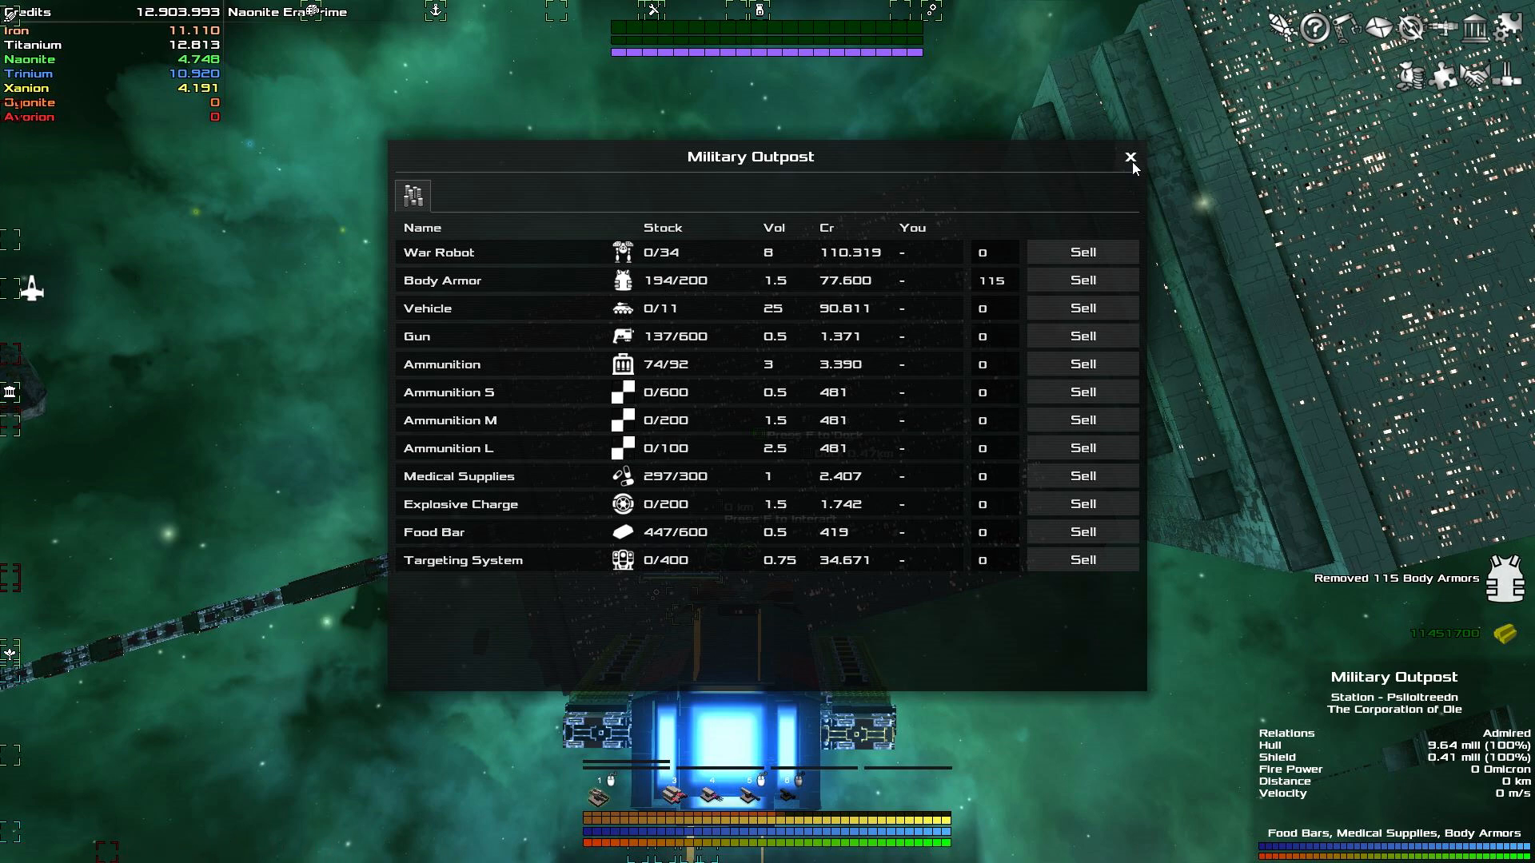
{"action": "left_click", "coordinate": [1131, 157]}
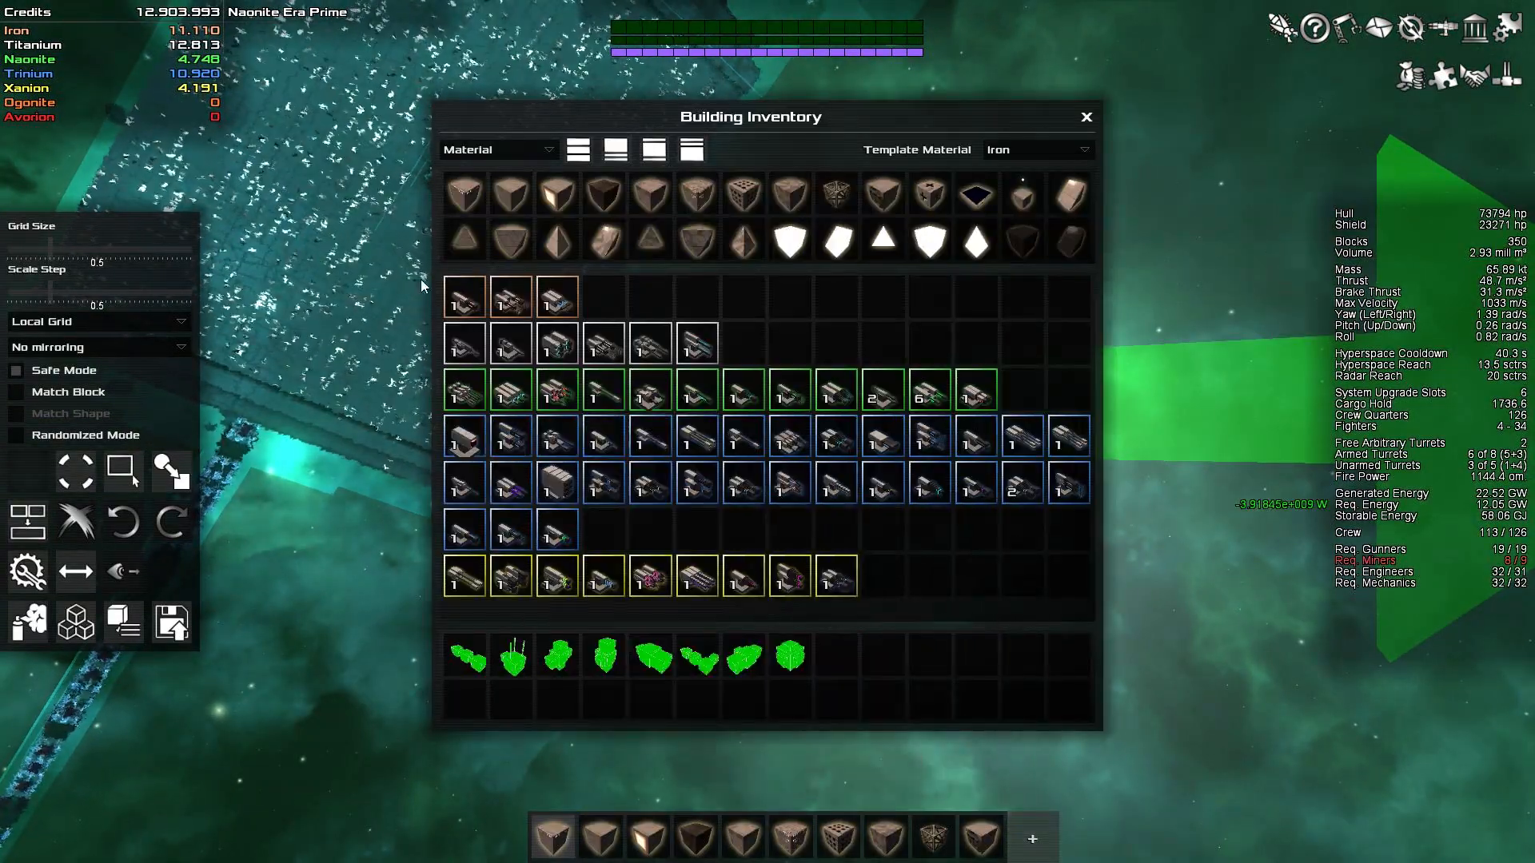
{"action": "mouse_move", "coordinate": [466, 436]}
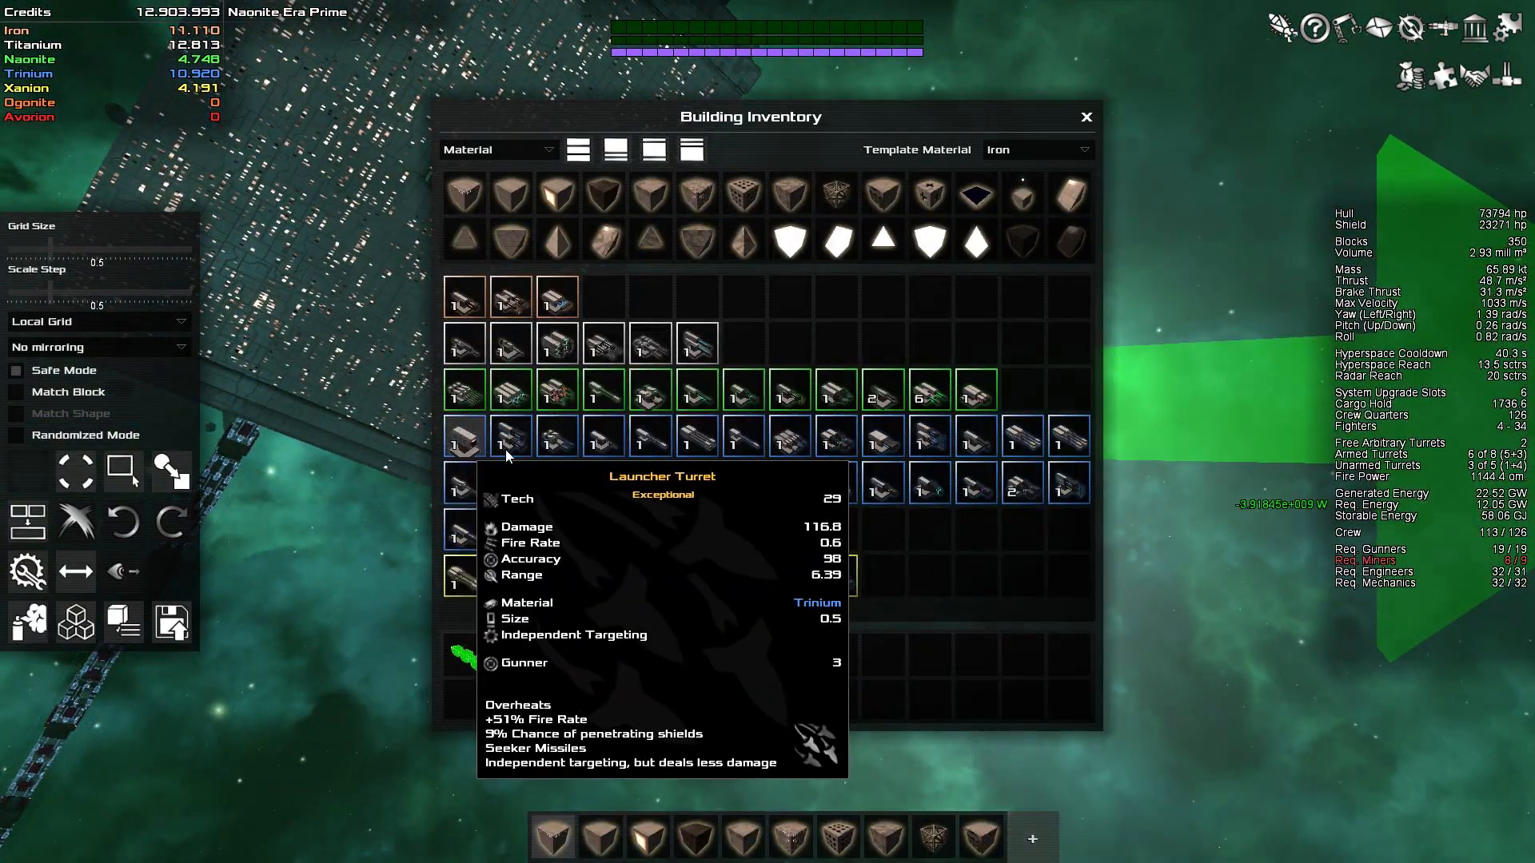
{"action": "mouse_move", "coordinate": [510, 437]}
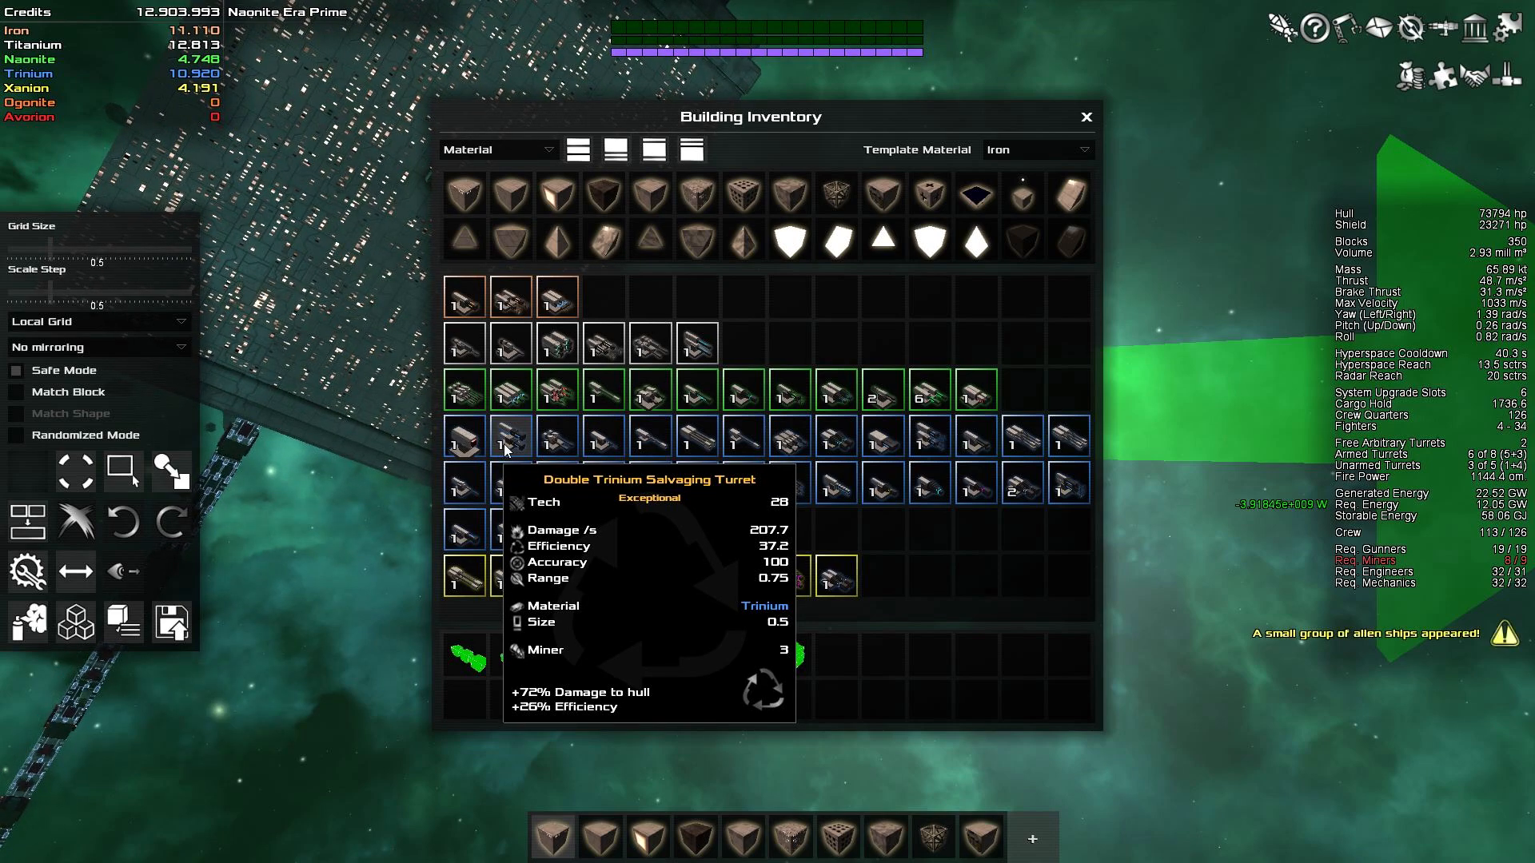
{"action": "mouse_move", "coordinate": [766, 95]}
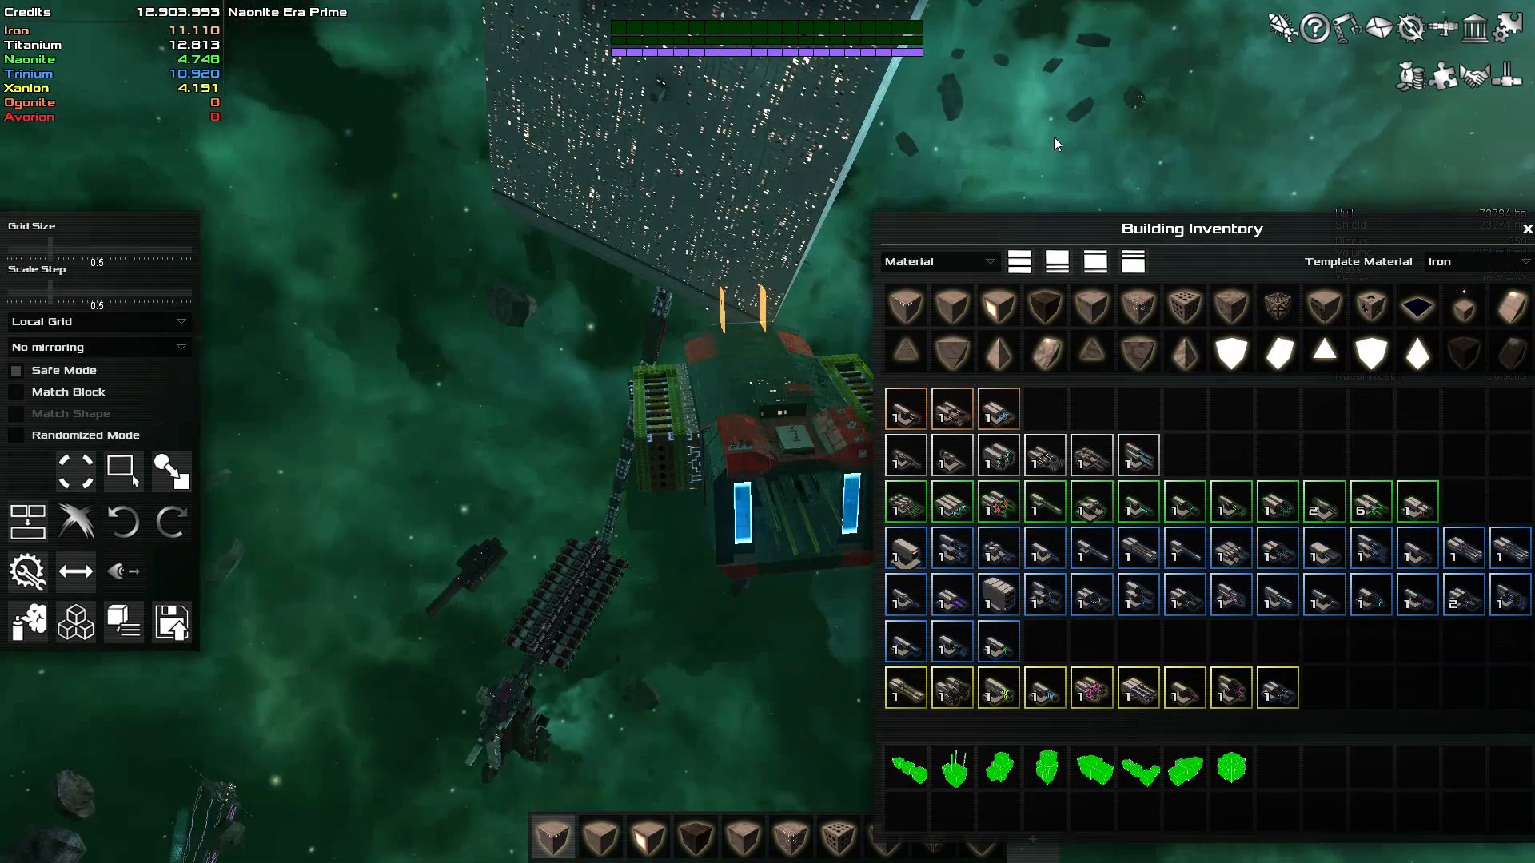
{"action": "mouse_move", "coordinate": [950, 549]}
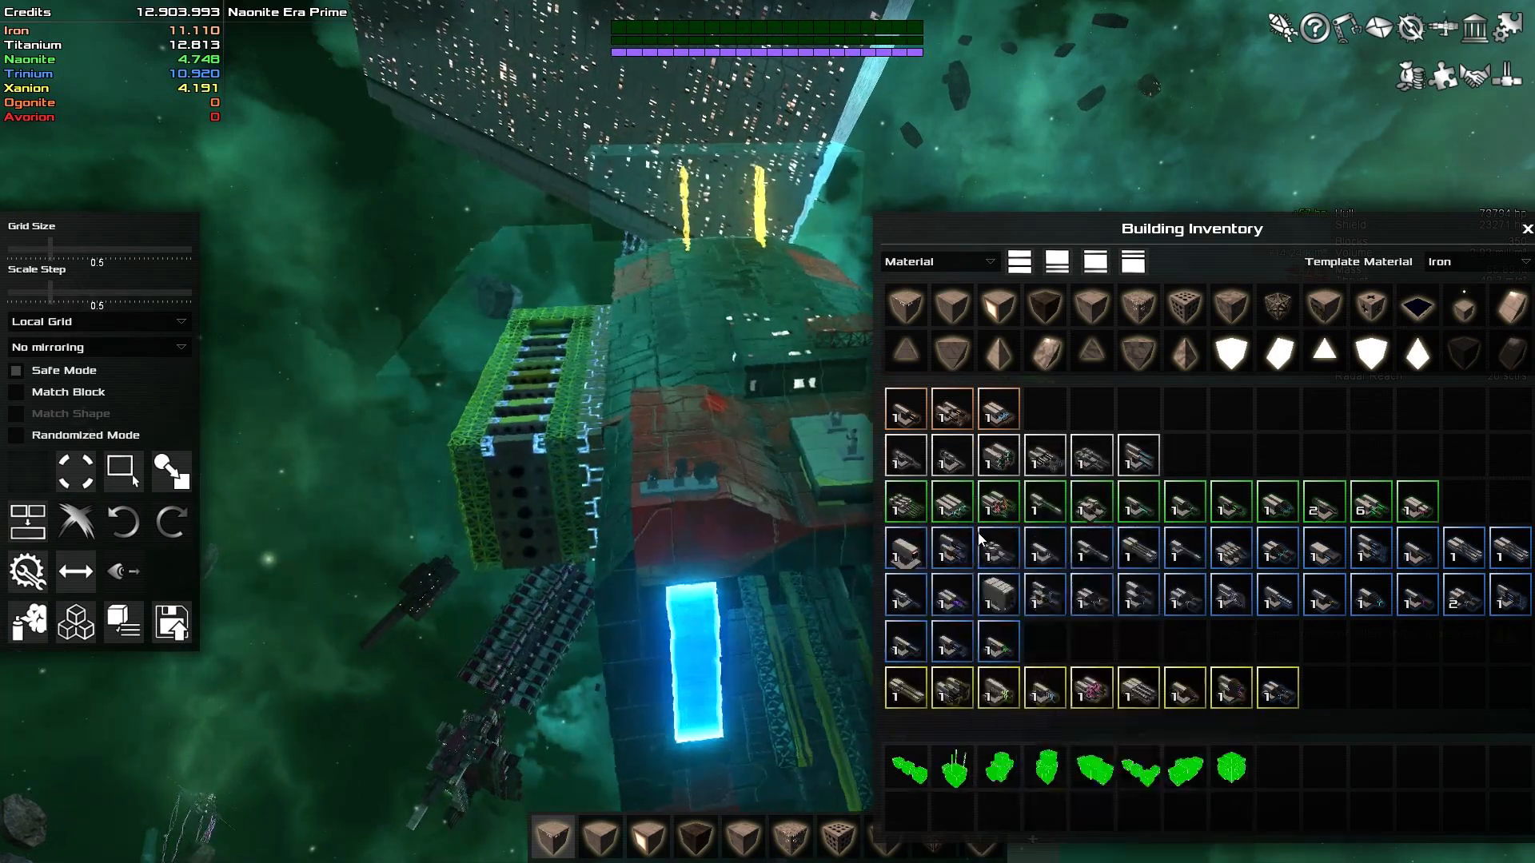
{"action": "mouse_move", "coordinate": [951, 548]}
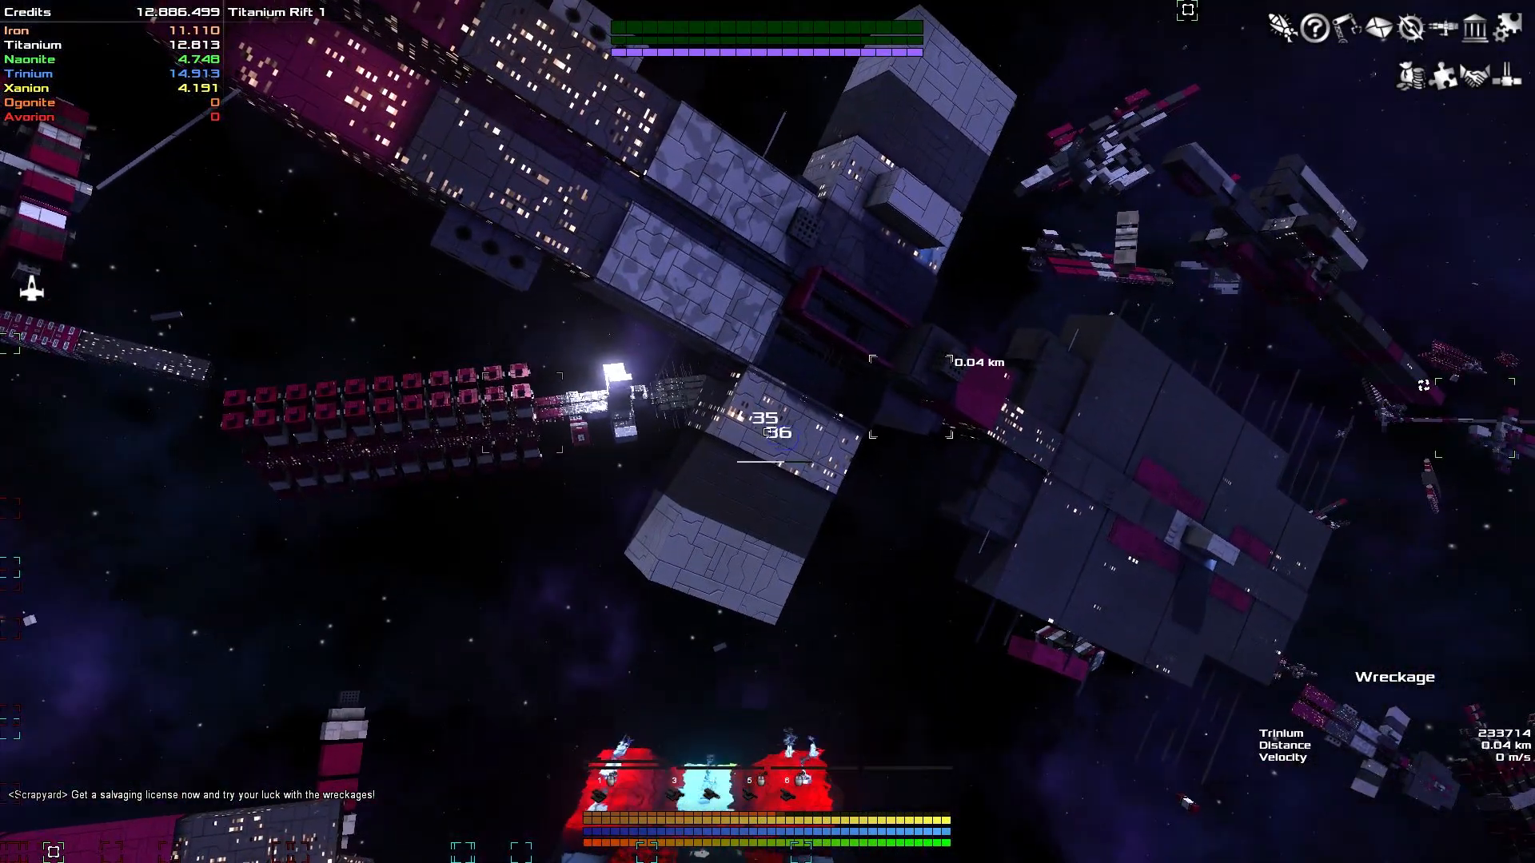
Fire the salvaging turrets at the Titanium Rift 1 wreckage.
{"action": "left_click", "coordinate": [783, 436]}
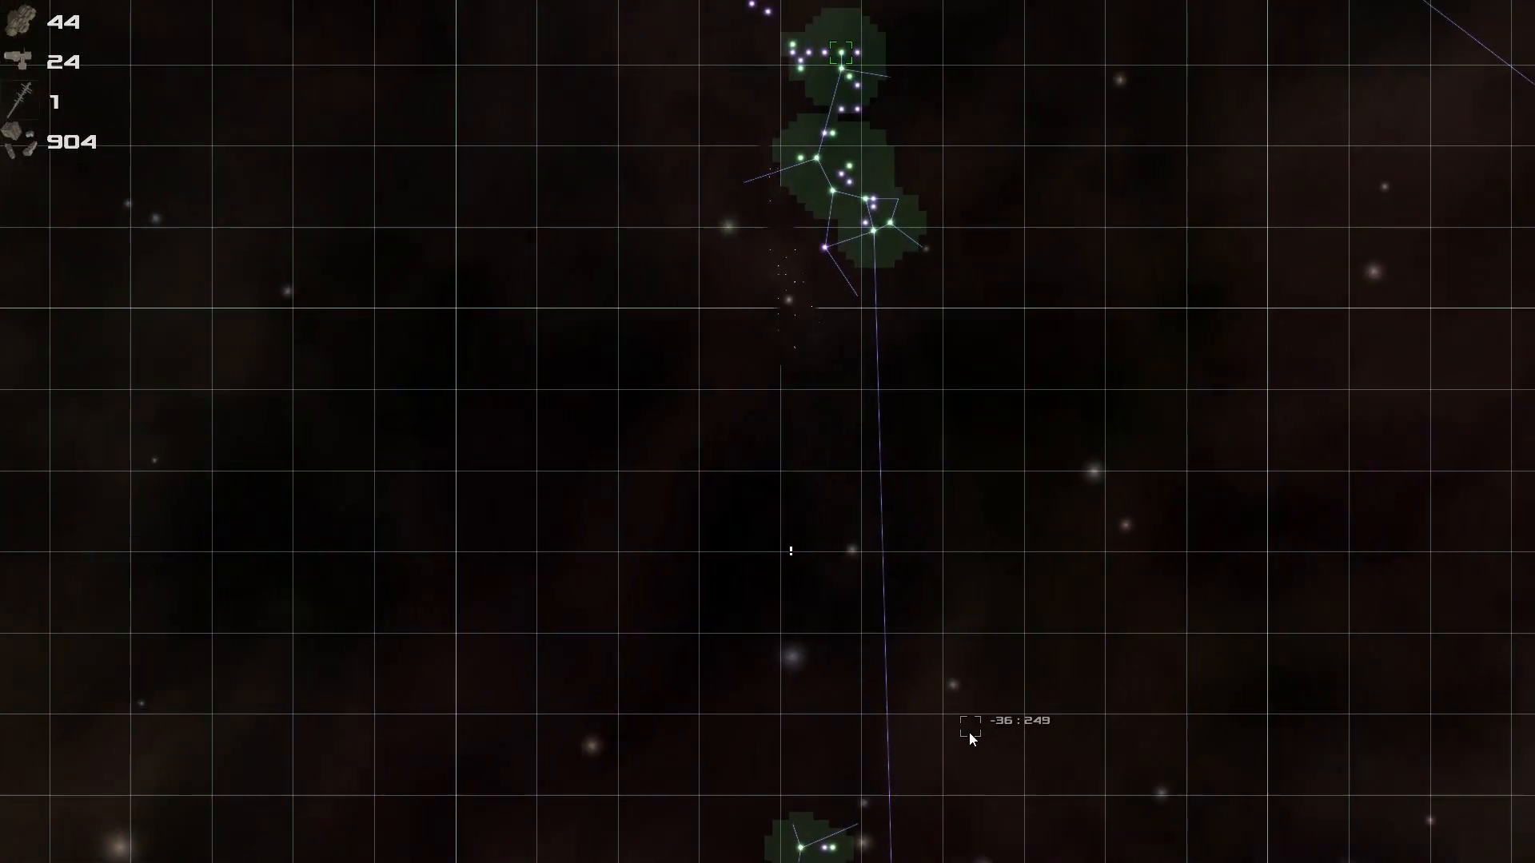
{"action": "mouse_move", "coordinate": [847, 370]}
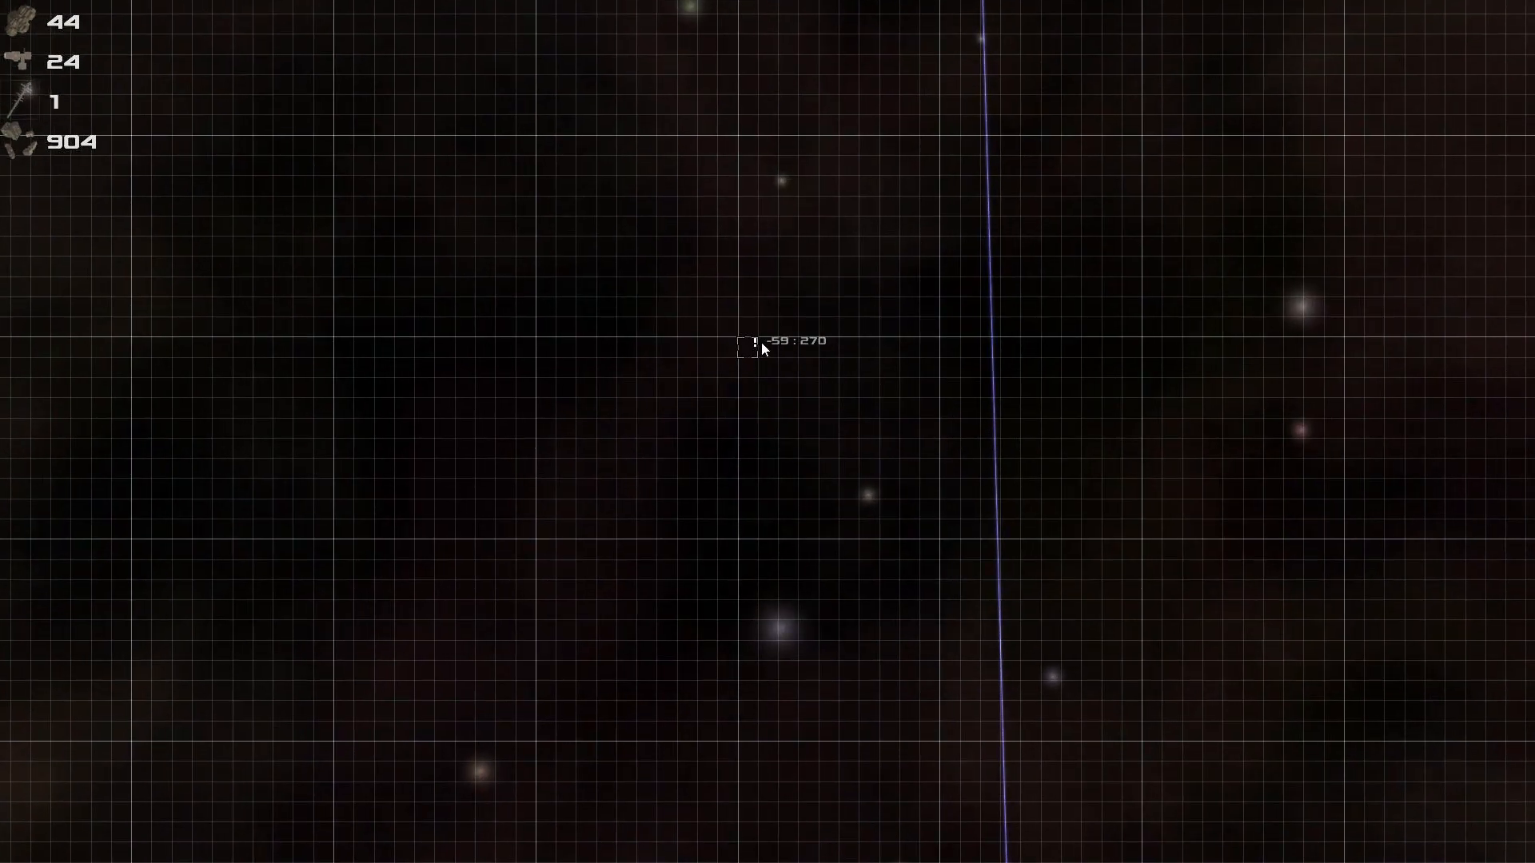
{"action": "mouse_move", "coordinate": [755, 358]}
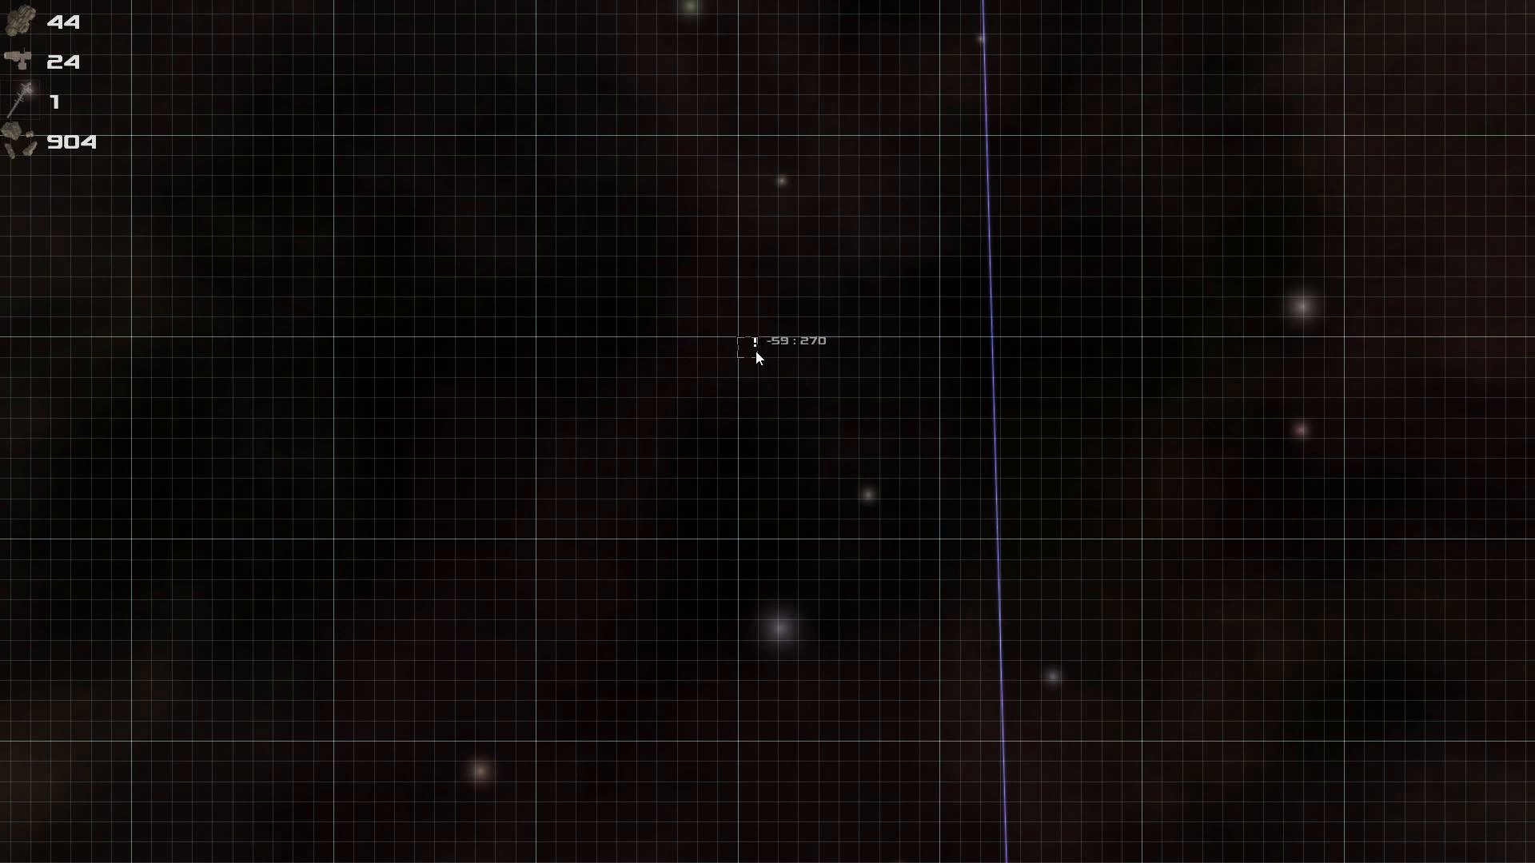